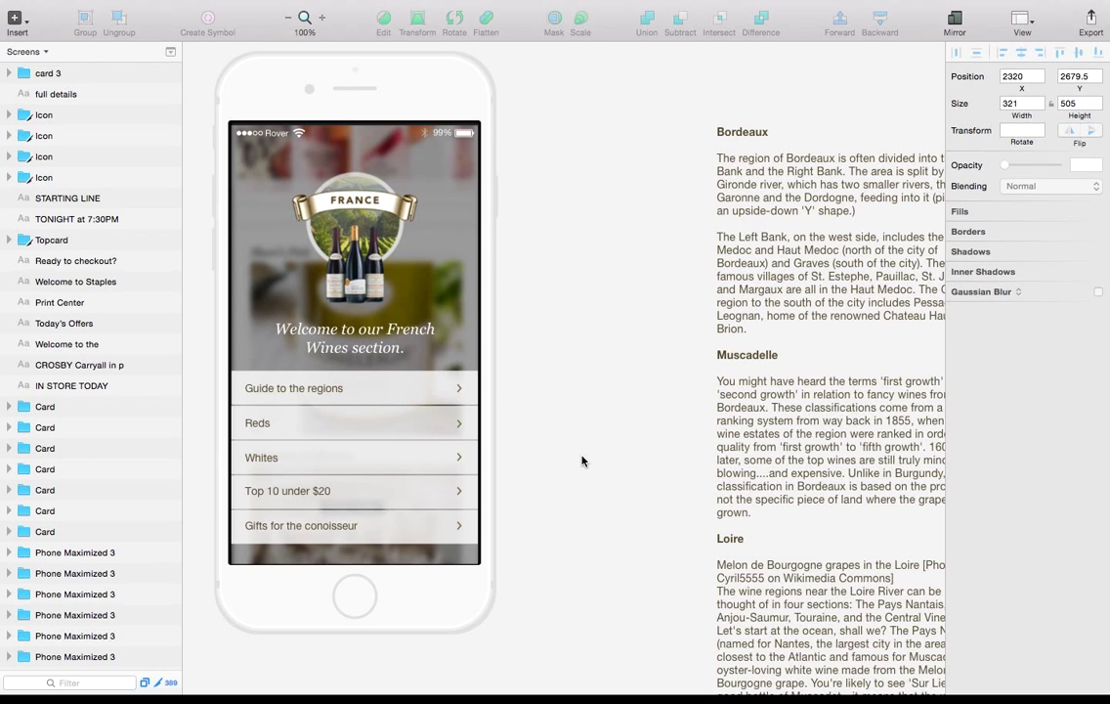
mouse_move(574, 502)
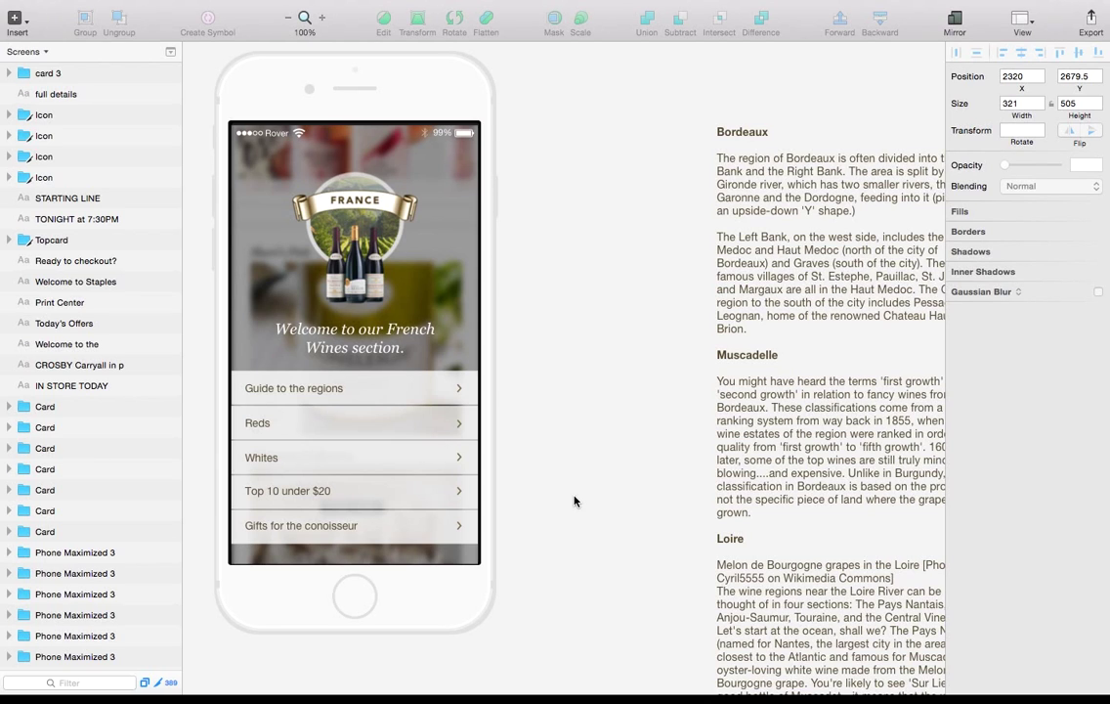
mouse_move(545, 523)
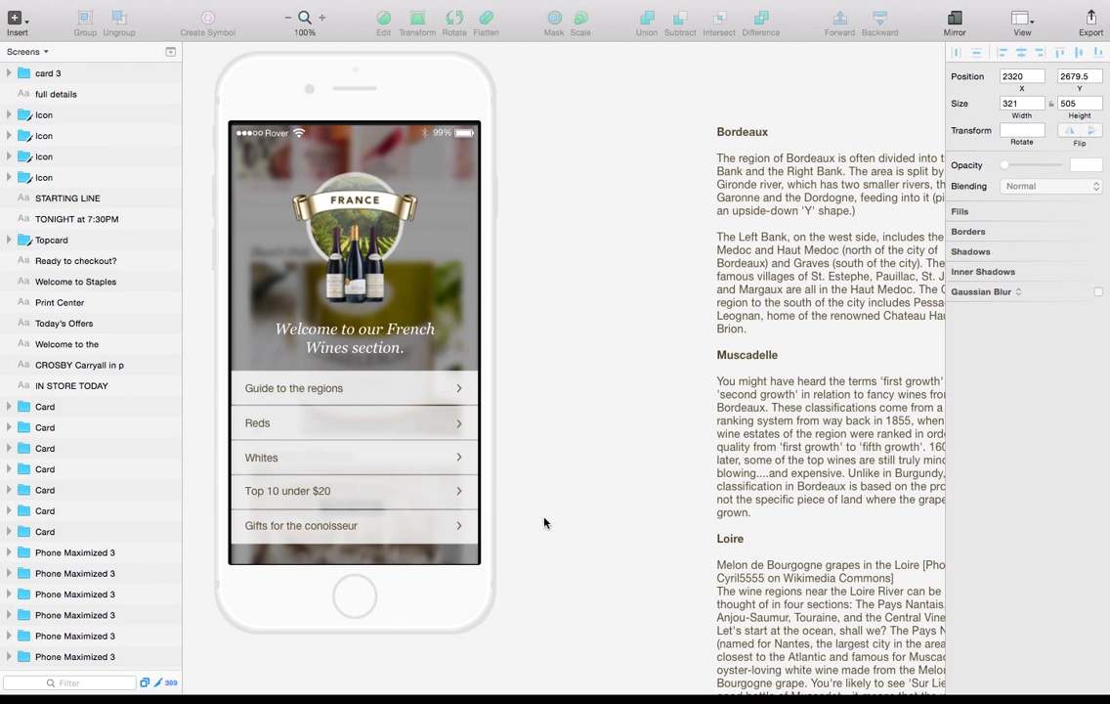
Change the French Wines touchpoint's Card Limit setting from 5 to 10 and save
click(48, 73)
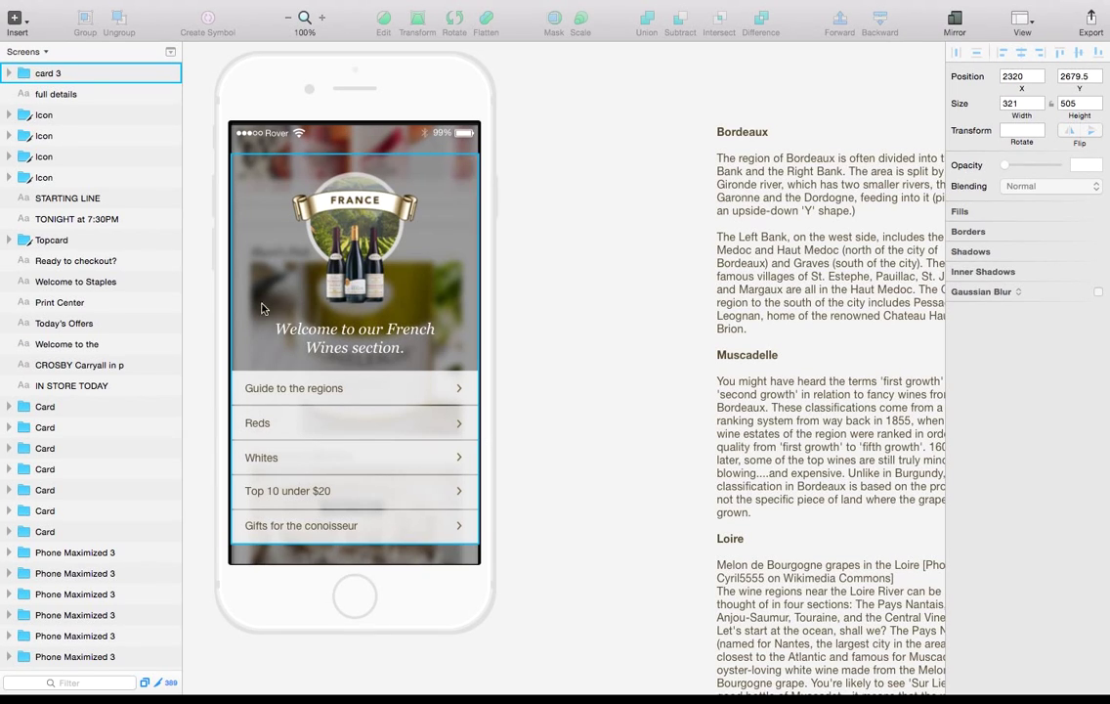
mouse_move(363, 304)
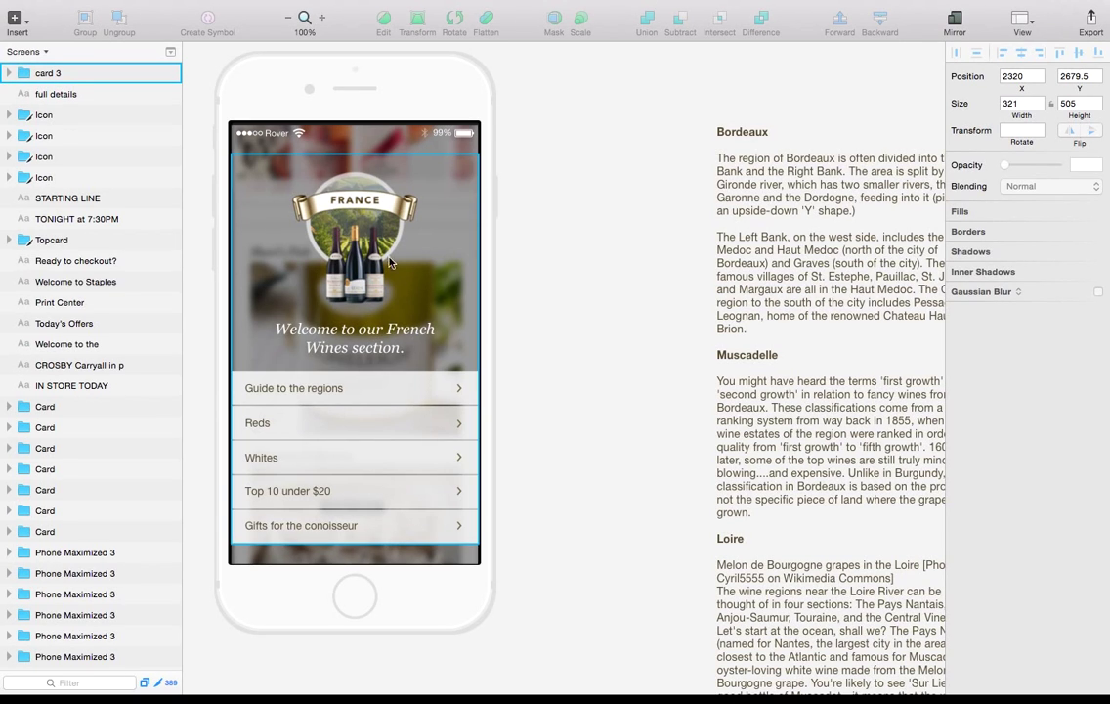
mouse_move(362, 405)
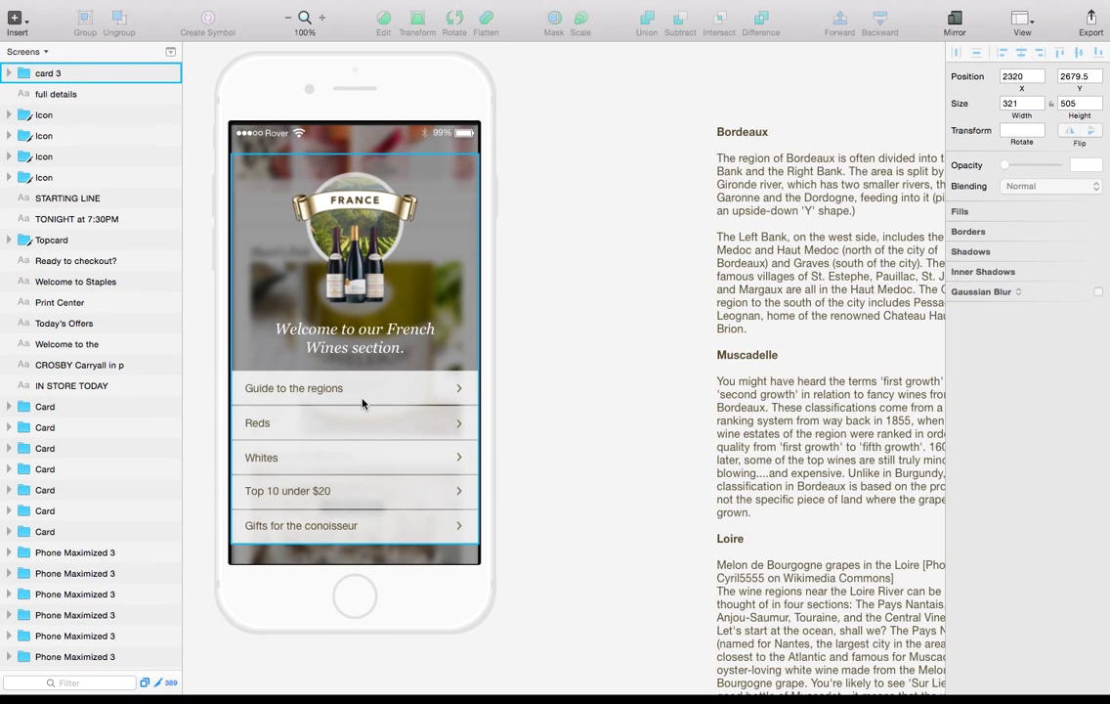
mouse_move(275, 425)
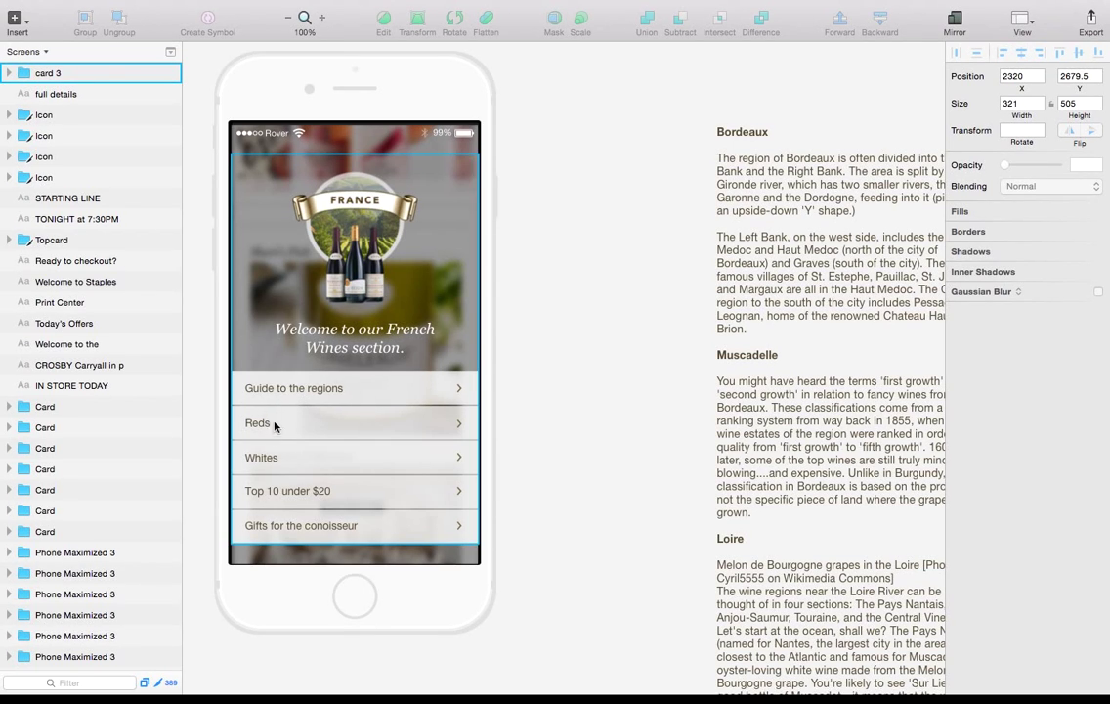
mouse_move(279, 459)
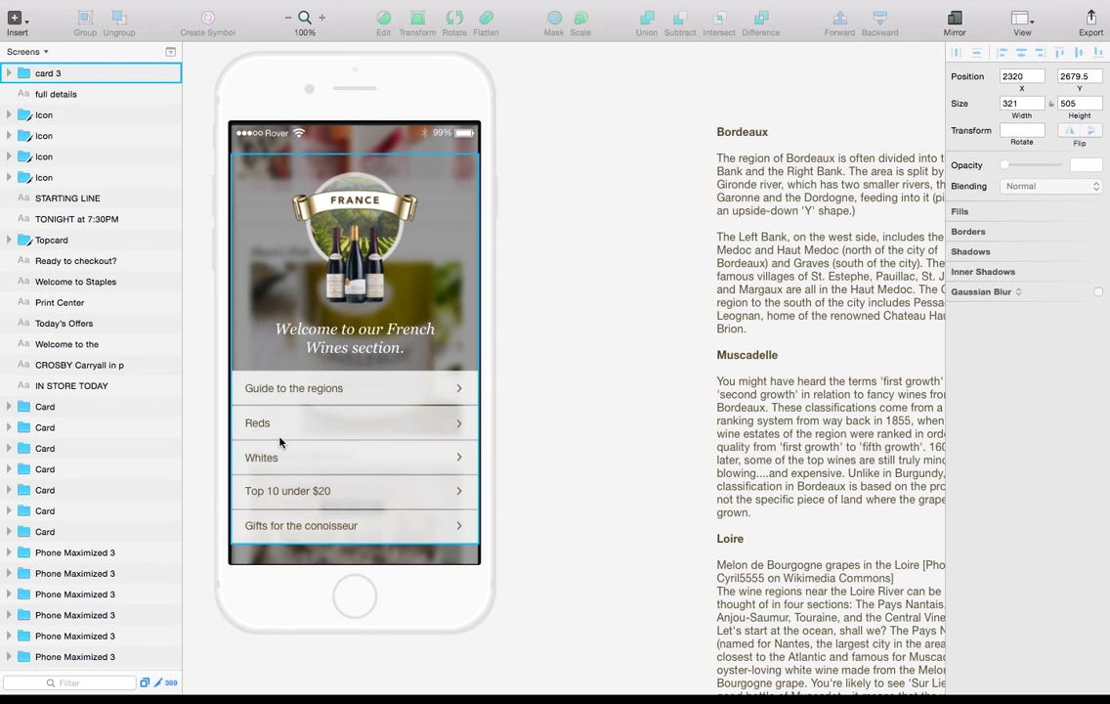
mouse_move(279, 436)
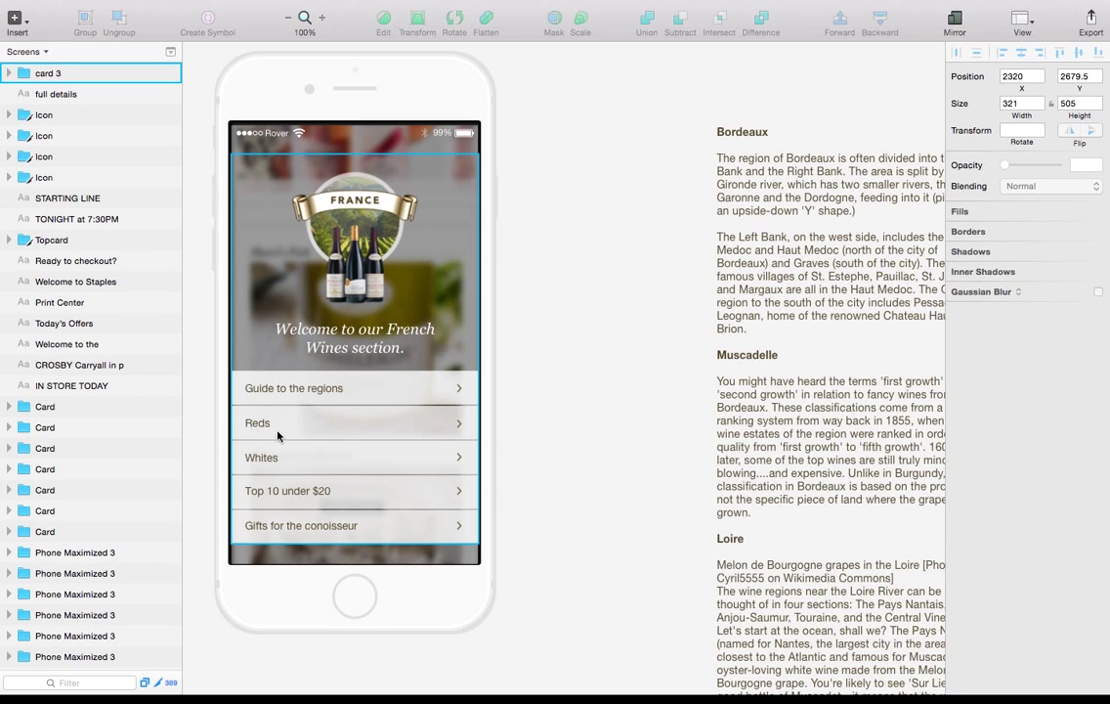
mouse_move(277, 436)
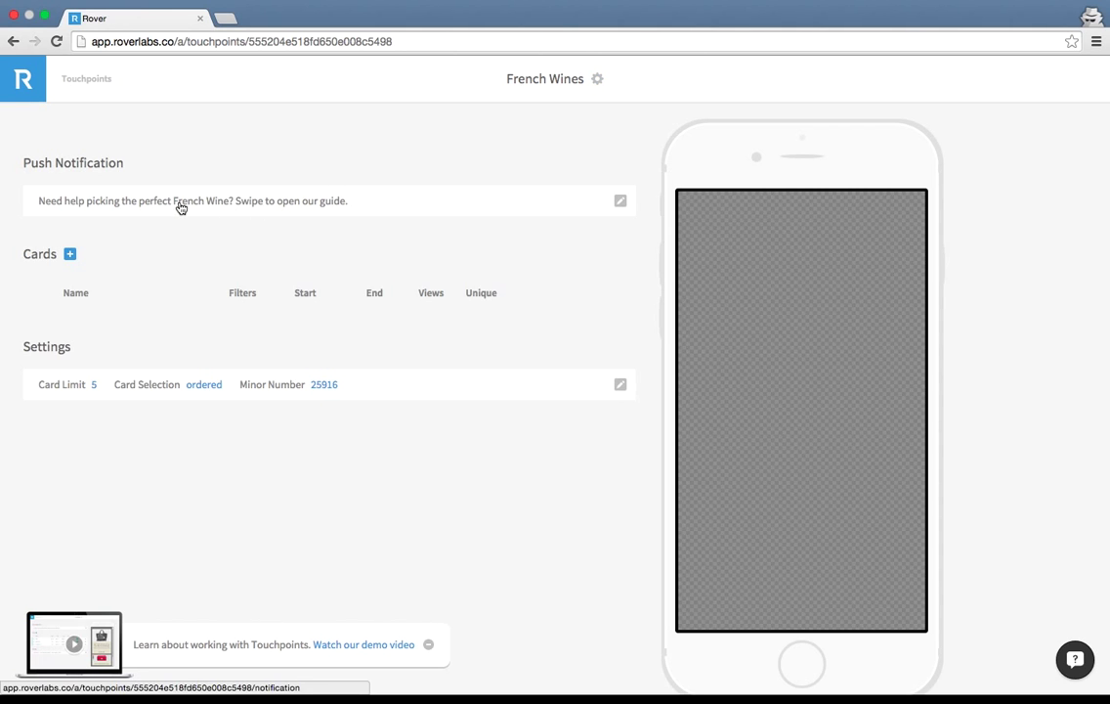
mouse_move(269, 207)
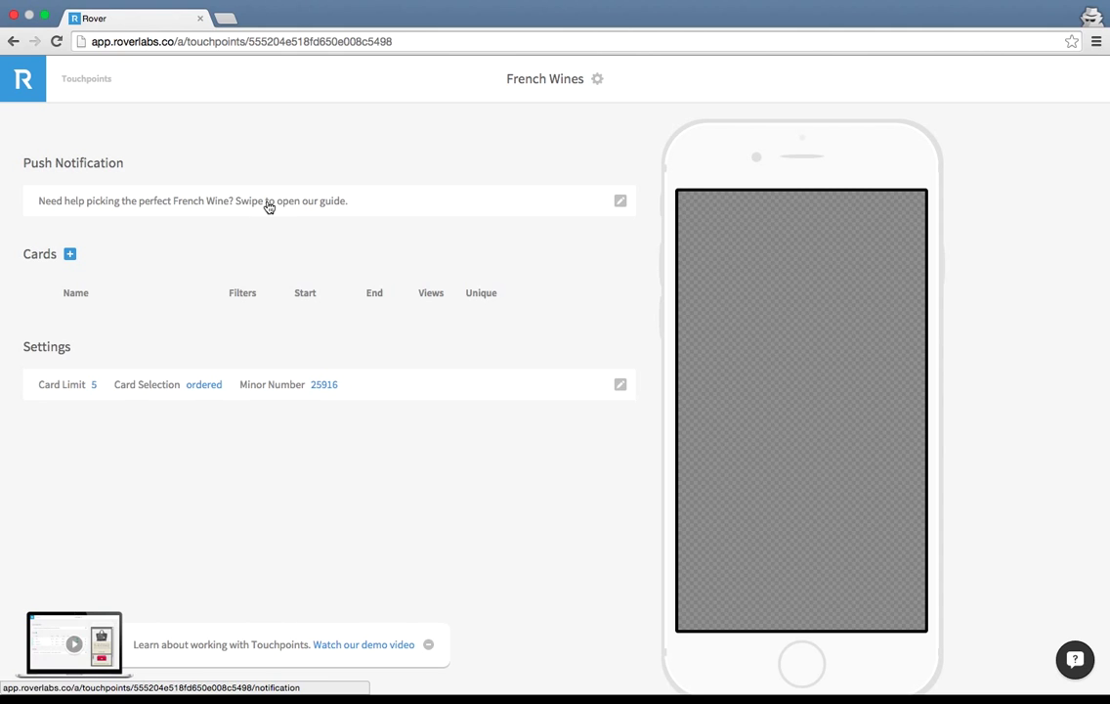
mouse_move(339, 210)
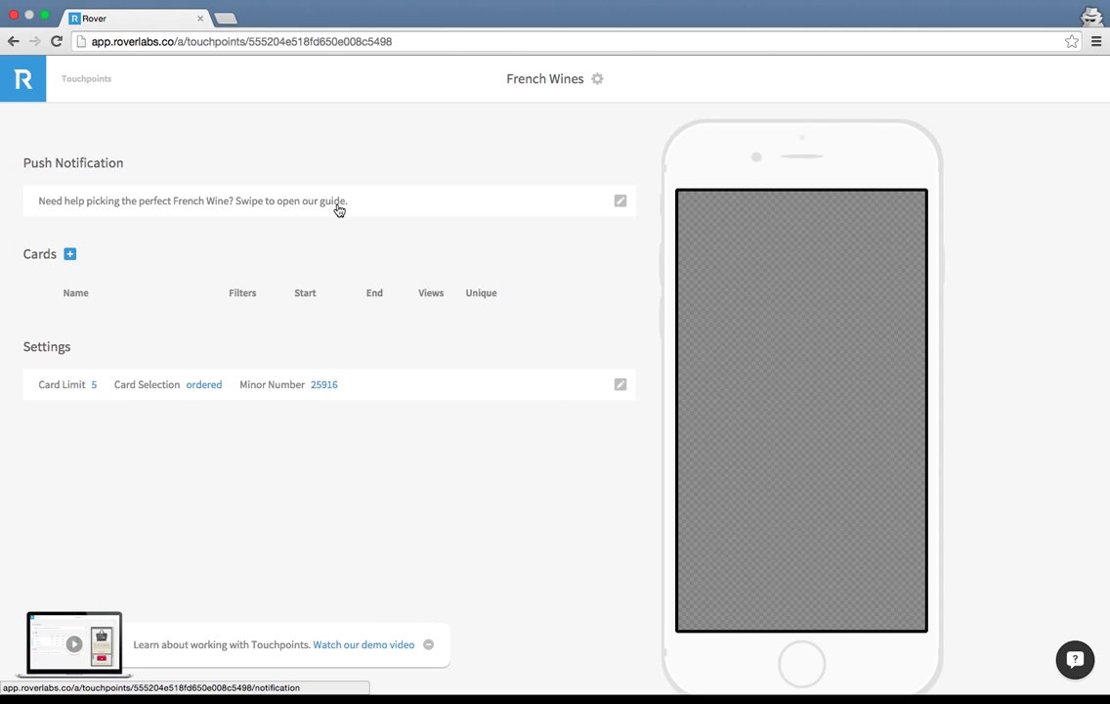
mouse_move(298, 356)
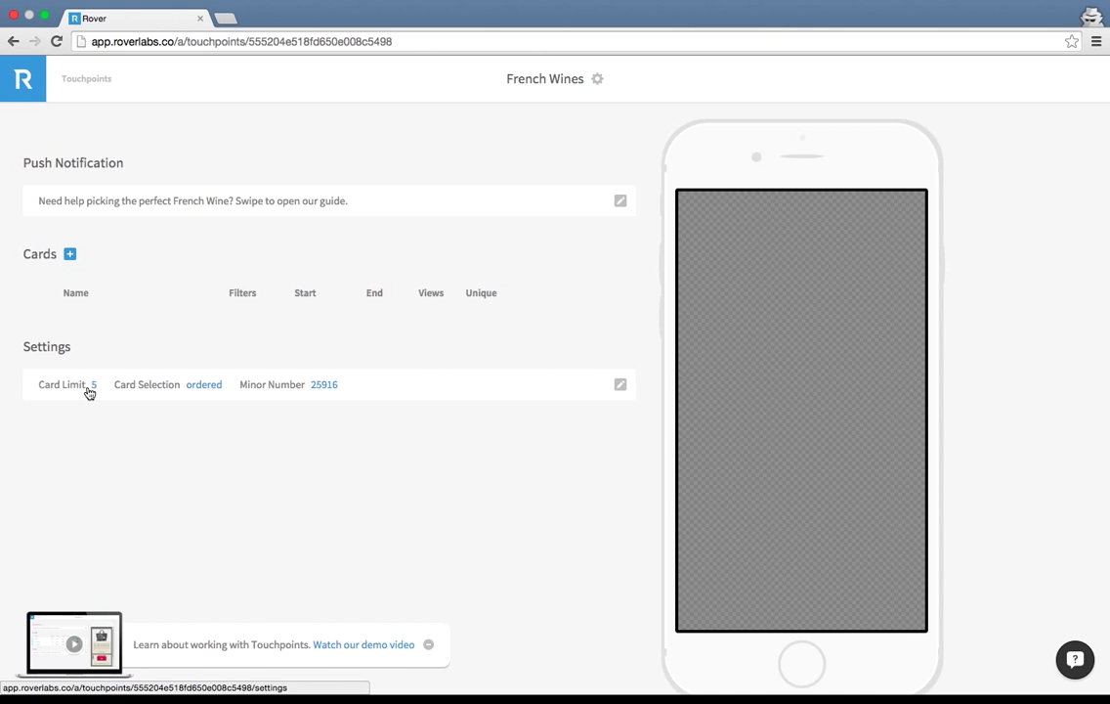
mouse_move(595, 376)
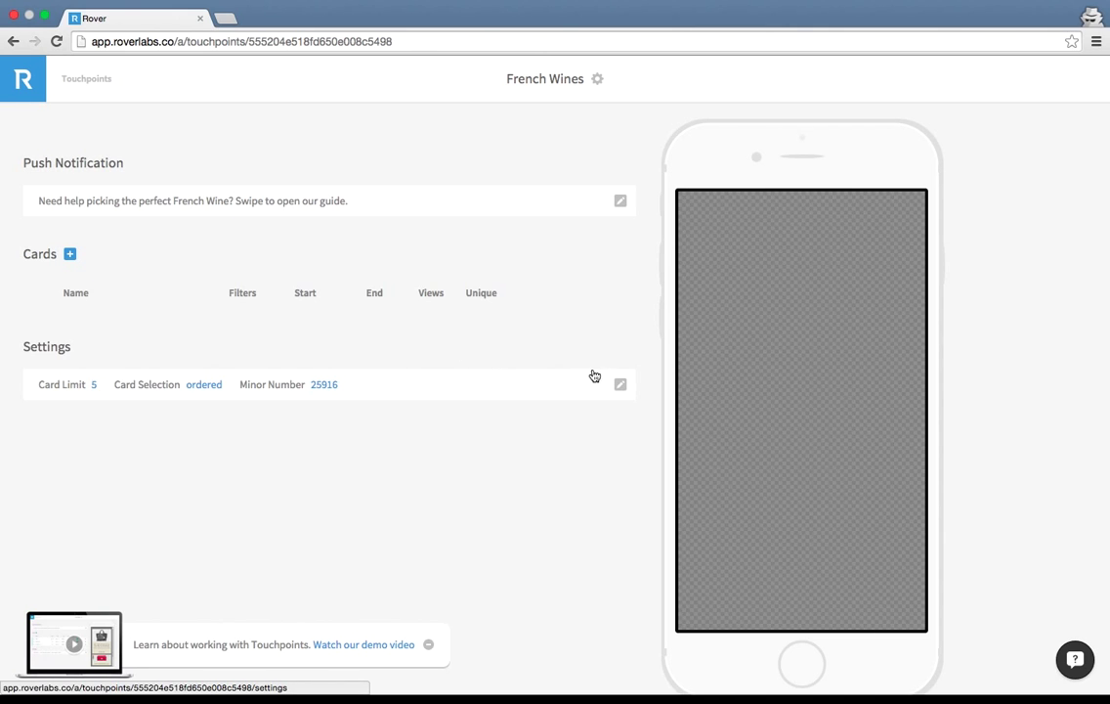
mouse_move(614, 390)
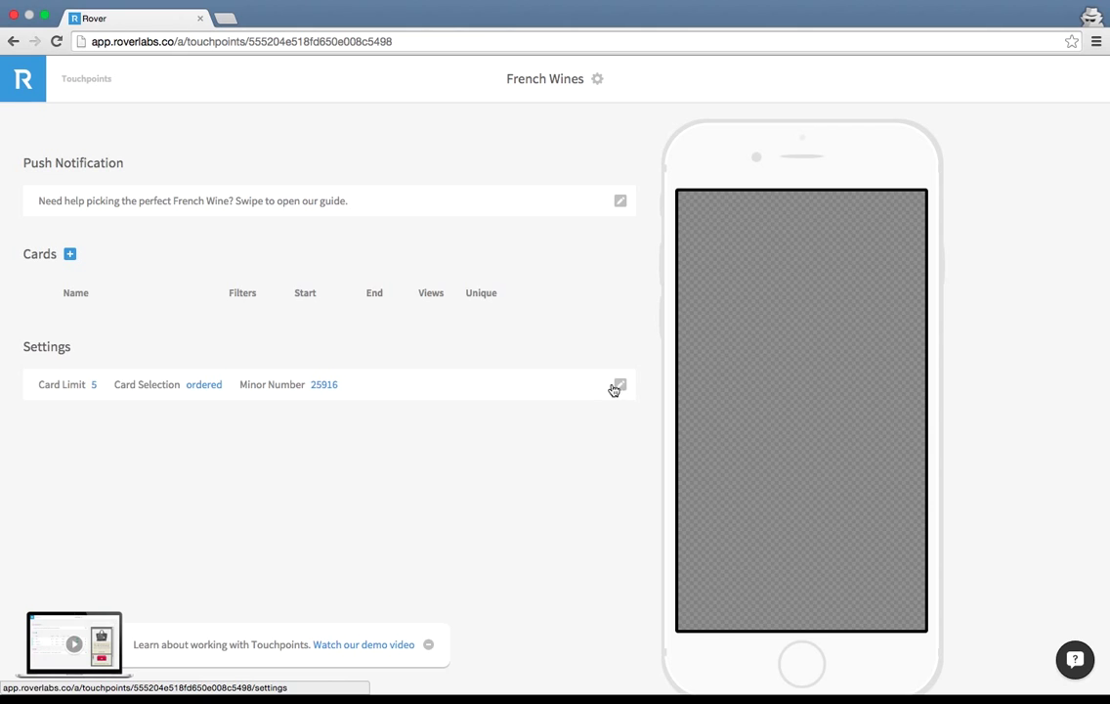
click(620, 384)
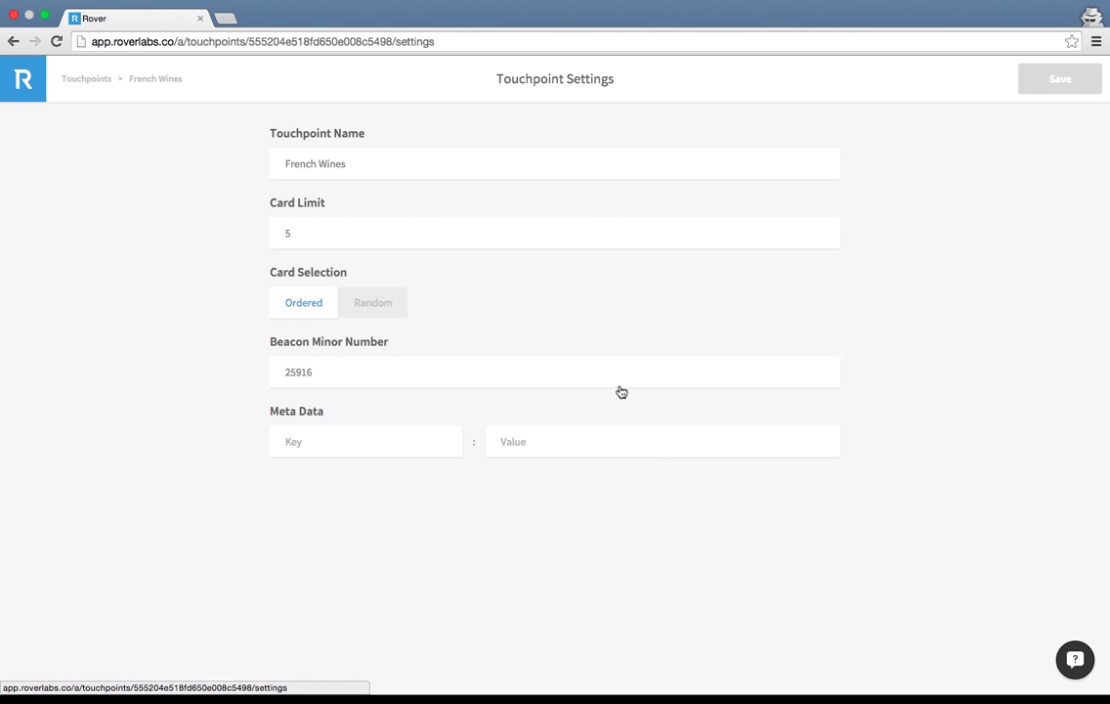
text(10)
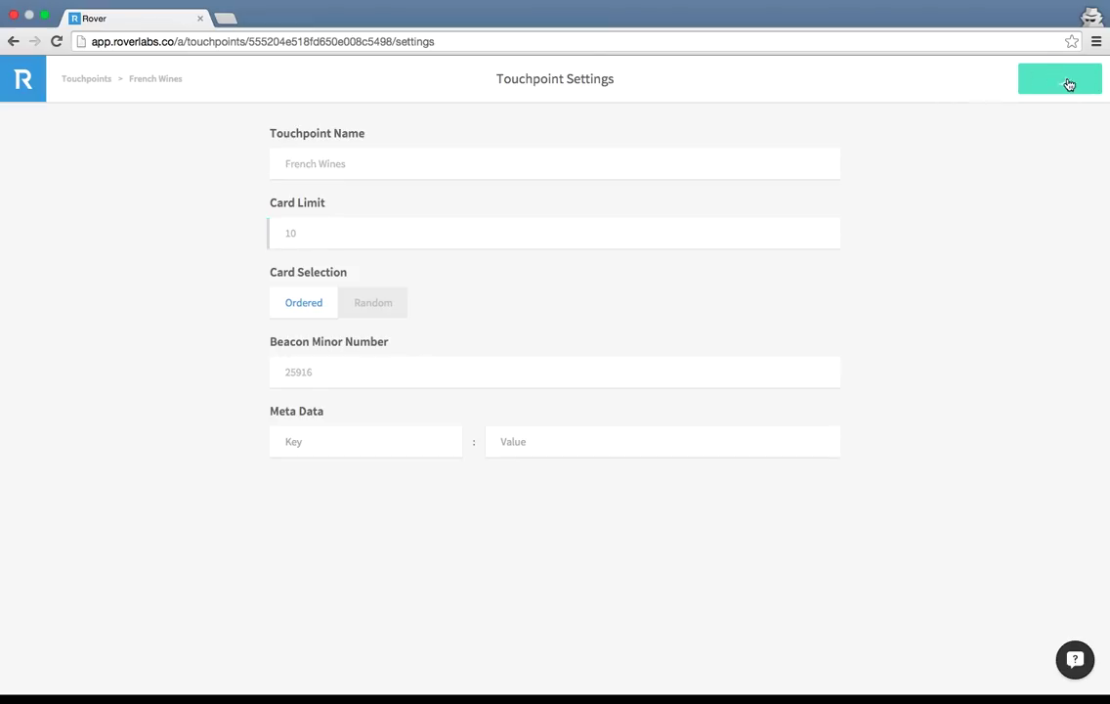
click(1061, 78)
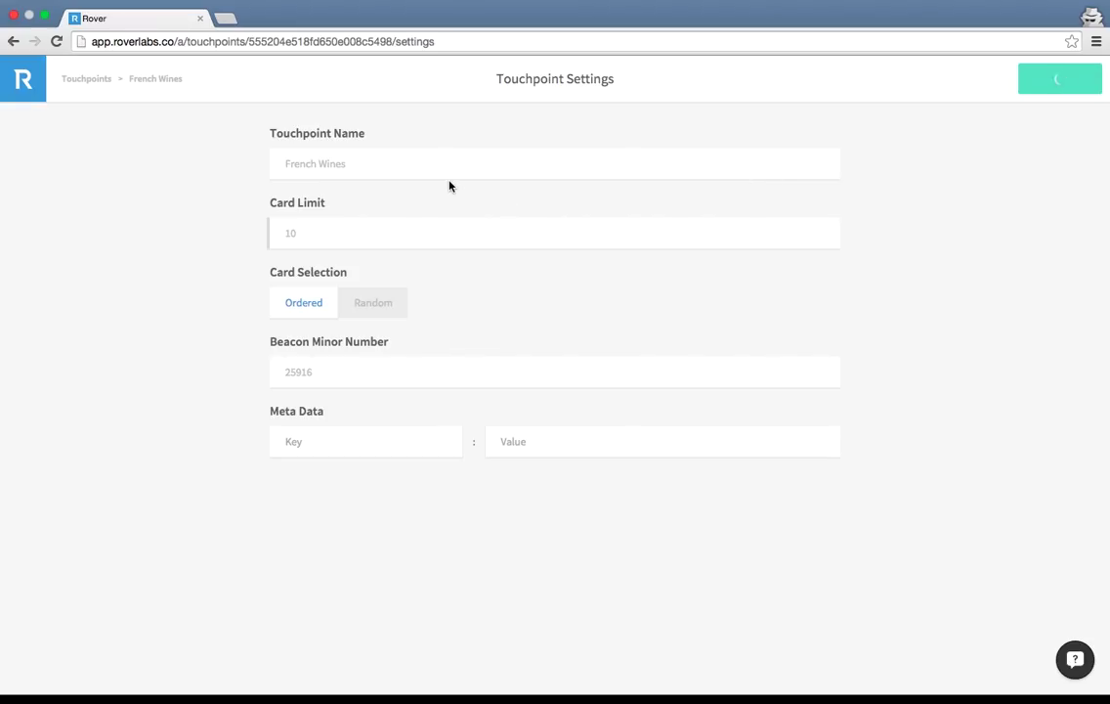
click(1059, 78)
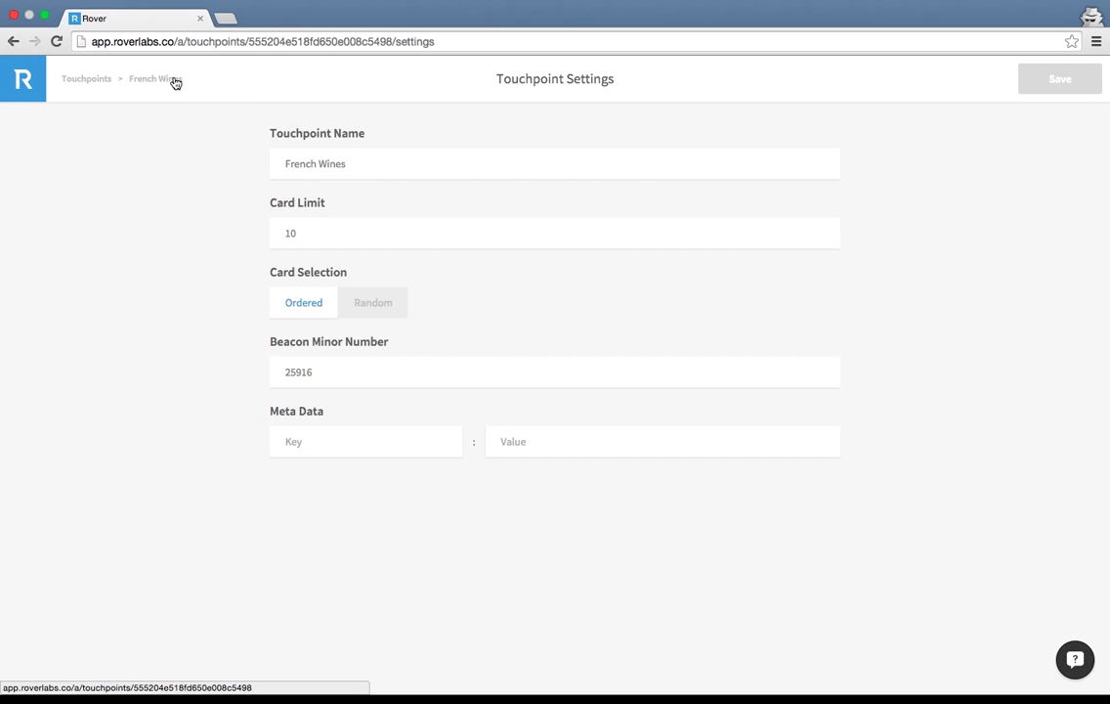
click(152, 78)
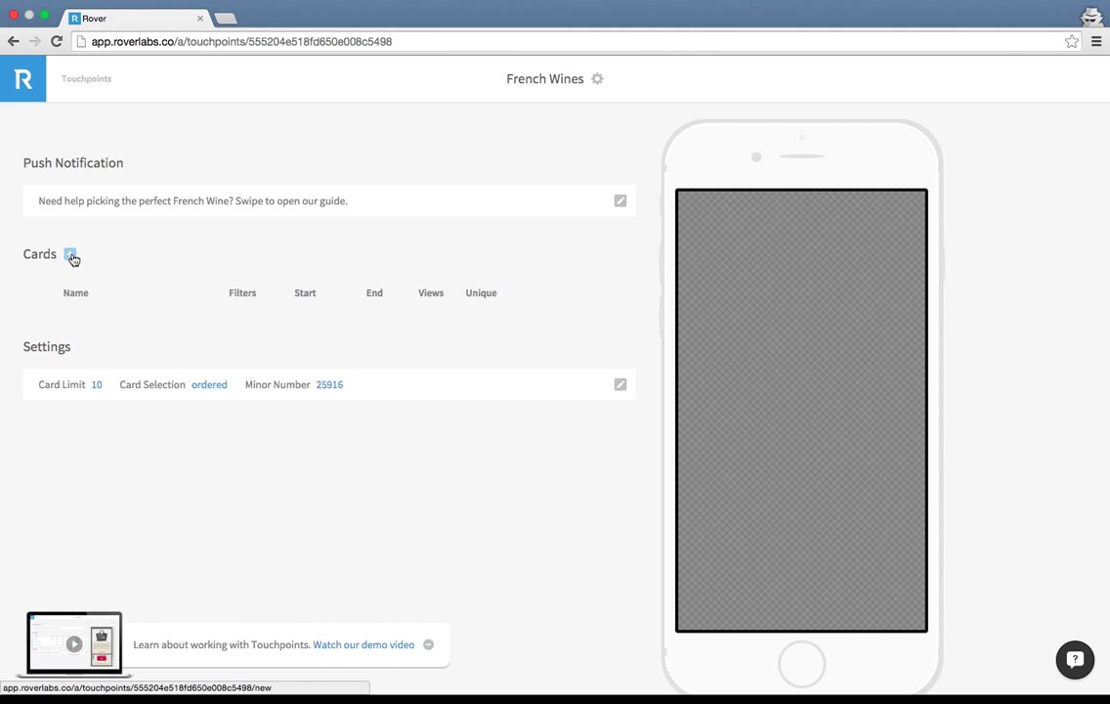
Add a card titled Intro and upload the France banner image as its image block
click(70, 255)
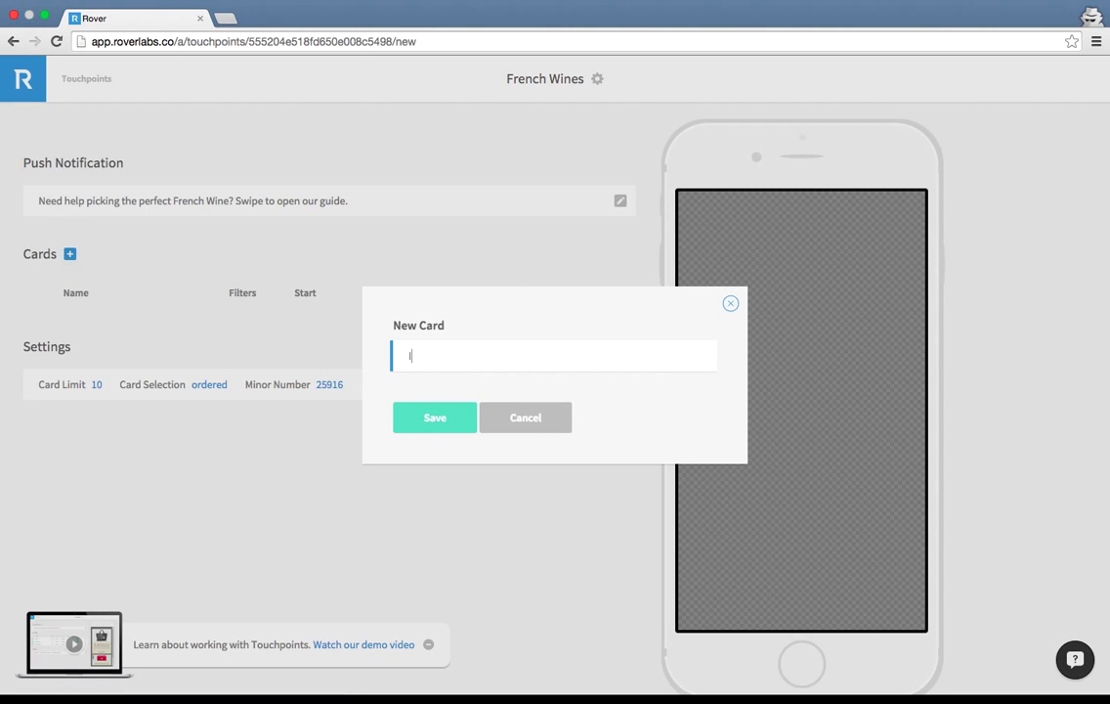
click(434, 418)
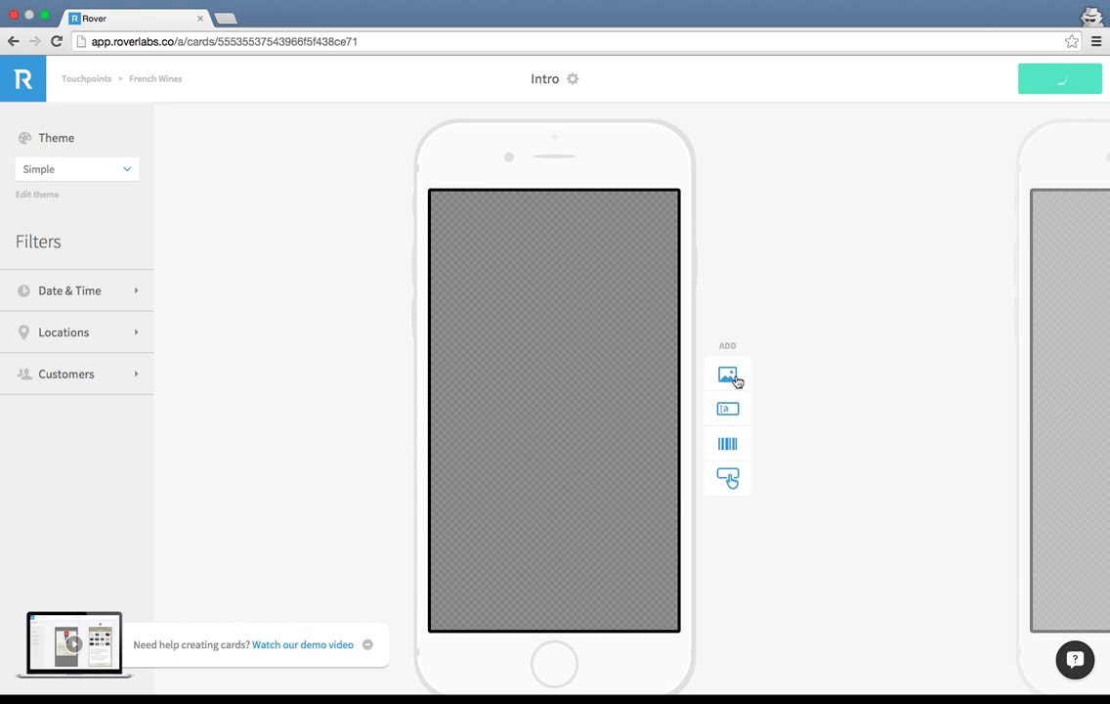
click(727, 374)
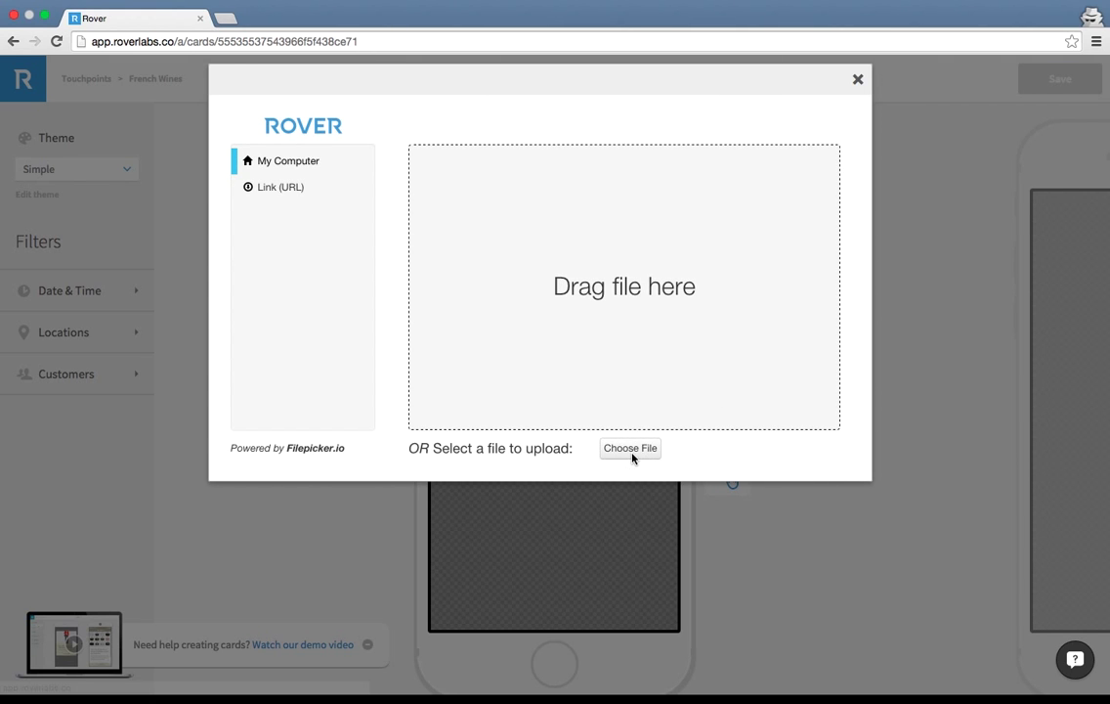
click(630, 448)
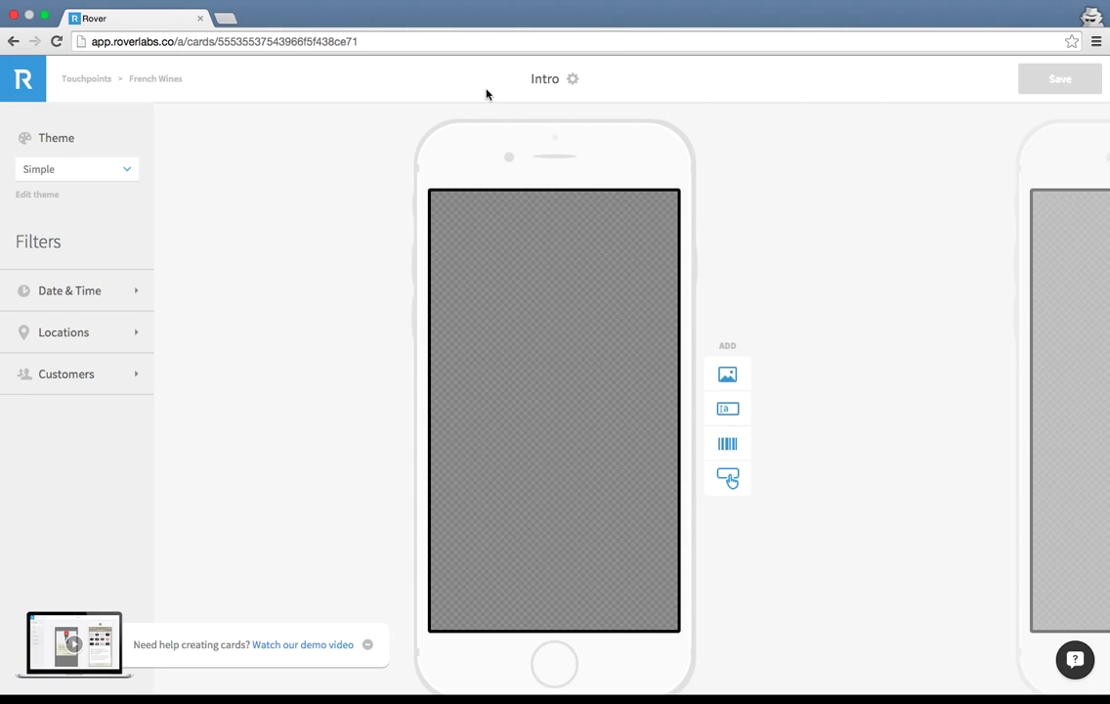
click(727, 373)
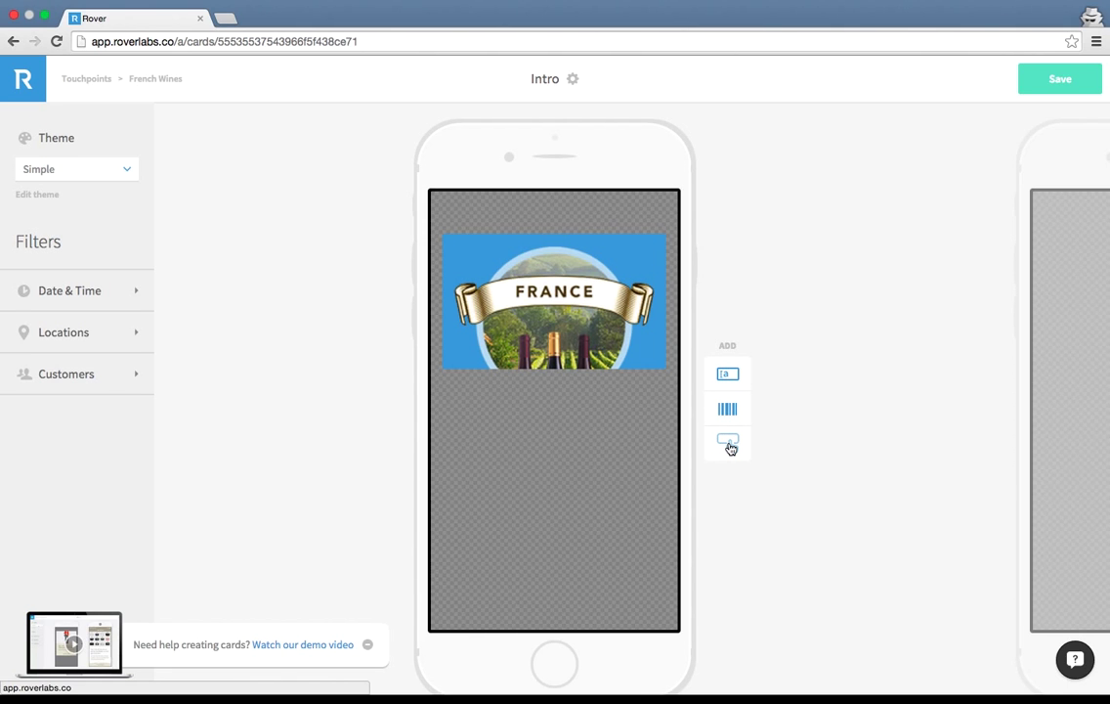
click(727, 442)
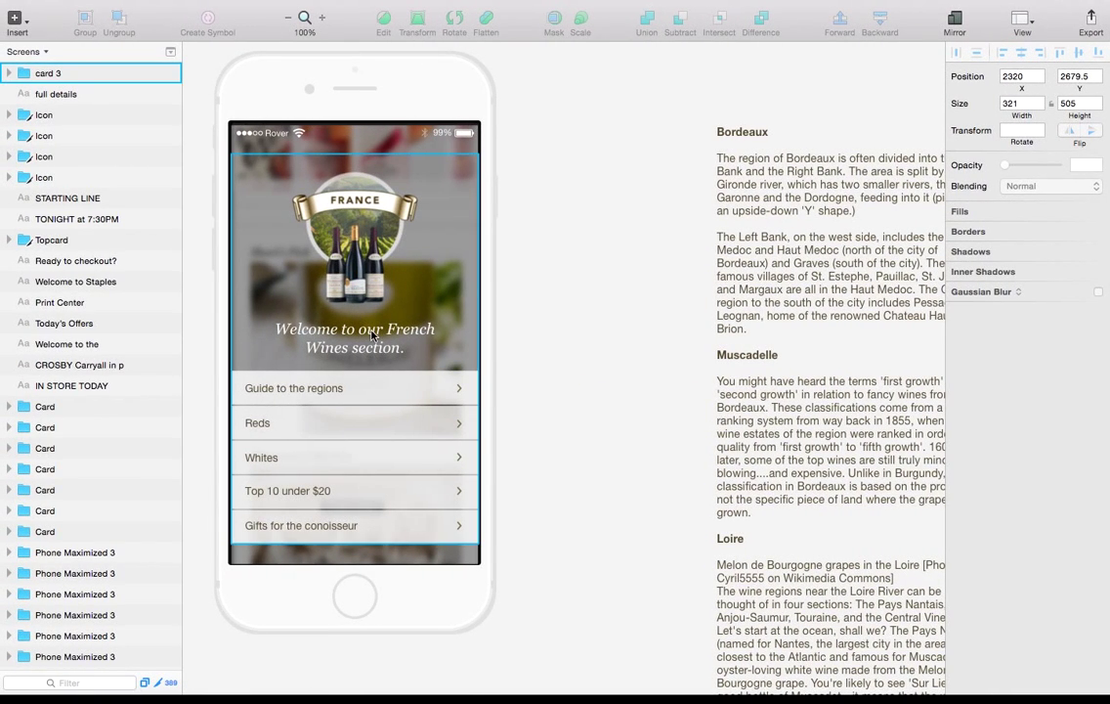
click(355, 337)
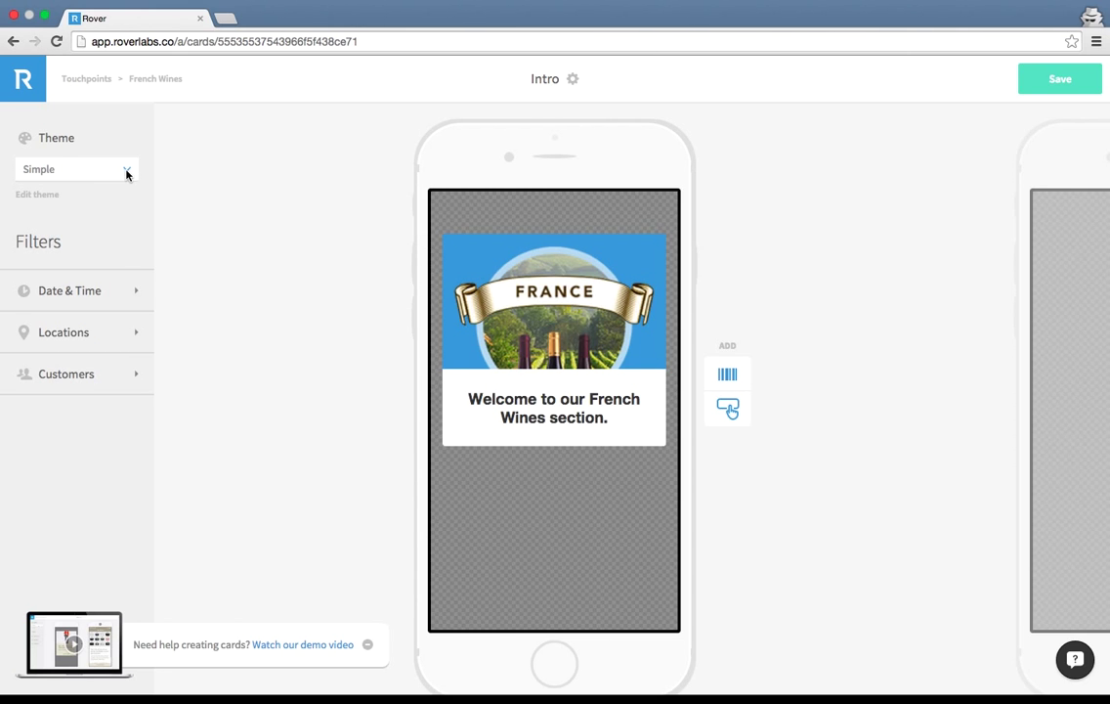
Apply the Liquor Store theme to Intro, italicize its welcome heading, and save
click(76, 169)
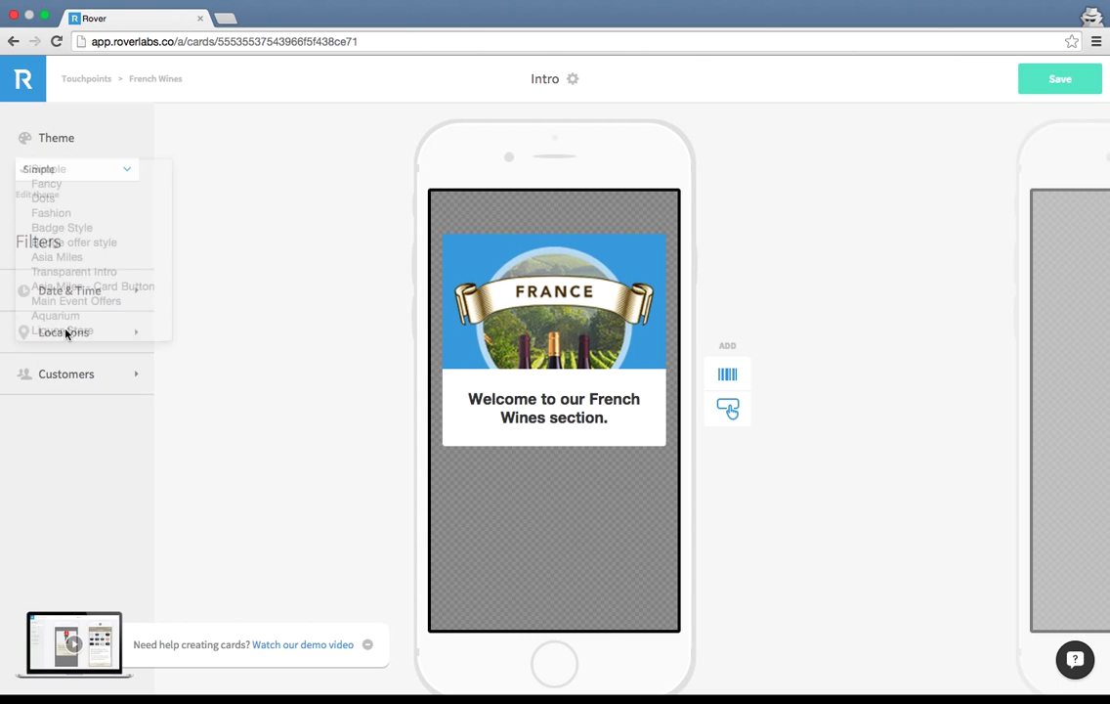
click(63, 331)
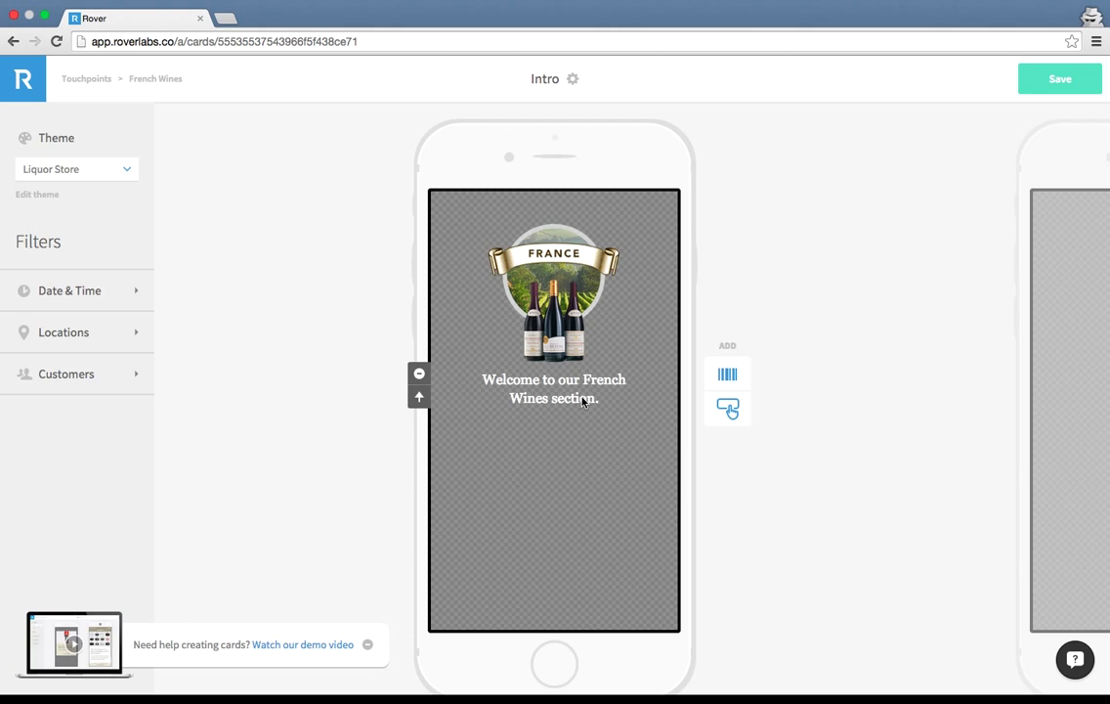
double_click(554, 388)
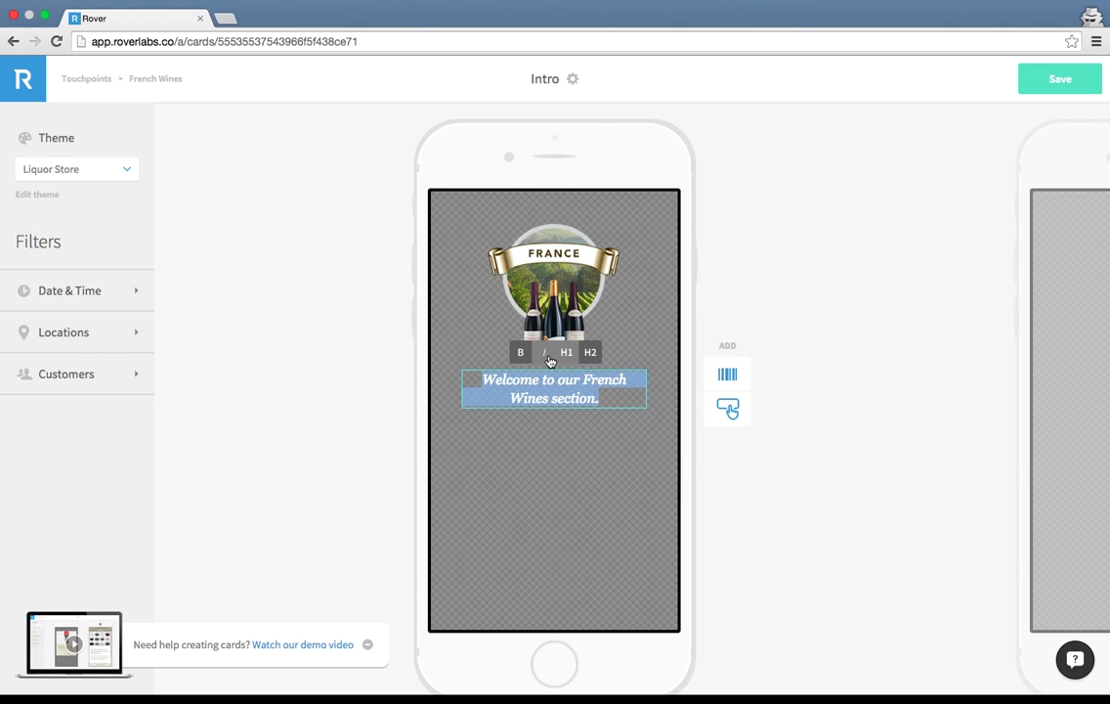
click(837, 223)
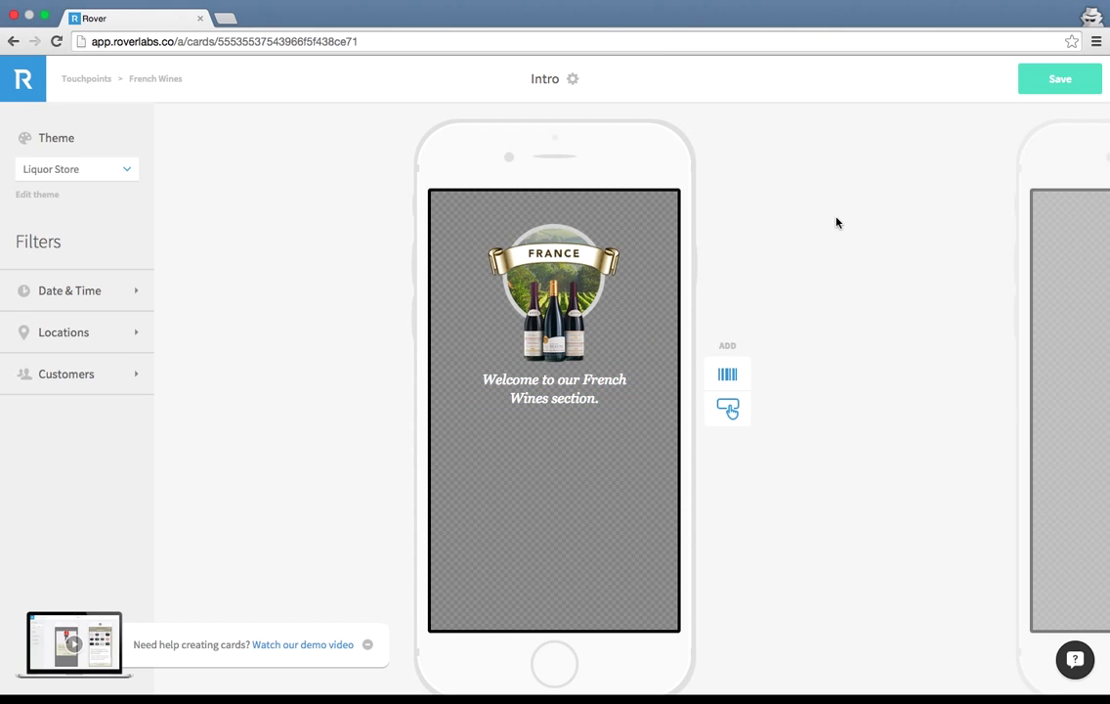
click(1061, 78)
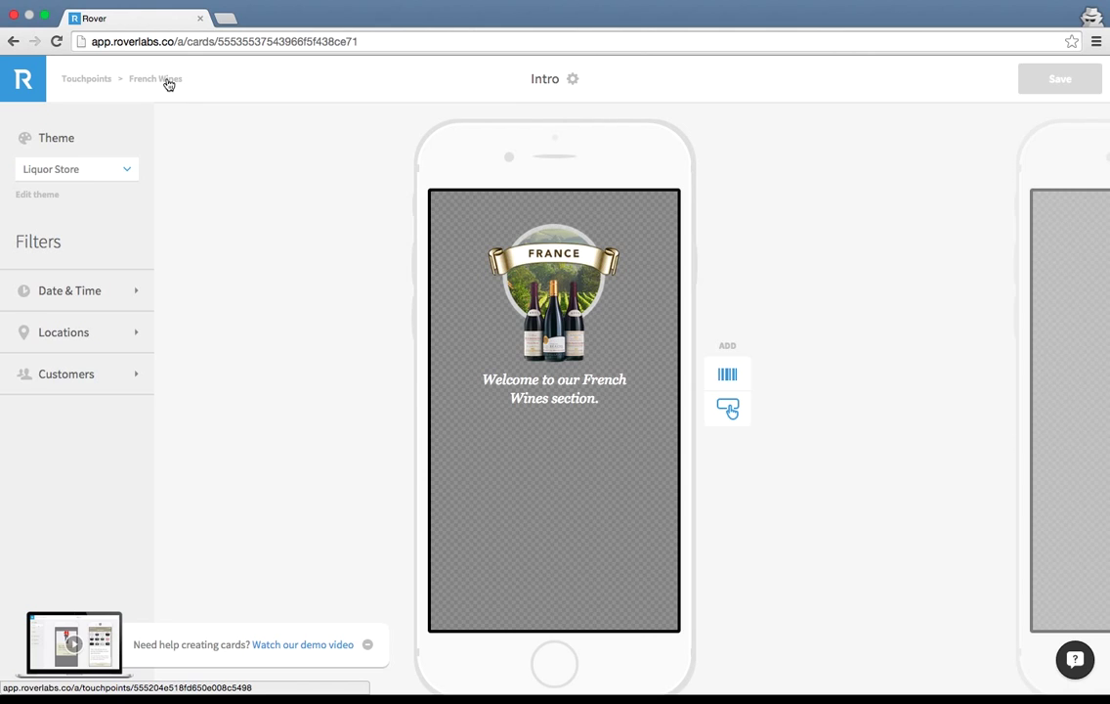
click(155, 78)
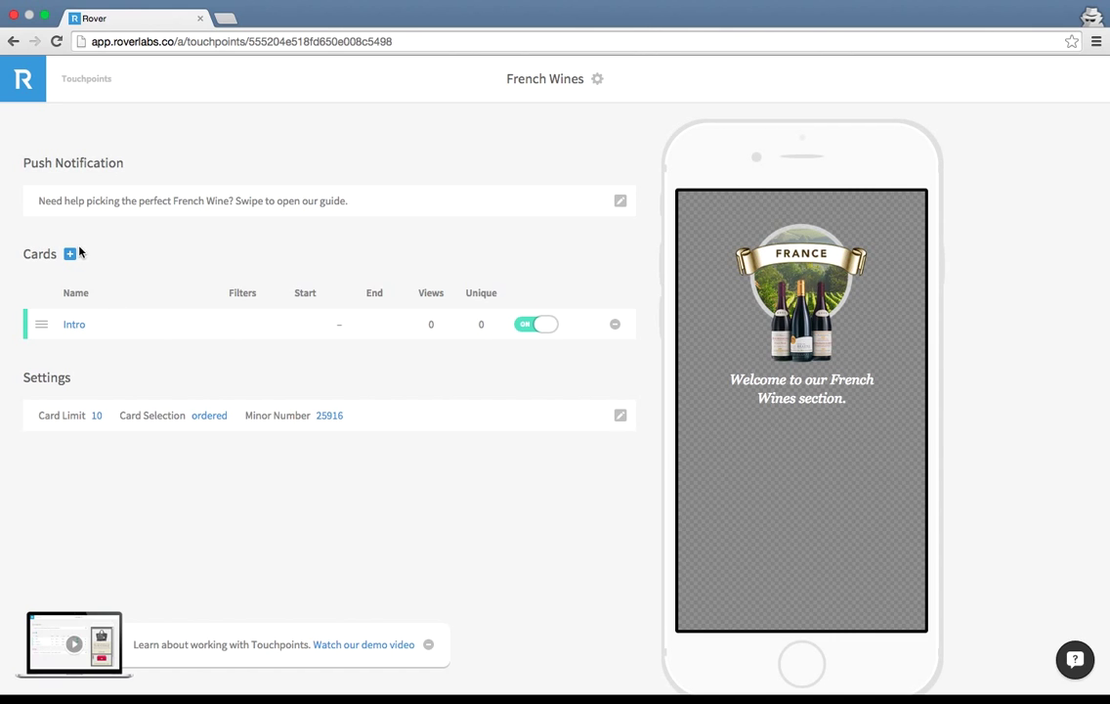
Add a new card titled 'Guides to the regions' to French Wines
click(70, 254)
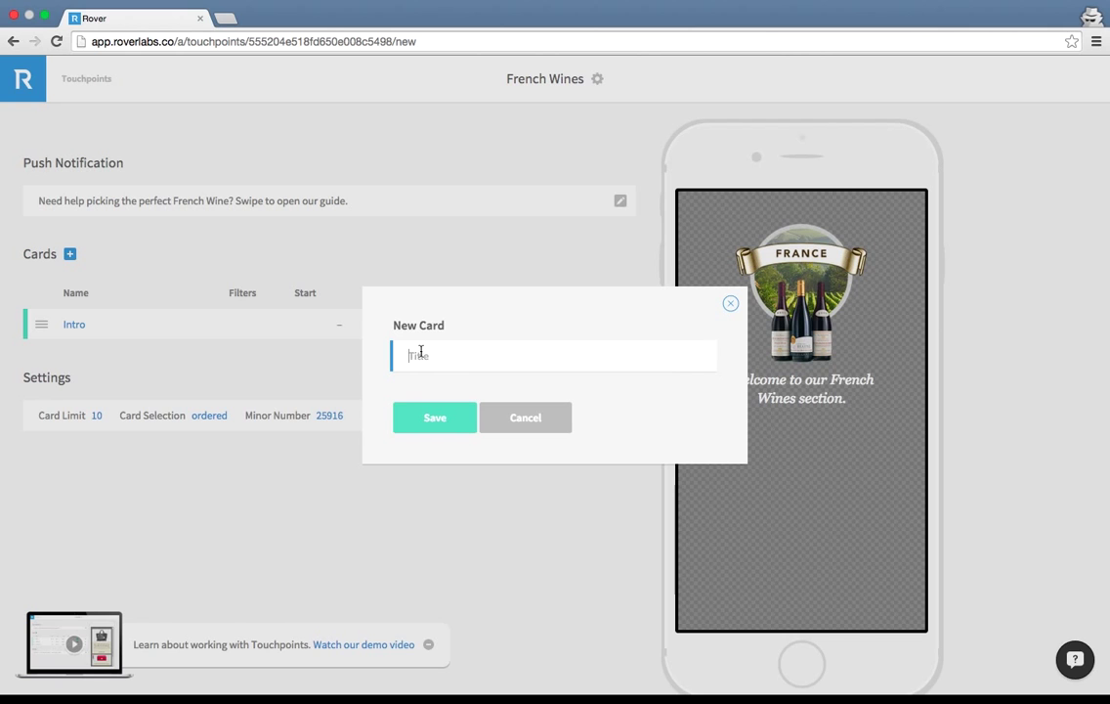
text(Guides to the)
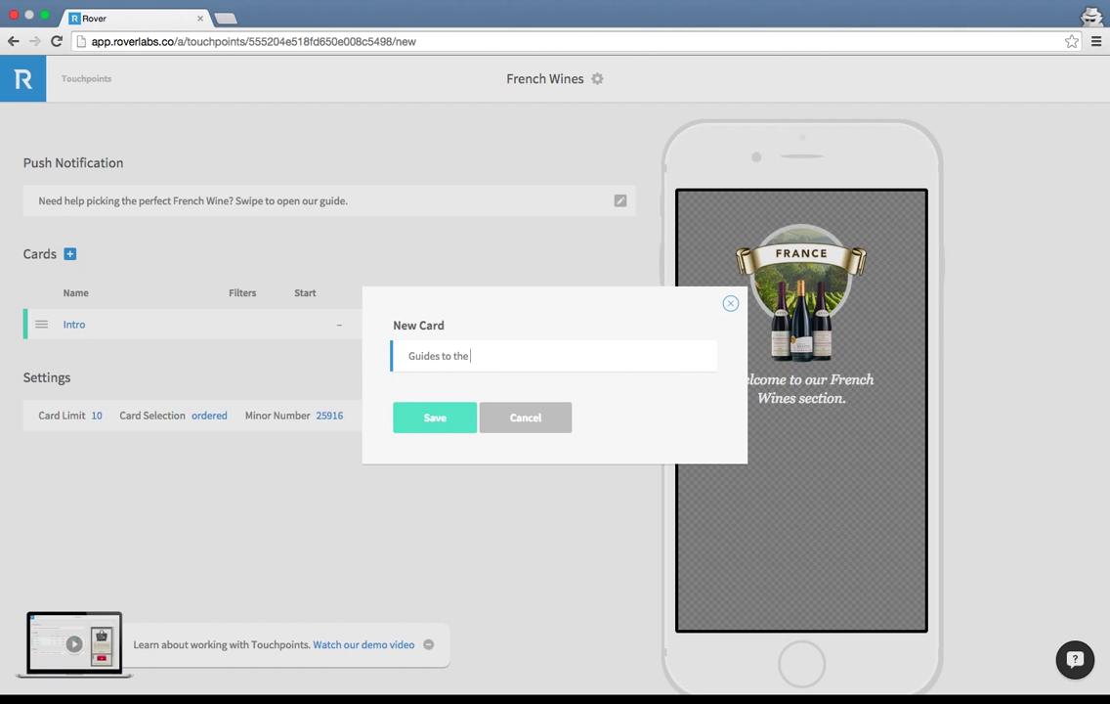
click(434, 417)
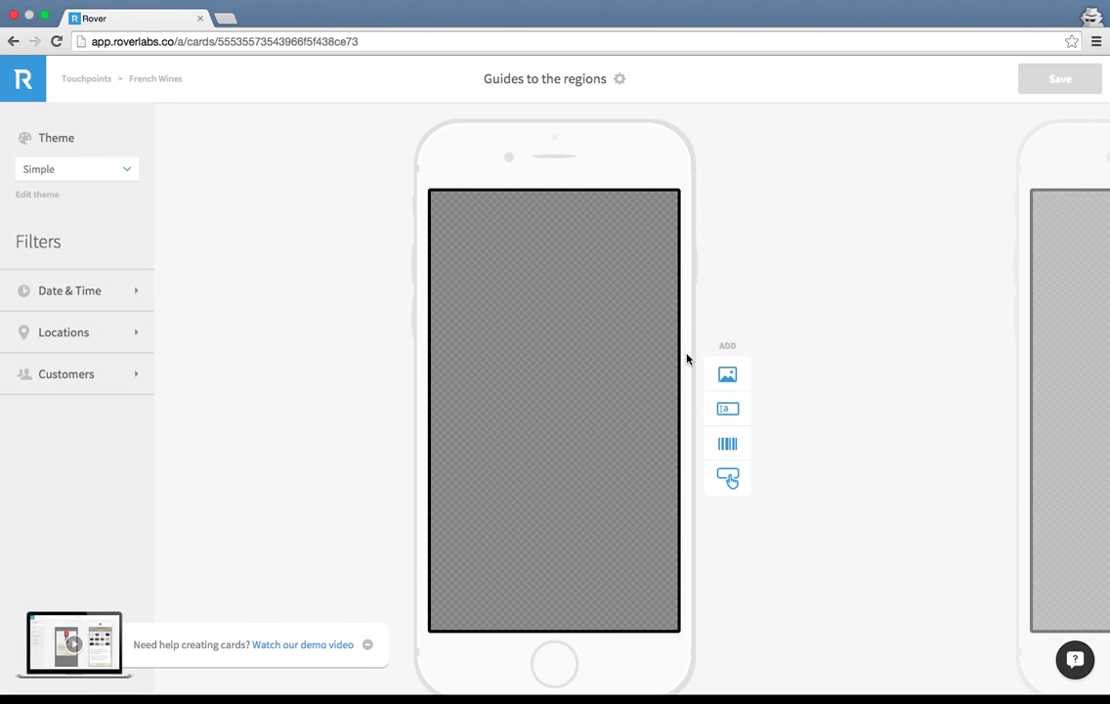
Add a 'Guide to the regions' button whose link opens a Detail View
click(728, 478)
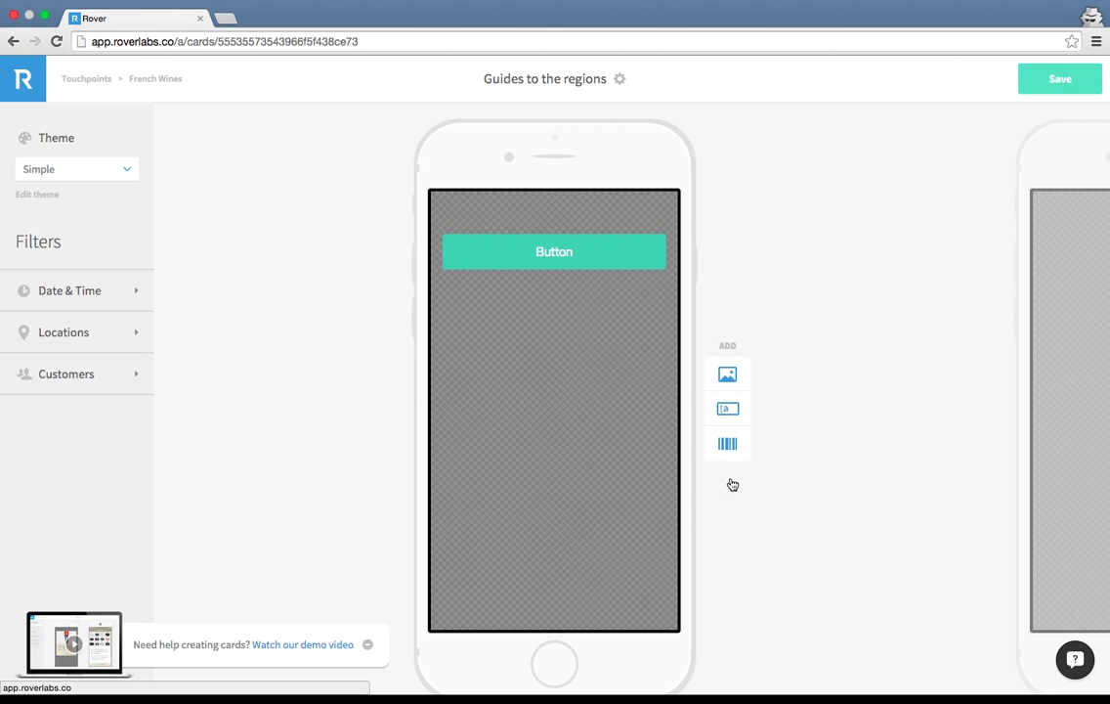
click(554, 251)
text(Guide to the regions)
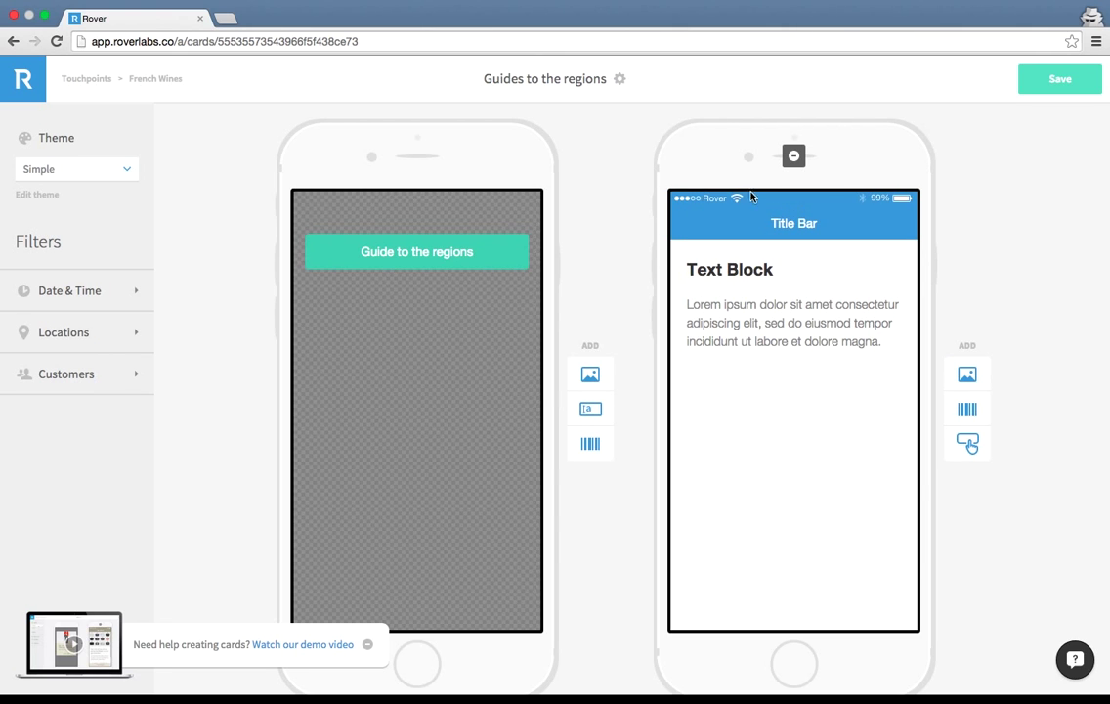
click(416, 251)
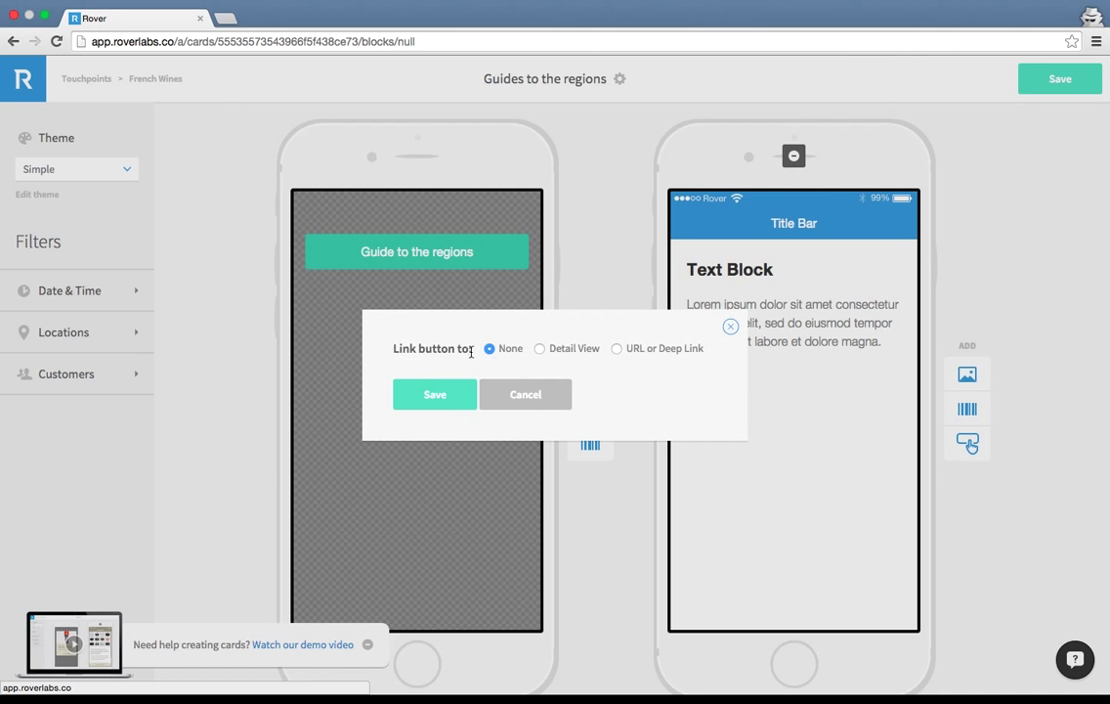
click(540, 348)
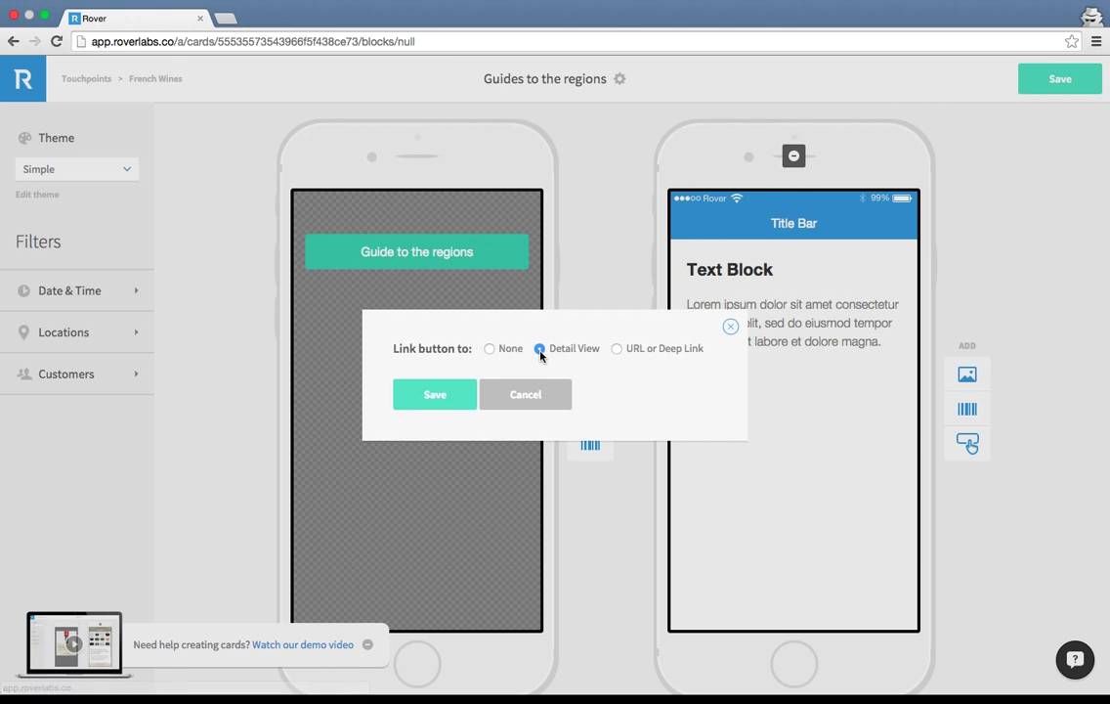
mouse_move(628, 363)
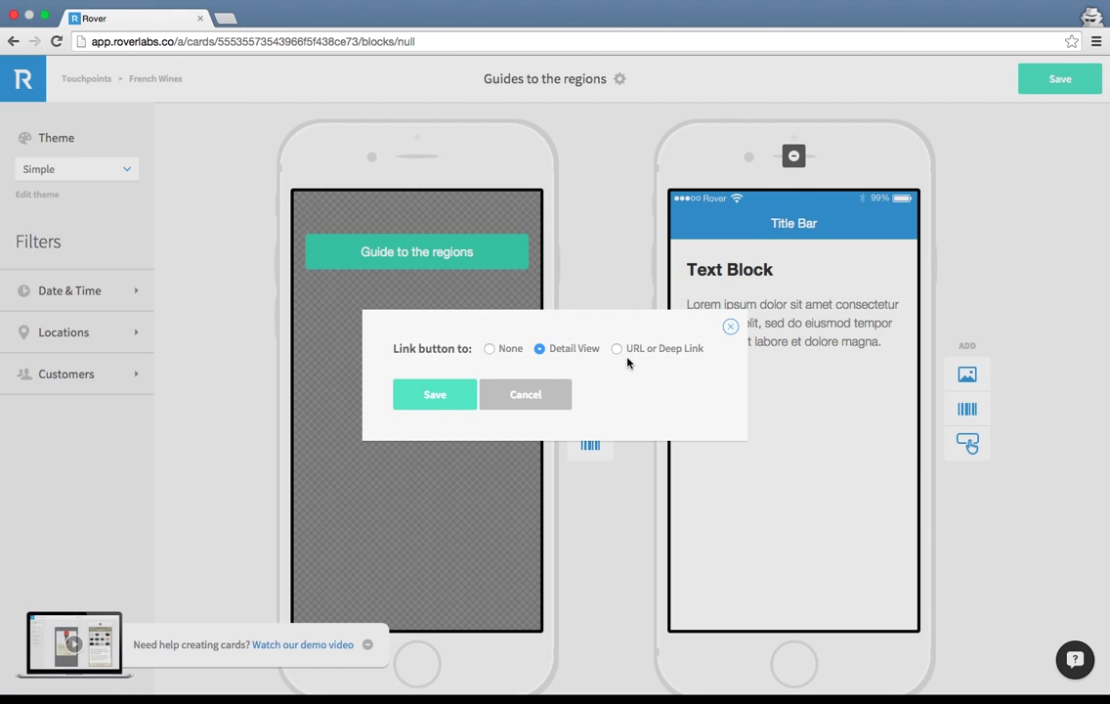
mouse_move(622, 352)
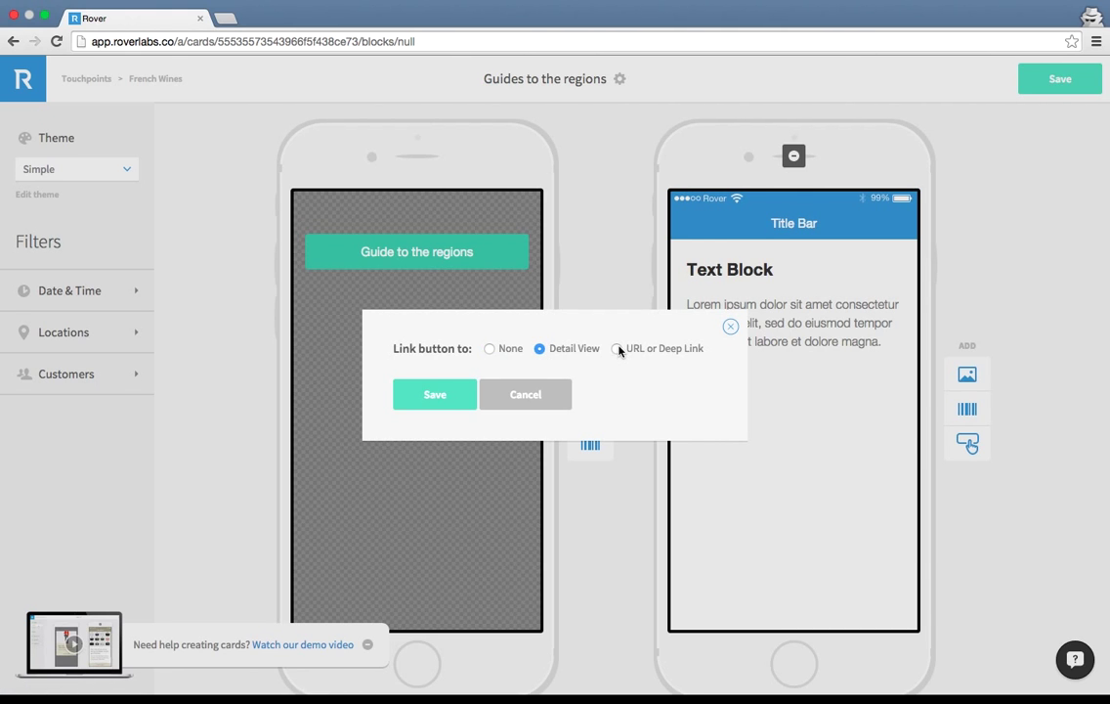
click(434, 394)
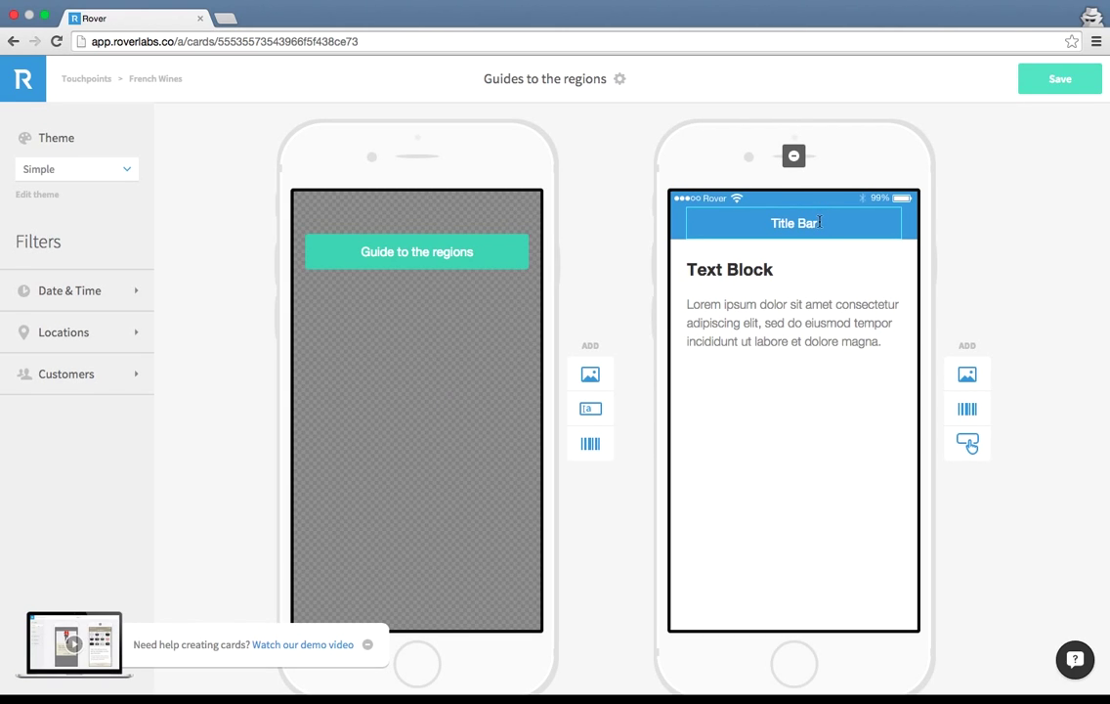
Title the detail view 'Guide to the regions' and upload the regions.jpg image
double_click(794, 223)
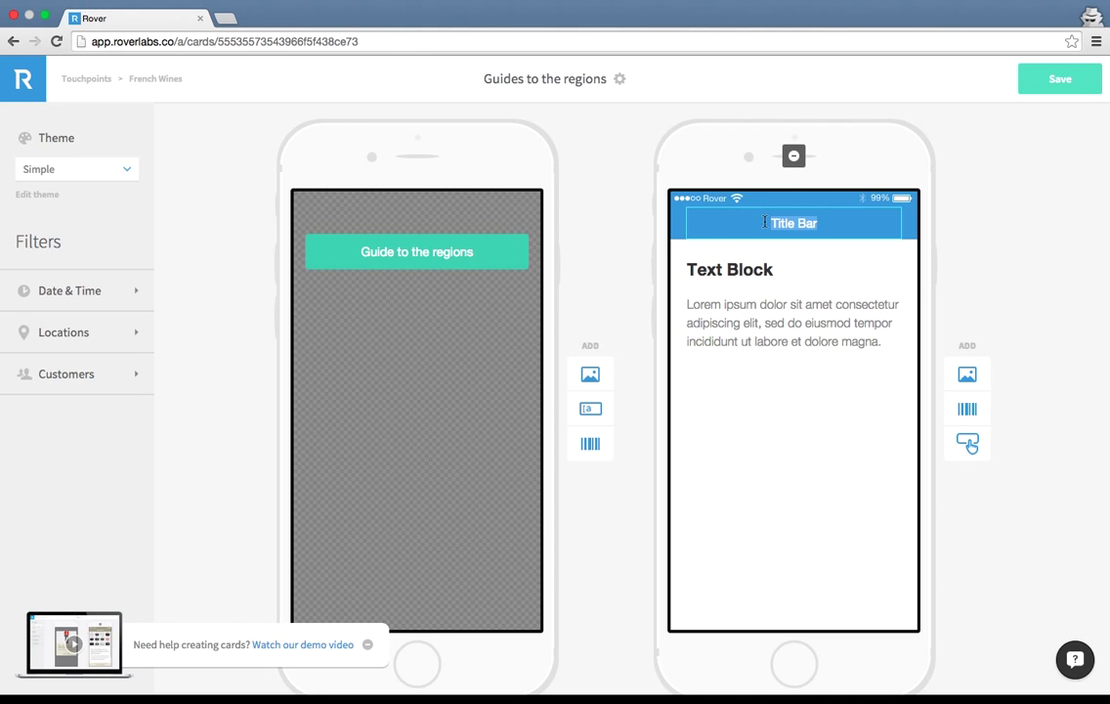
text(Guide)
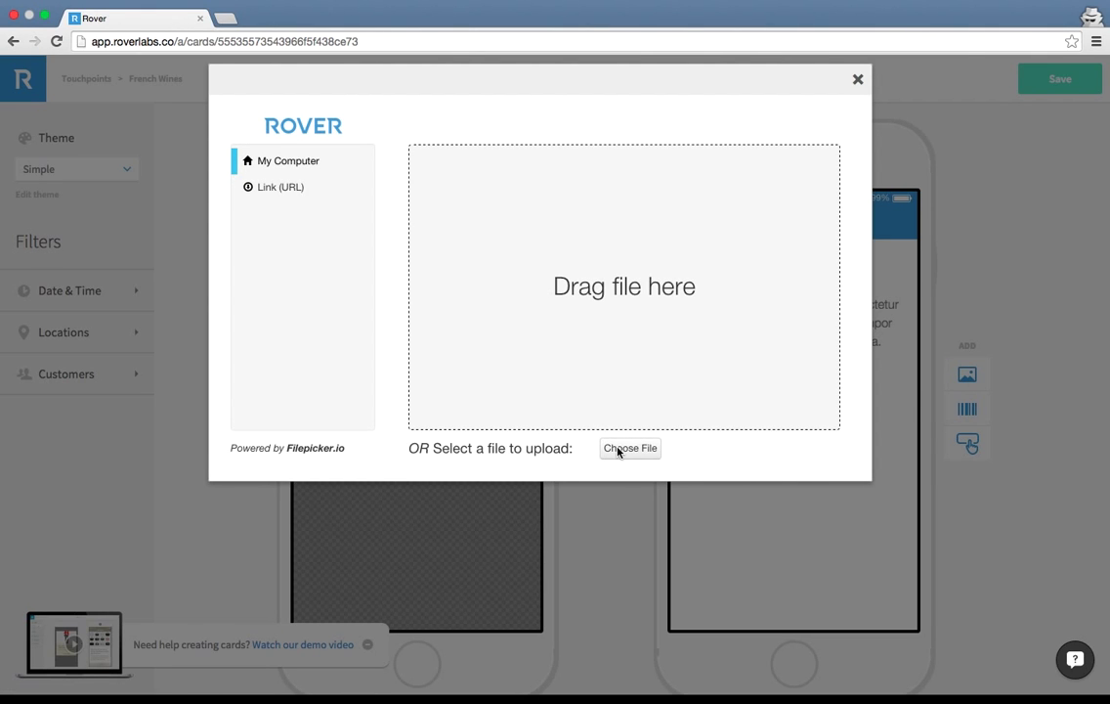
click(630, 448)
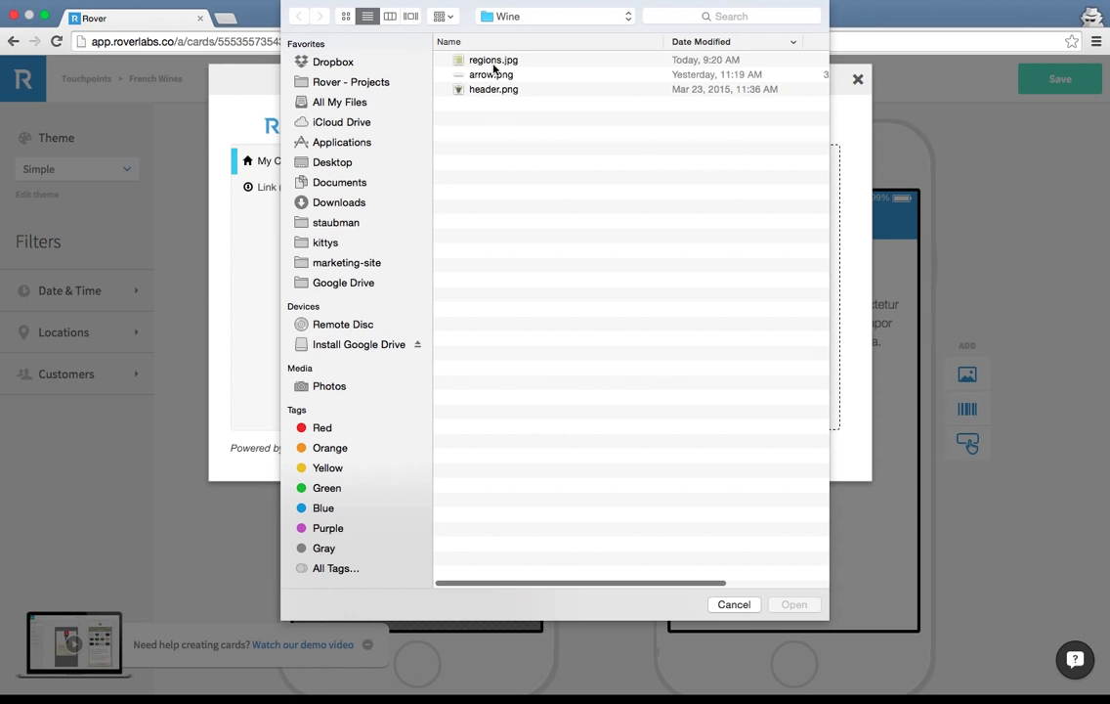
double_click(494, 59)
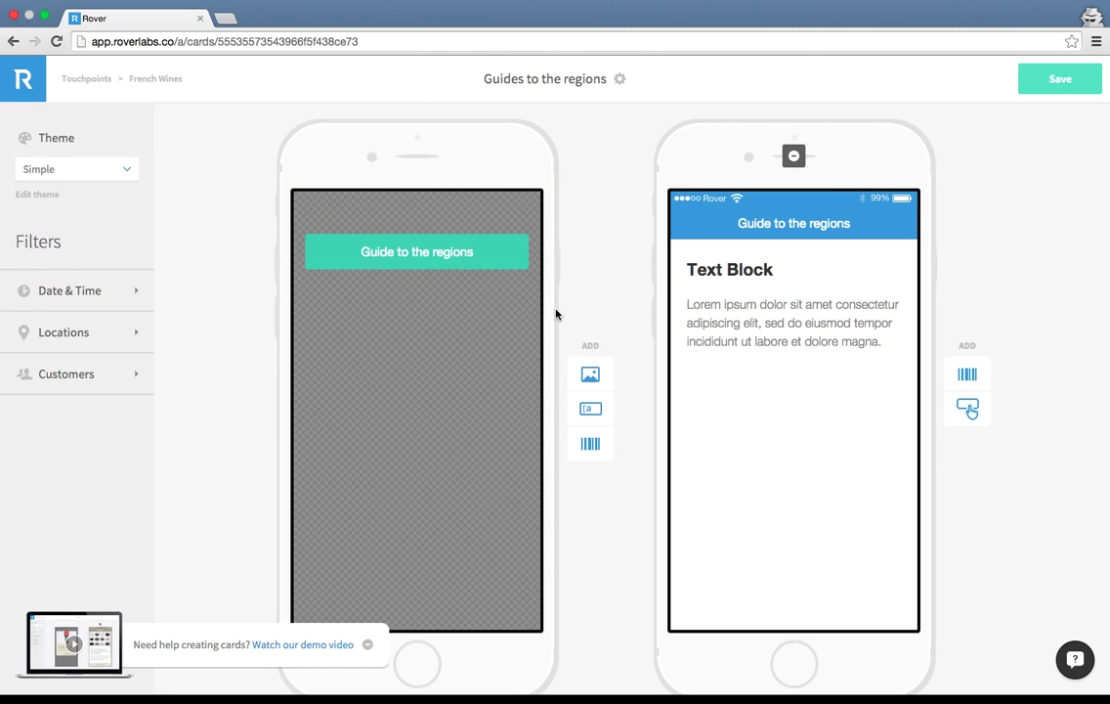
Place the France regions map and a 'Bordeaux' description text block in the detail view
click(591, 373)
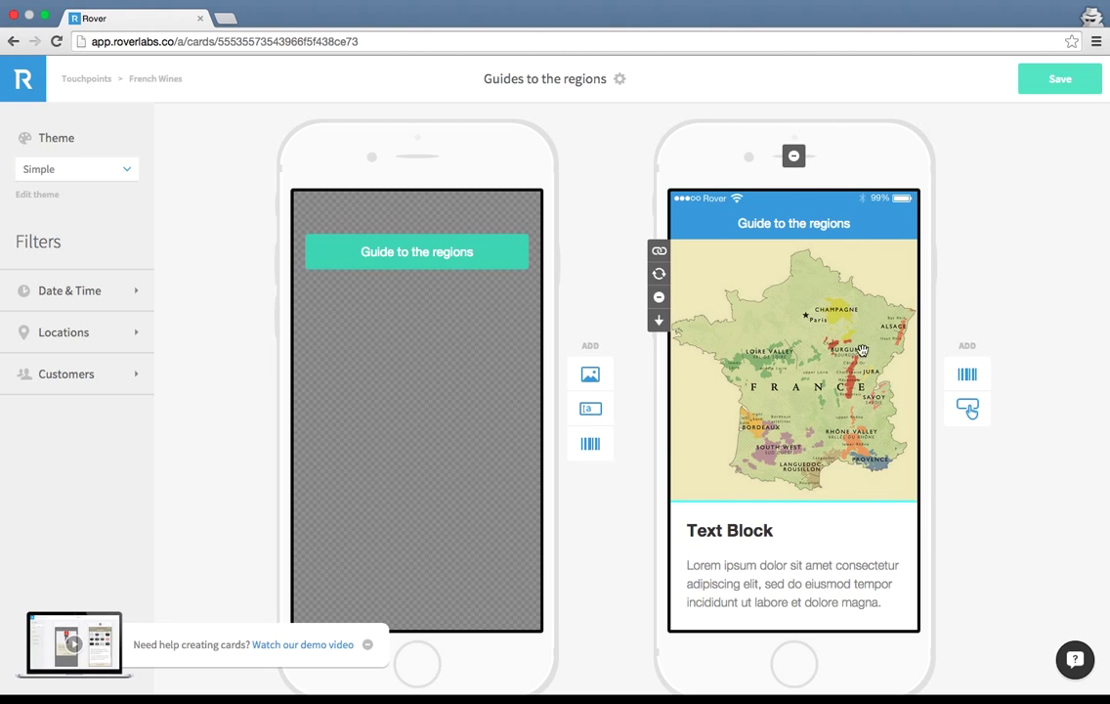
mouse_move(743, 342)
text(Bordeaux)
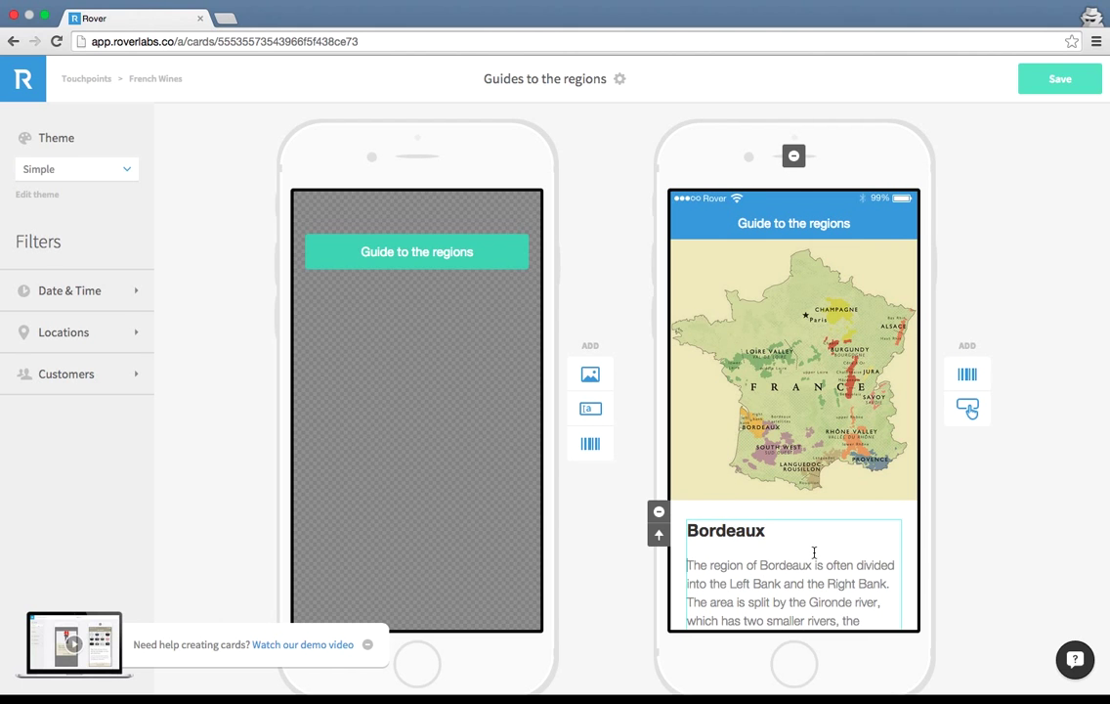
scroll(down, 3)
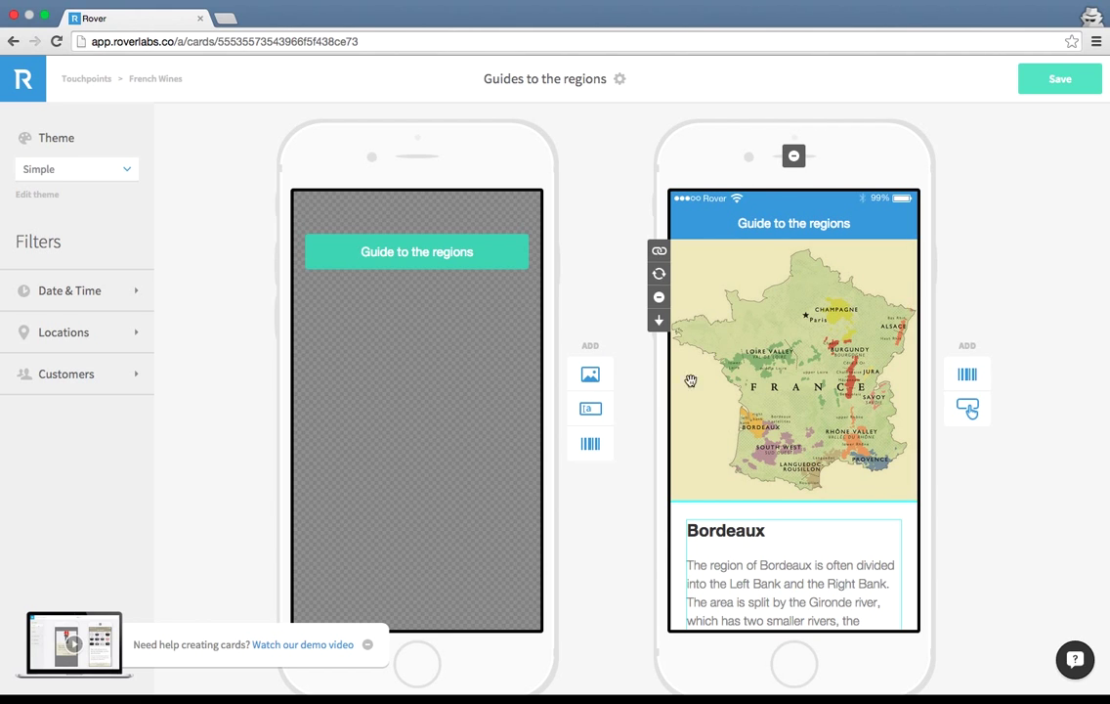
mouse_move(776, 348)
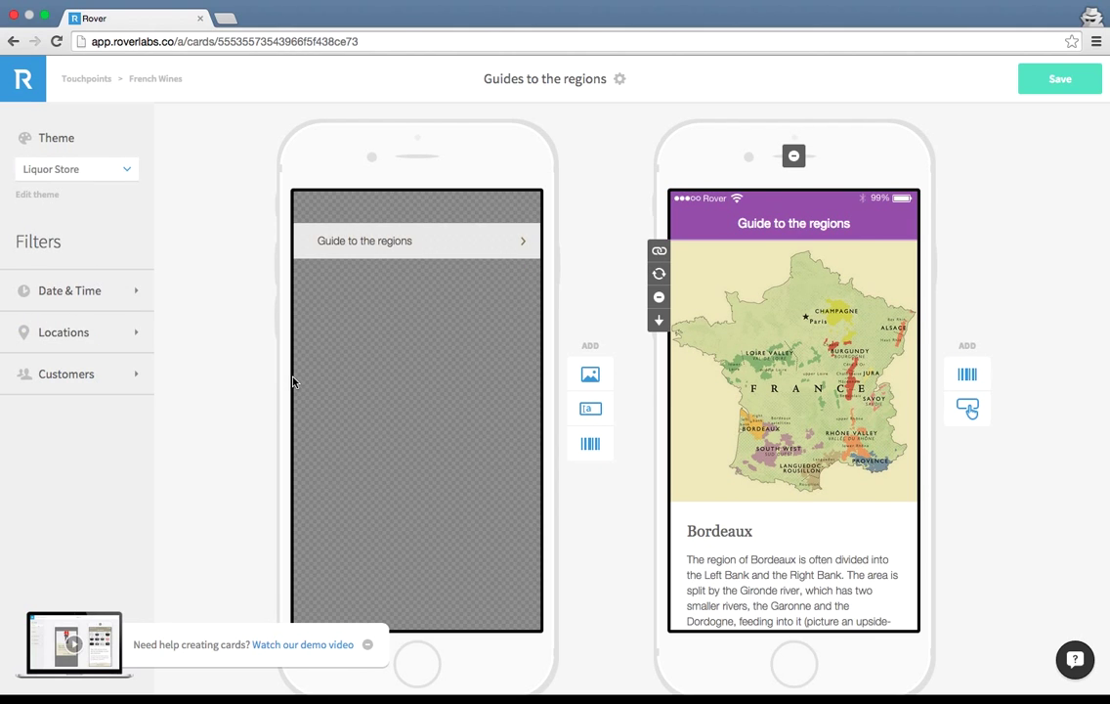
mouse_move(606, 319)
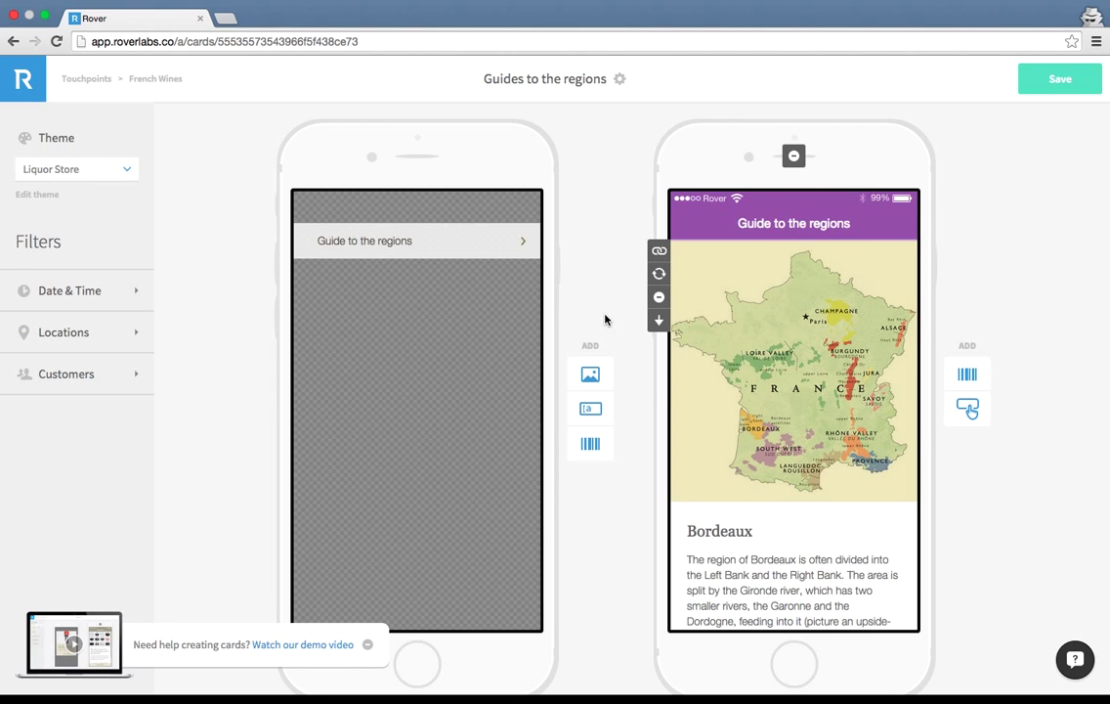
mouse_move(975, 124)
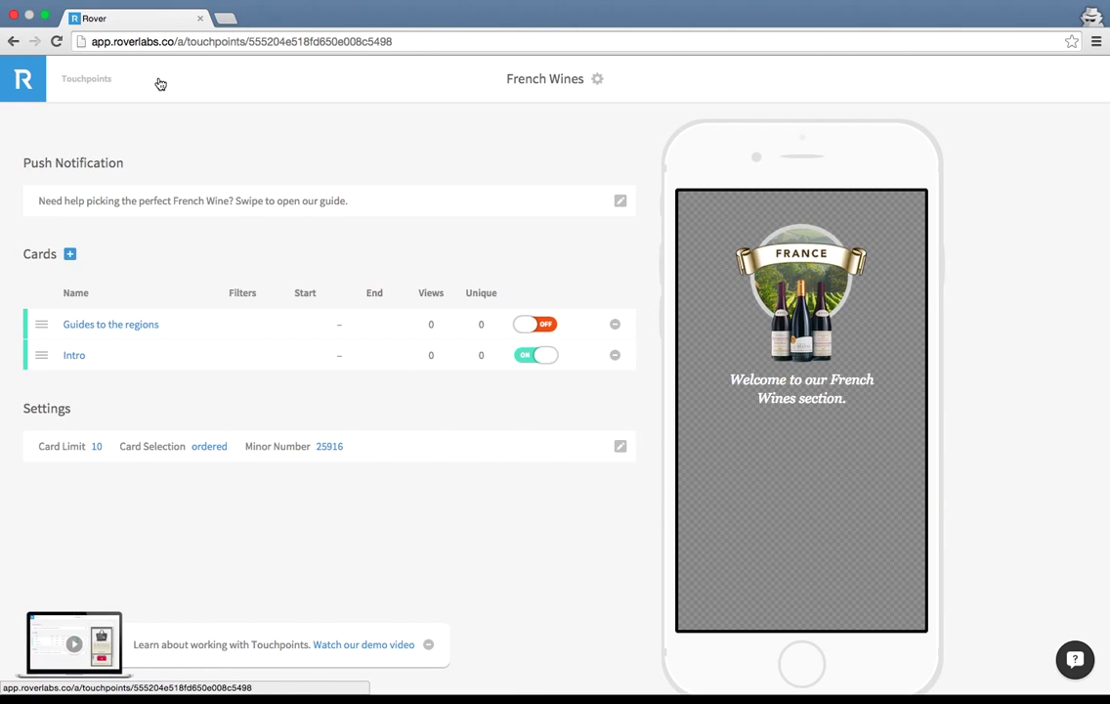
Enable Guides to the regions, reorder the cards, and create a Reds card with a button
click(535, 323)
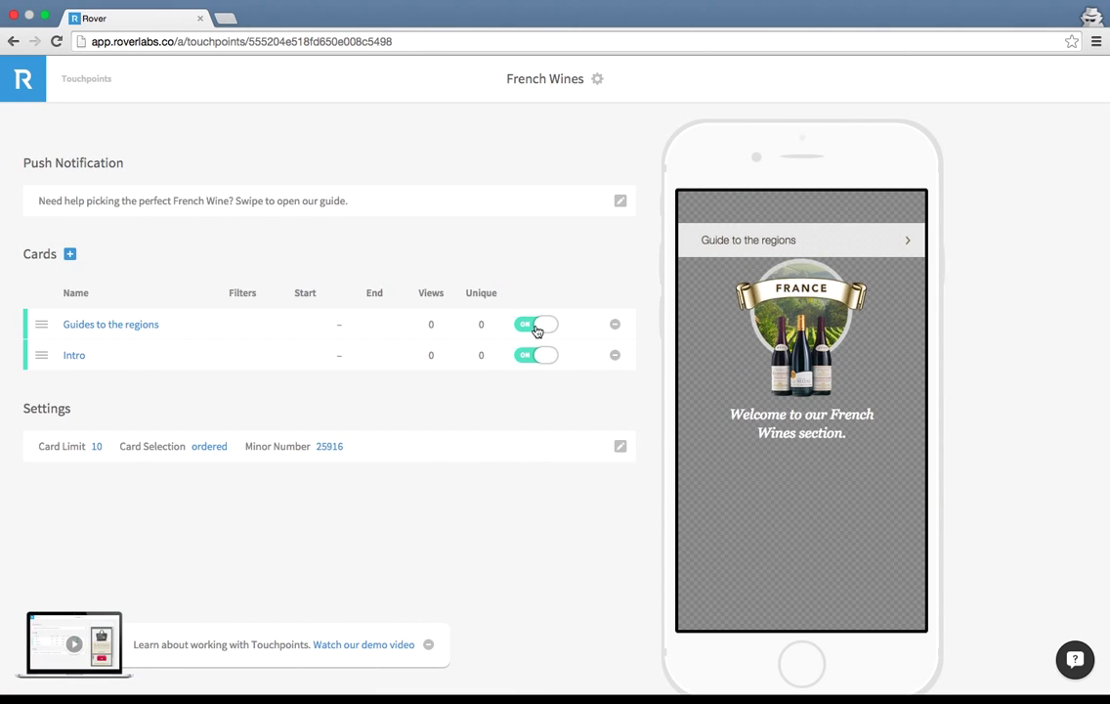
drag(41, 323, 41, 376)
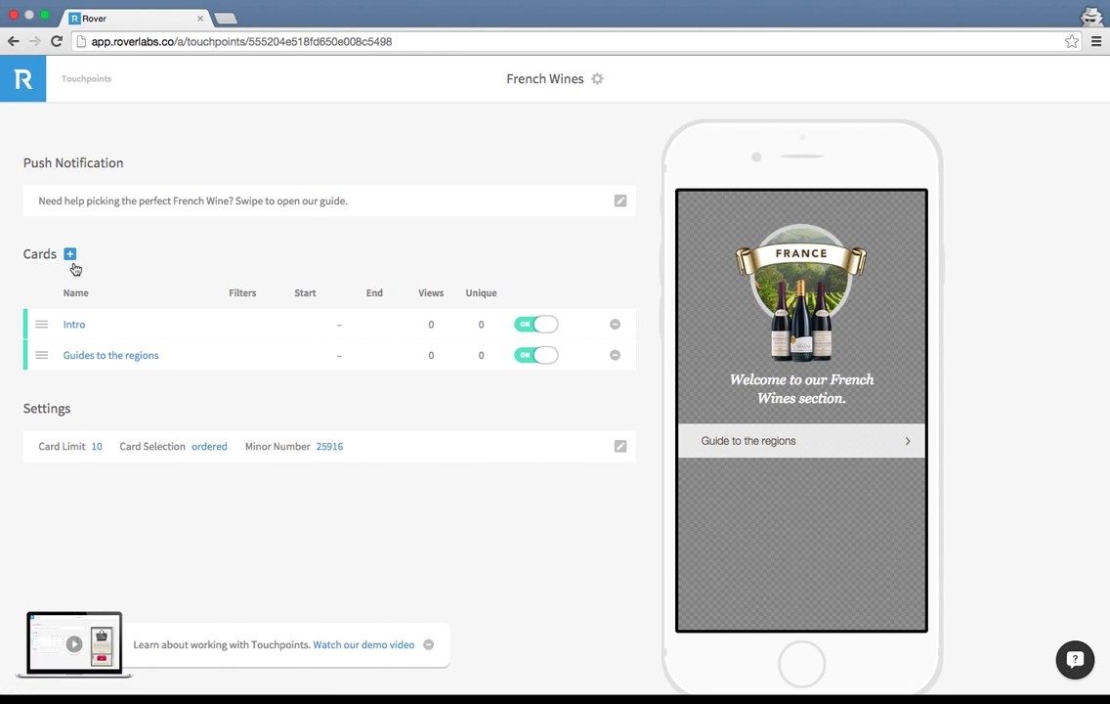
click(69, 254)
text(Reds)
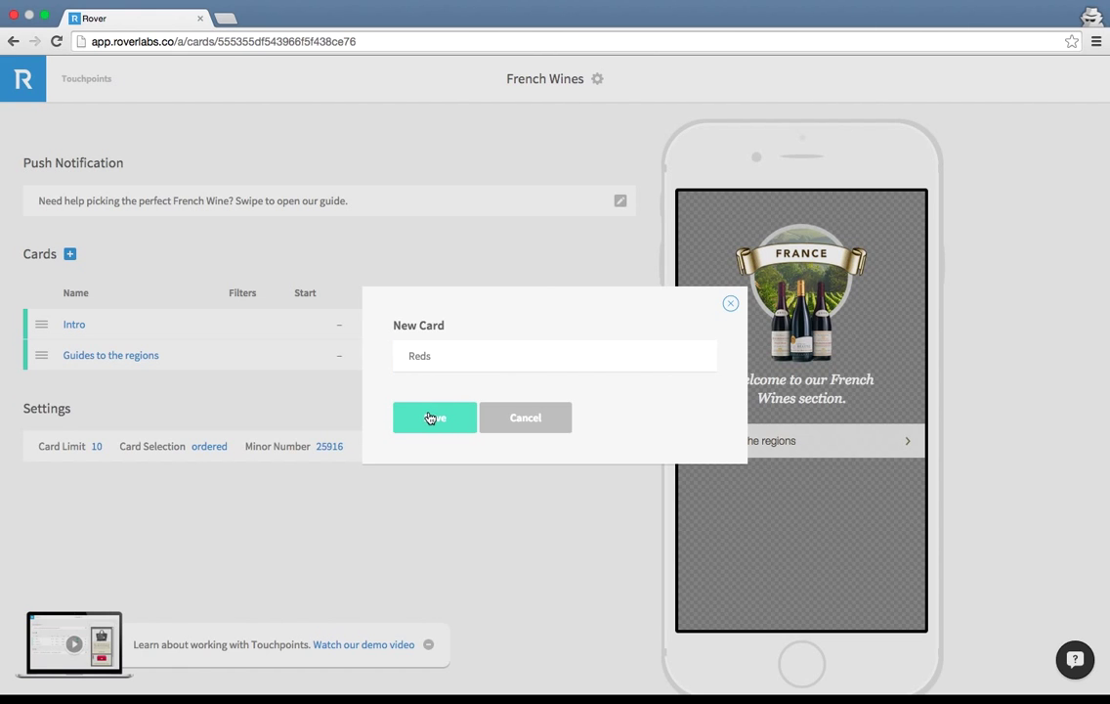
click(434, 417)
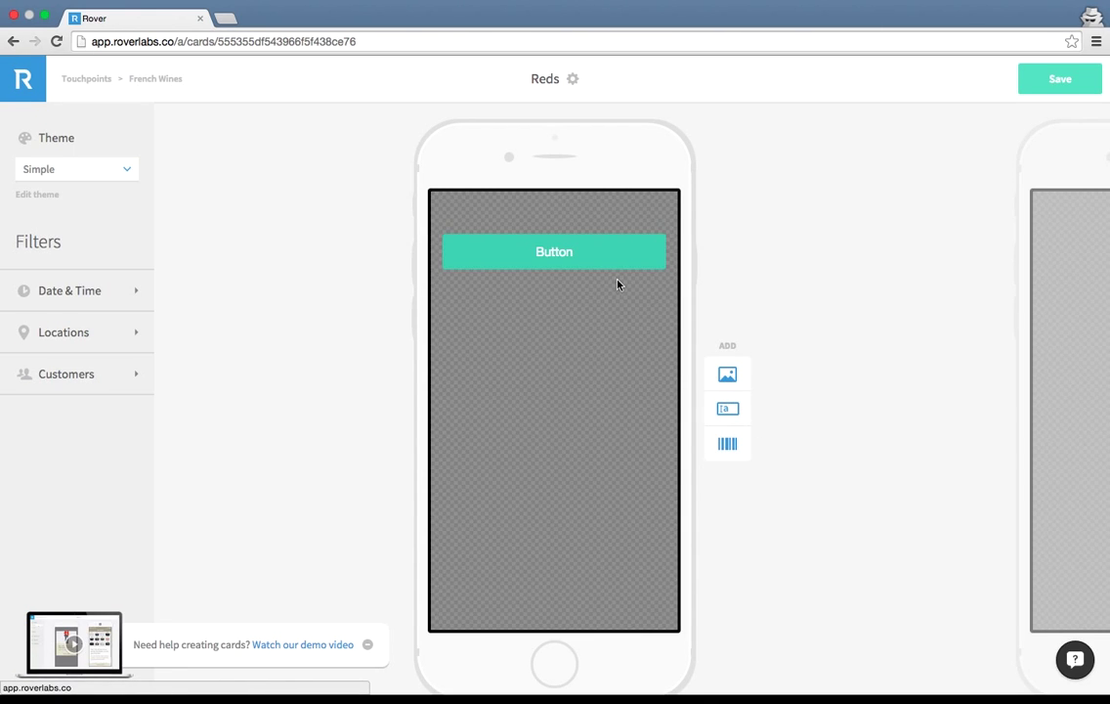
double_click(554, 251)
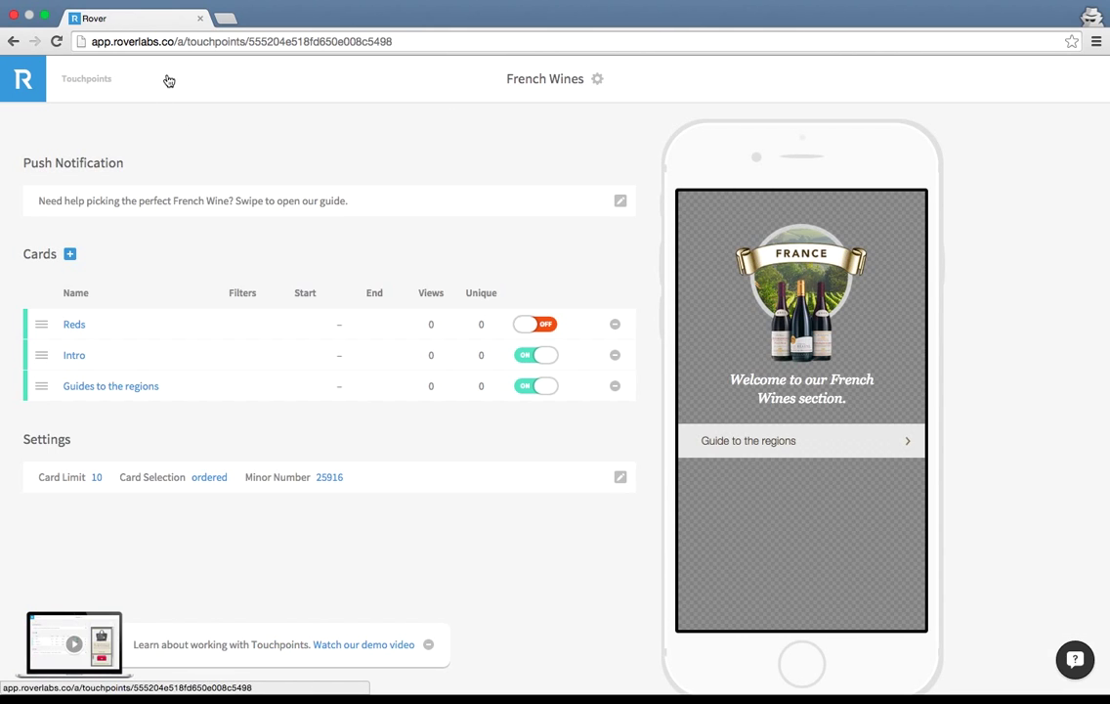
Create a Whites card holding a button, styled with the Liquor Store theme
click(69, 254)
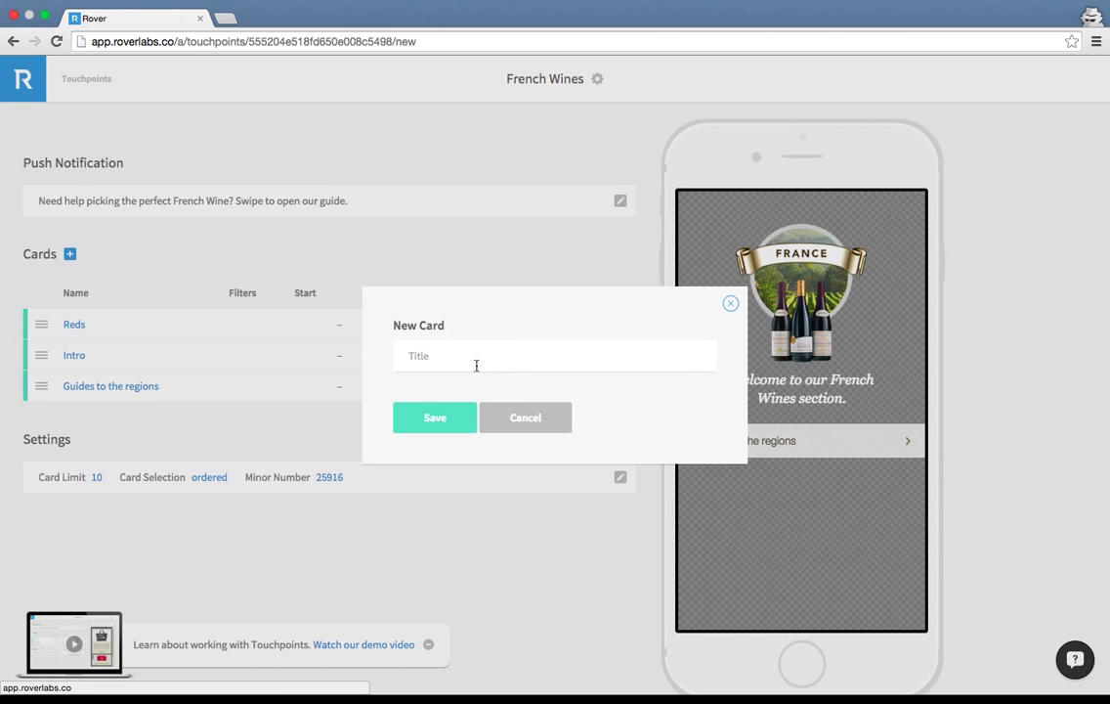
text(Whites)
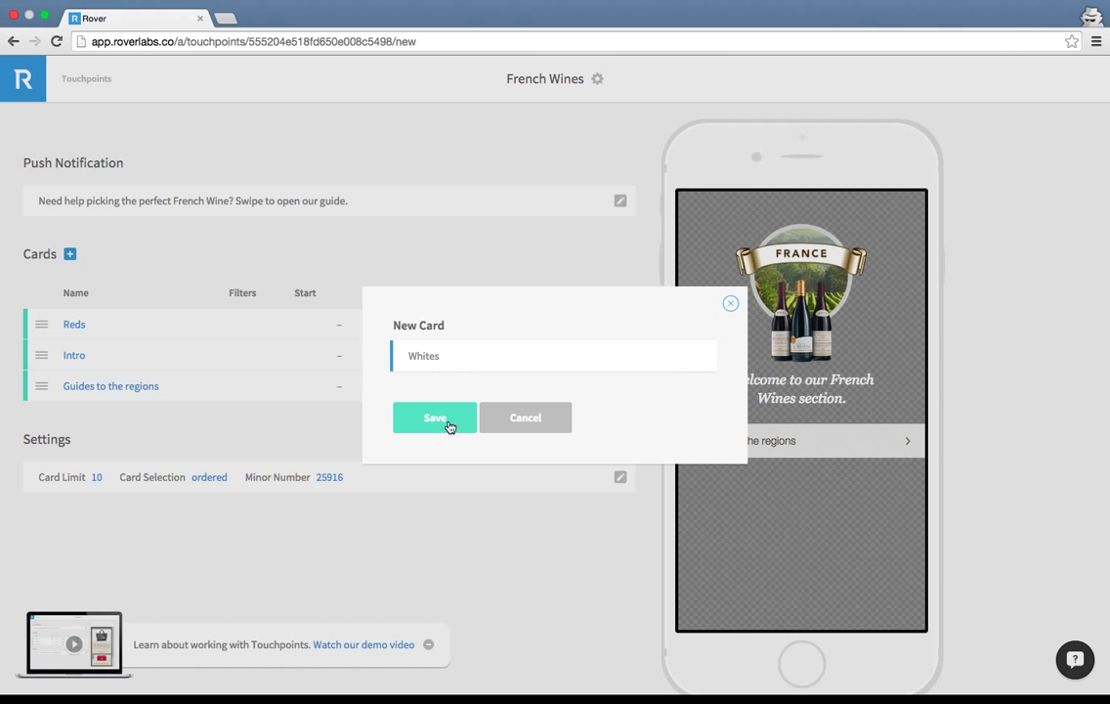
click(434, 418)
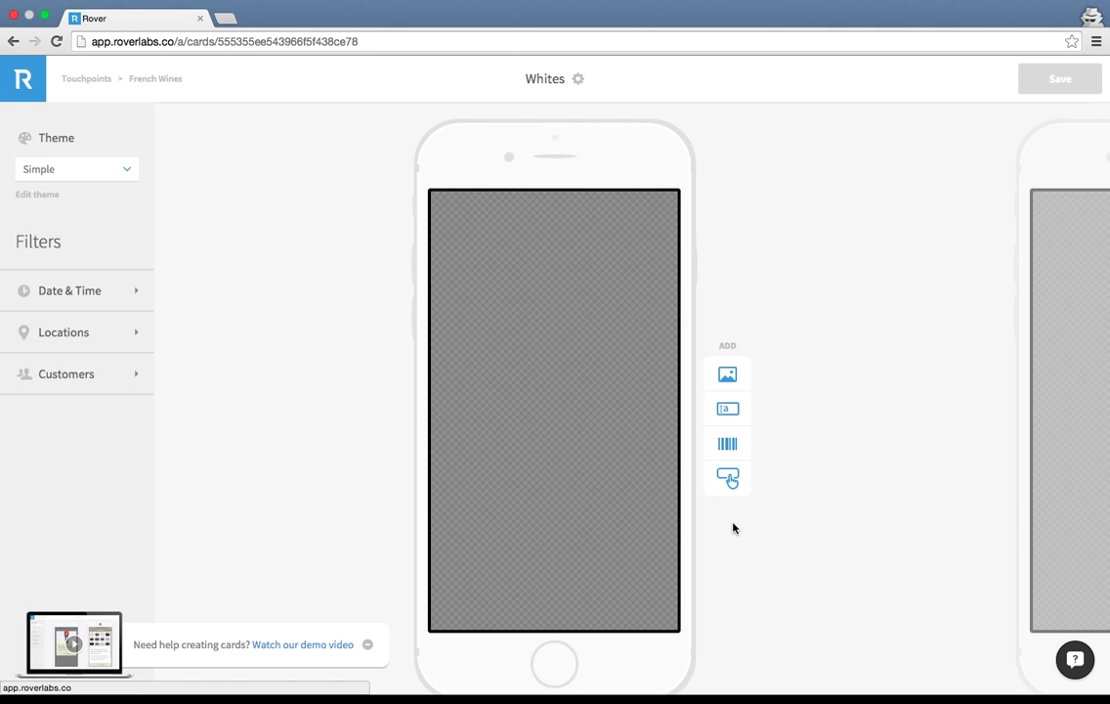
click(728, 478)
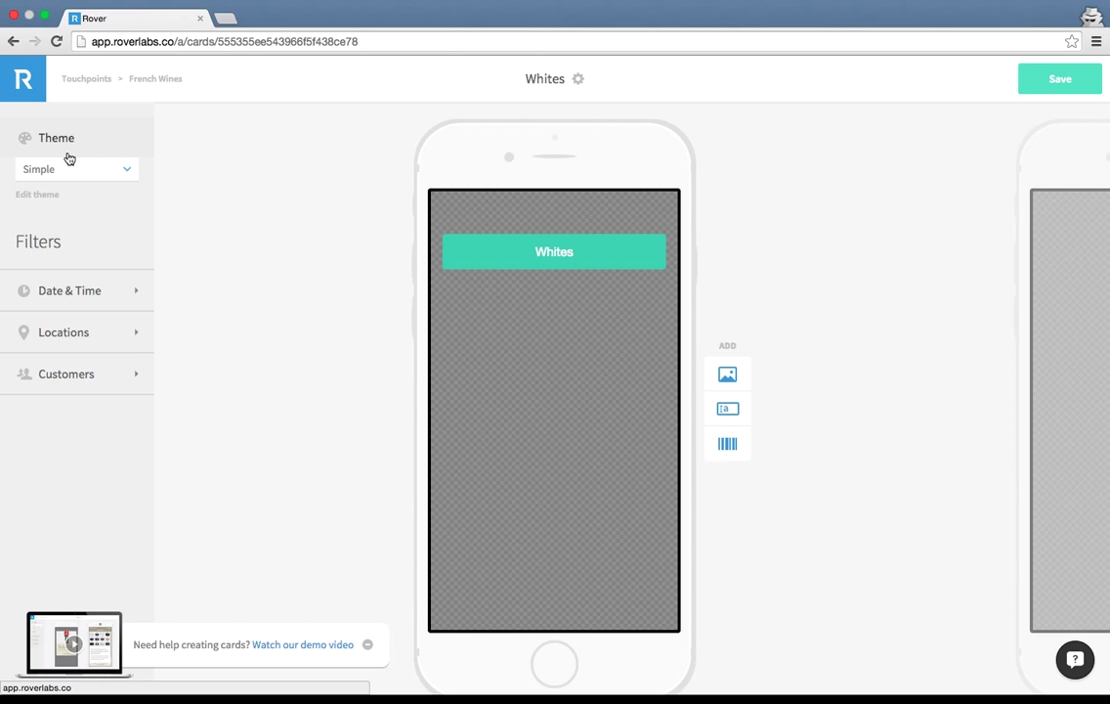
click(76, 168)
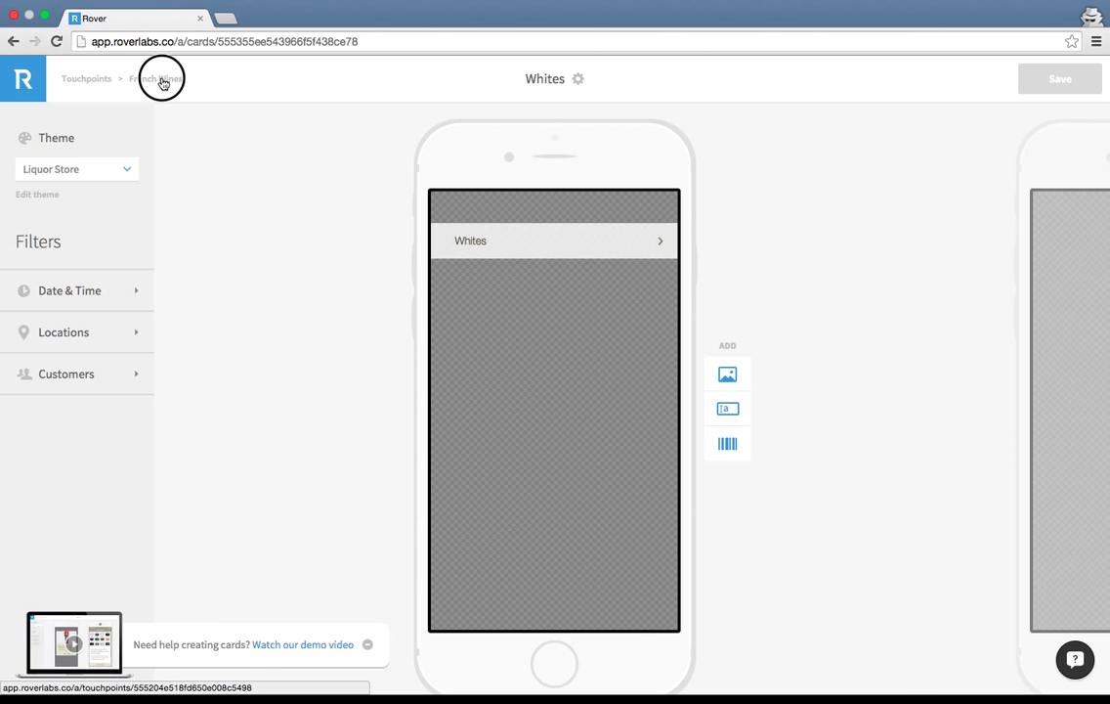
Back in the French Wines card list, switch on the Whites and Reds cards
click(156, 78)
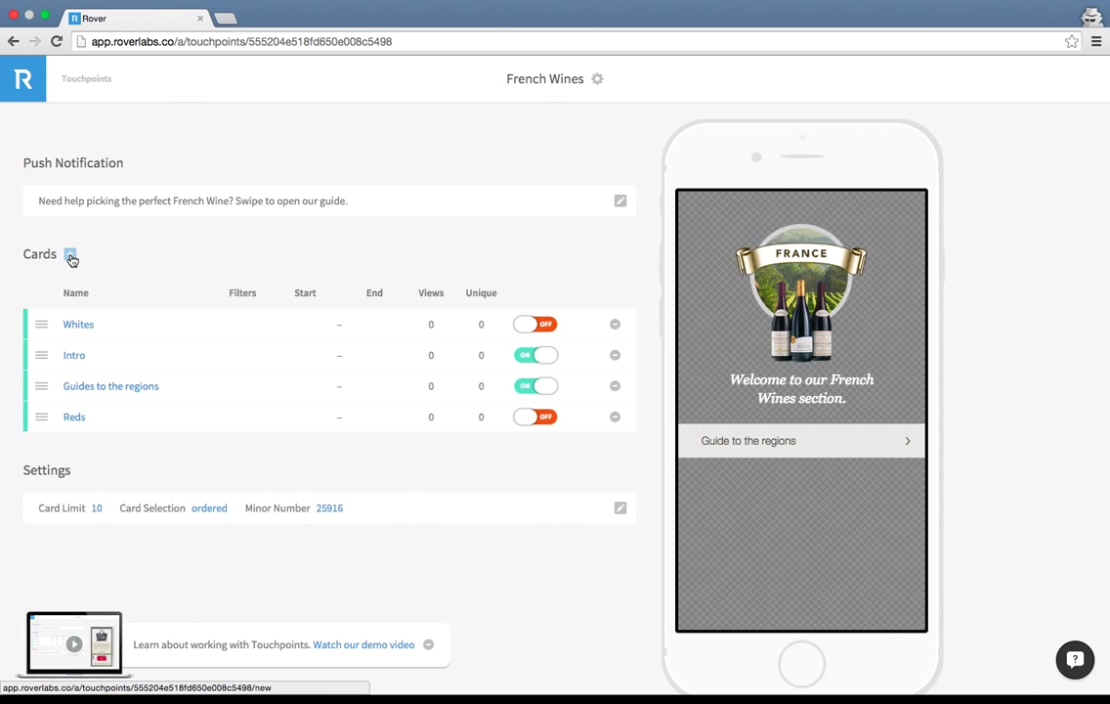
click(535, 324)
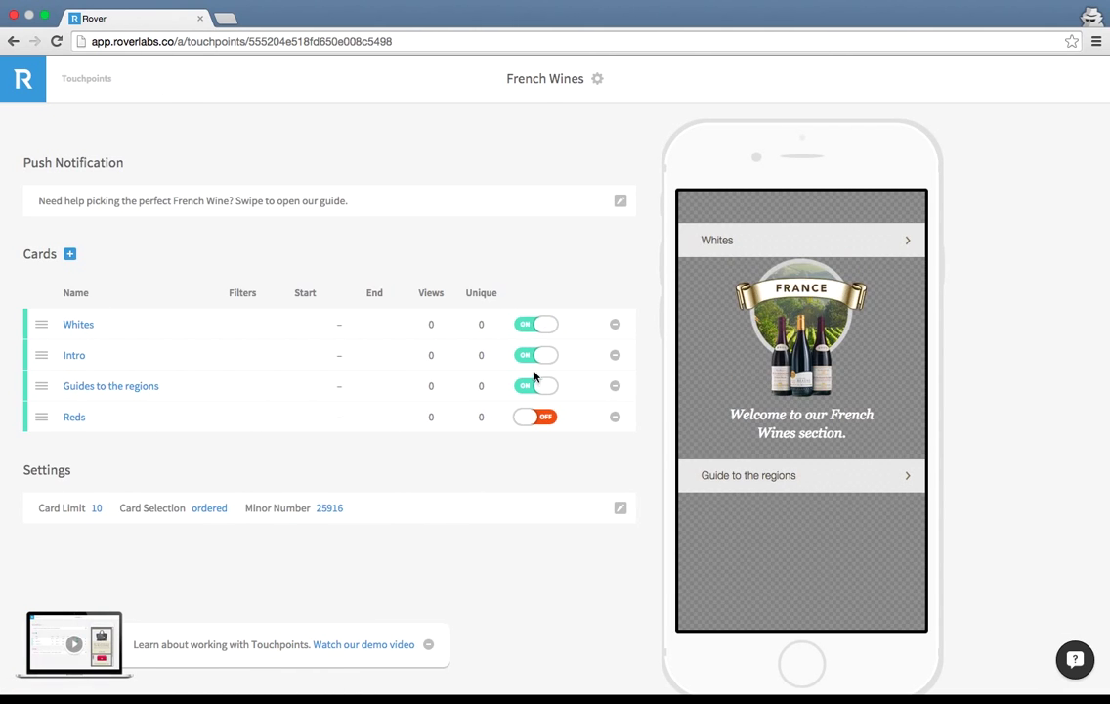
click(536, 416)
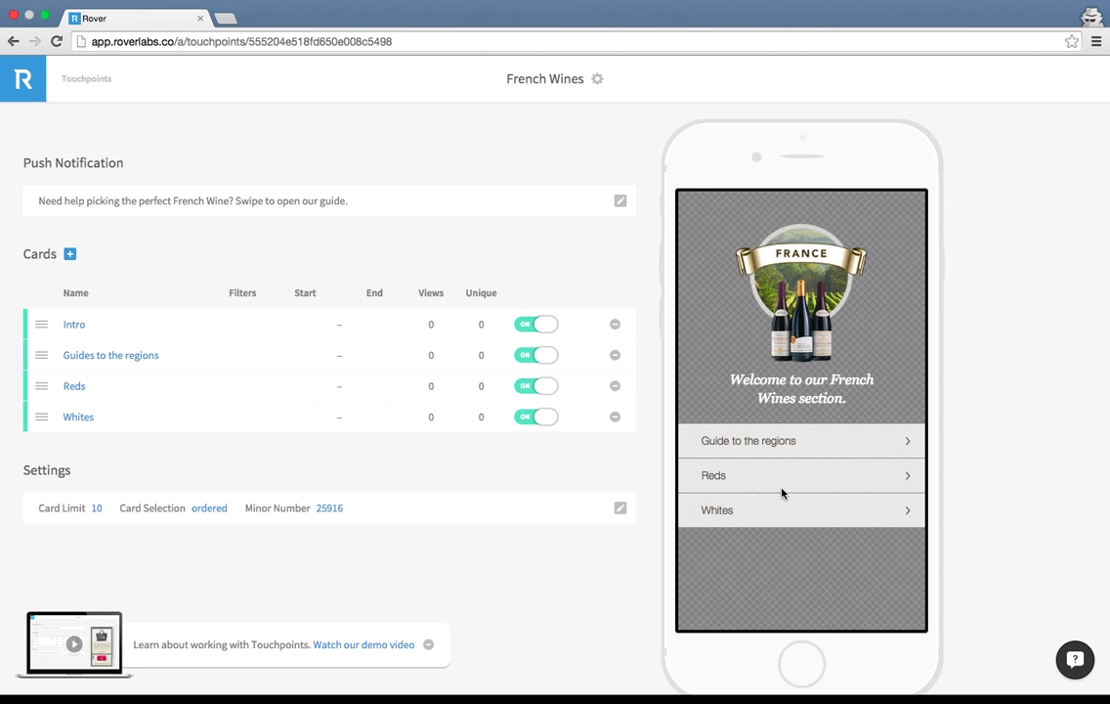
mouse_move(12, 294)
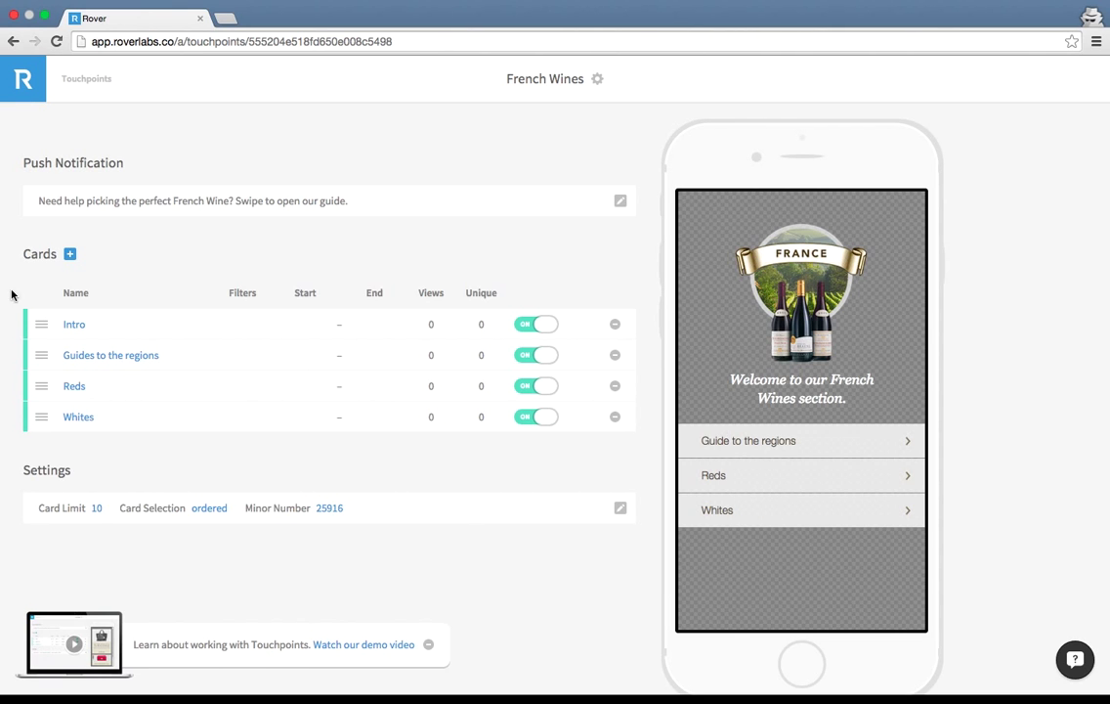
Create a 'Top 10 for under $20' card with a matching button and Liquor Store theme
click(69, 254)
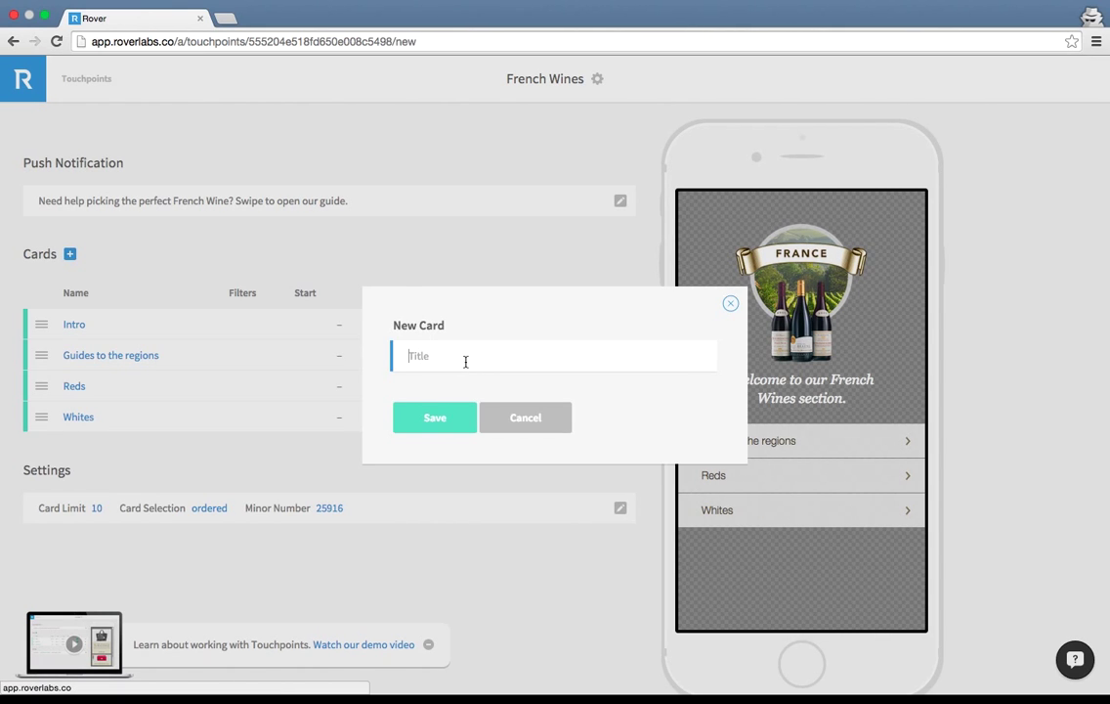
text(Top 10 for)
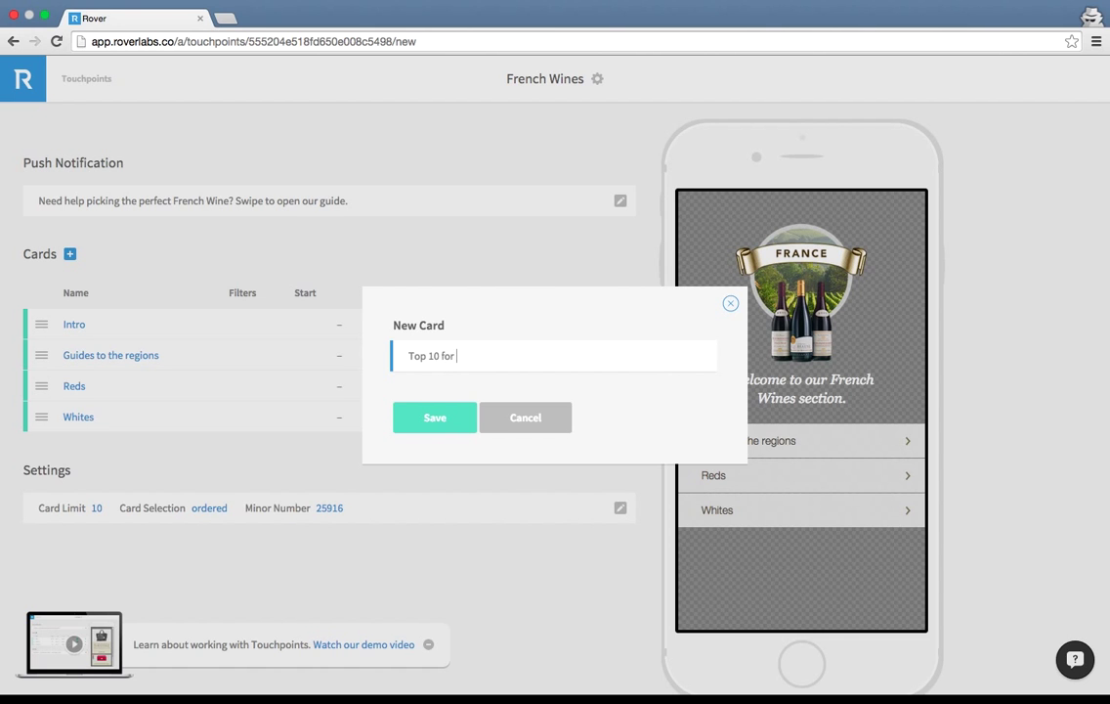
text(under $20)
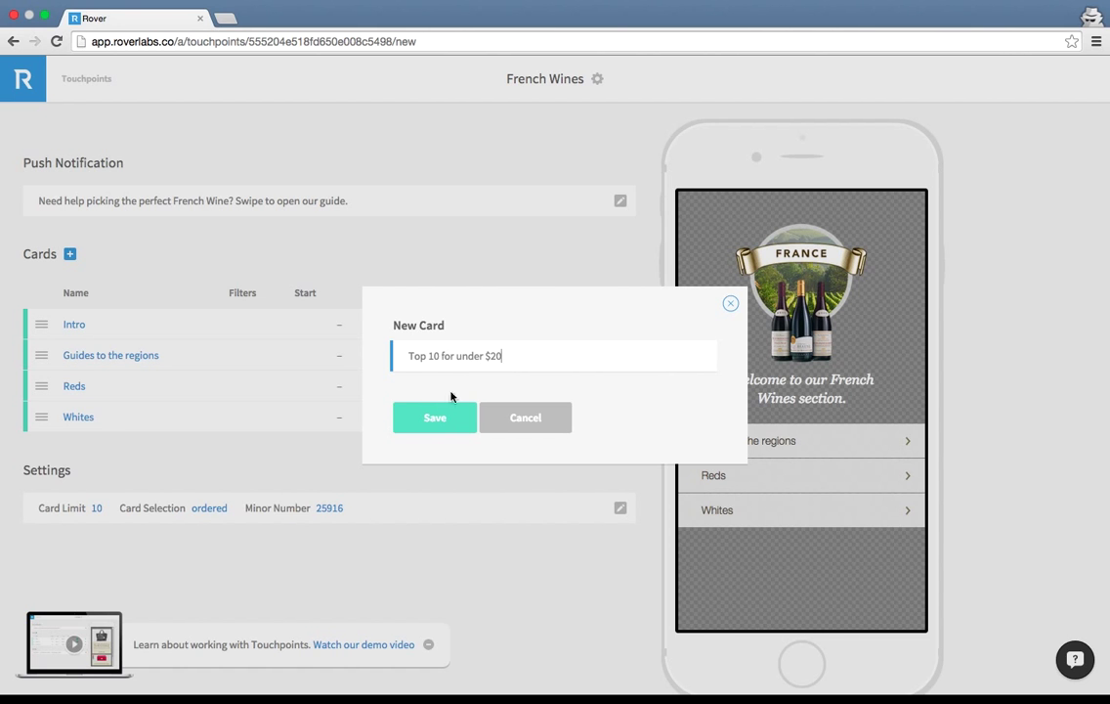
click(434, 418)
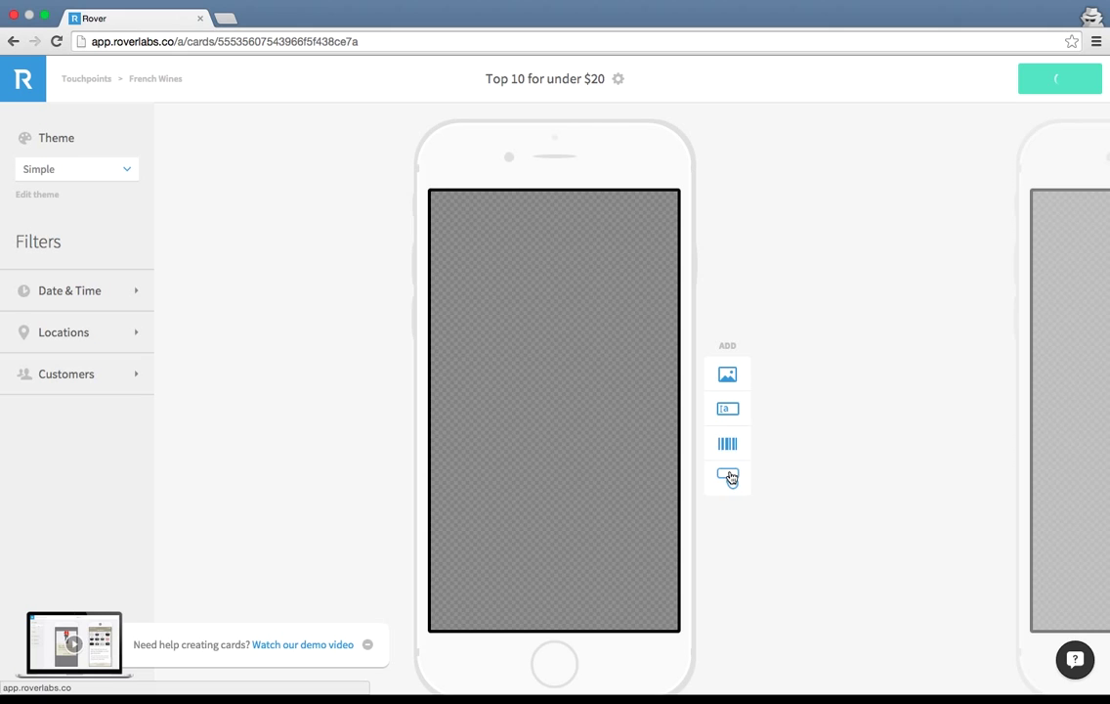
click(728, 478)
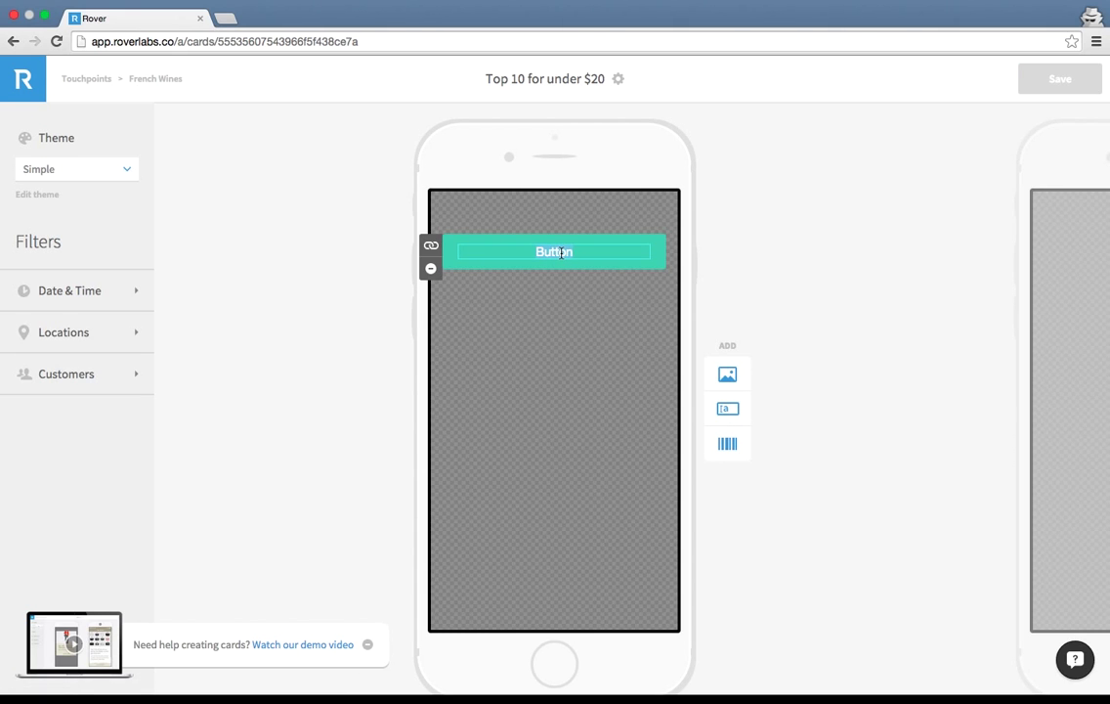
text(Top 10 for under $20)
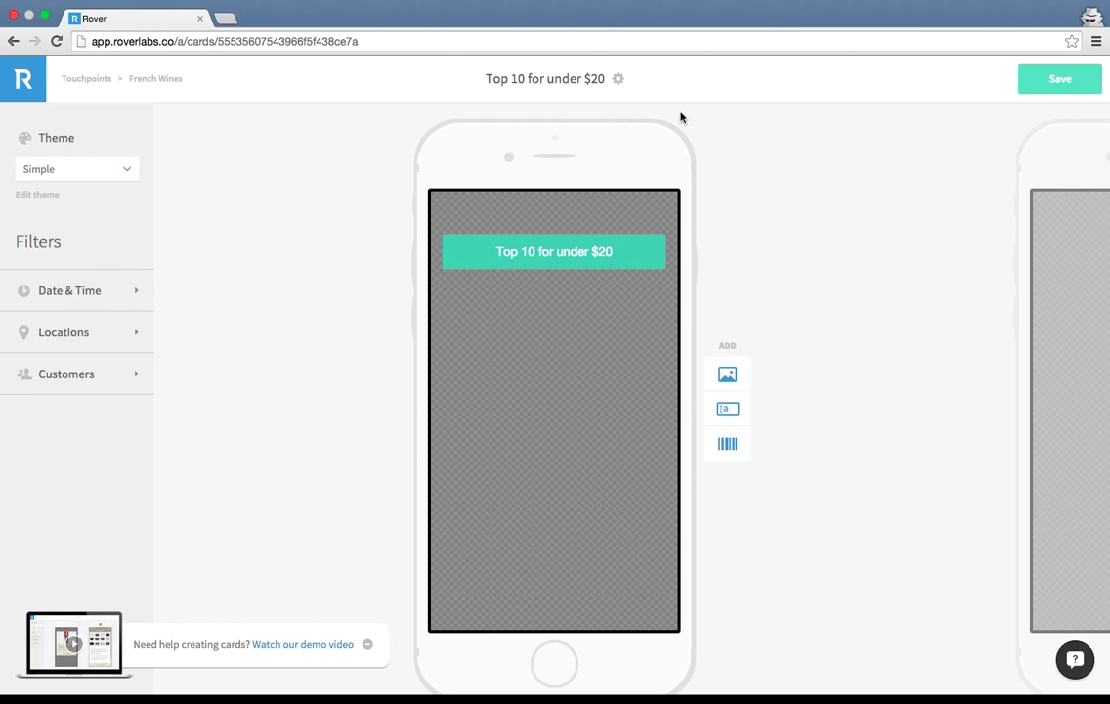
click(76, 168)
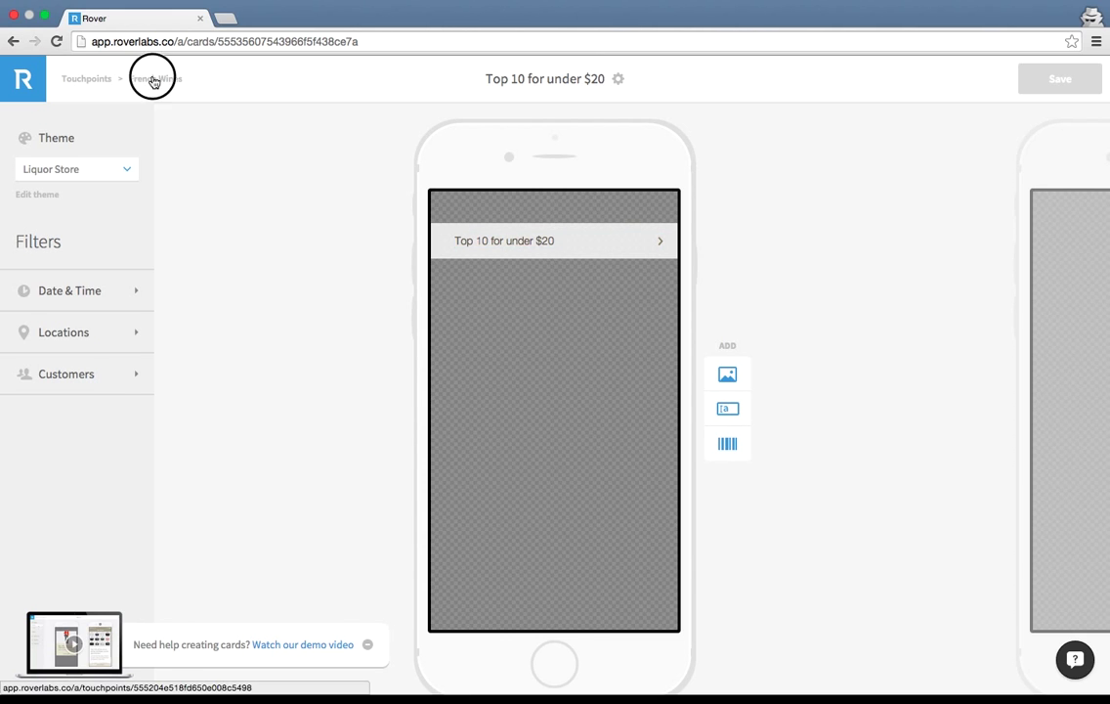
Enable the Top 10 for under $20 card and move it to the bottom of the Cards list
click(155, 78)
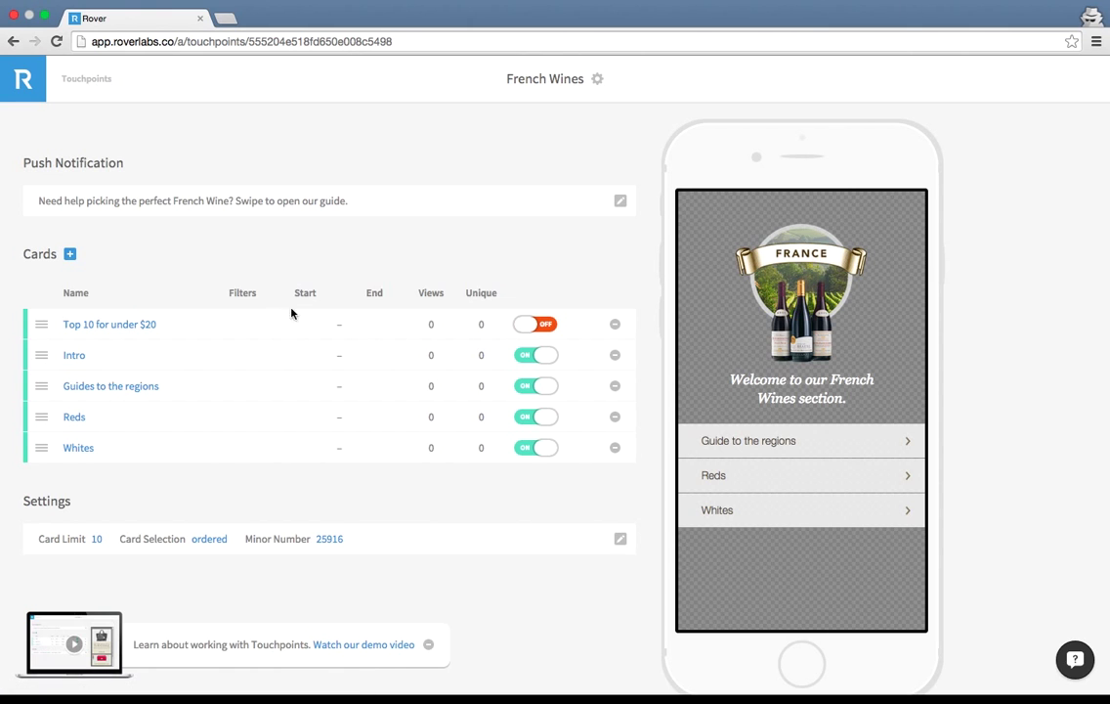
click(535, 324)
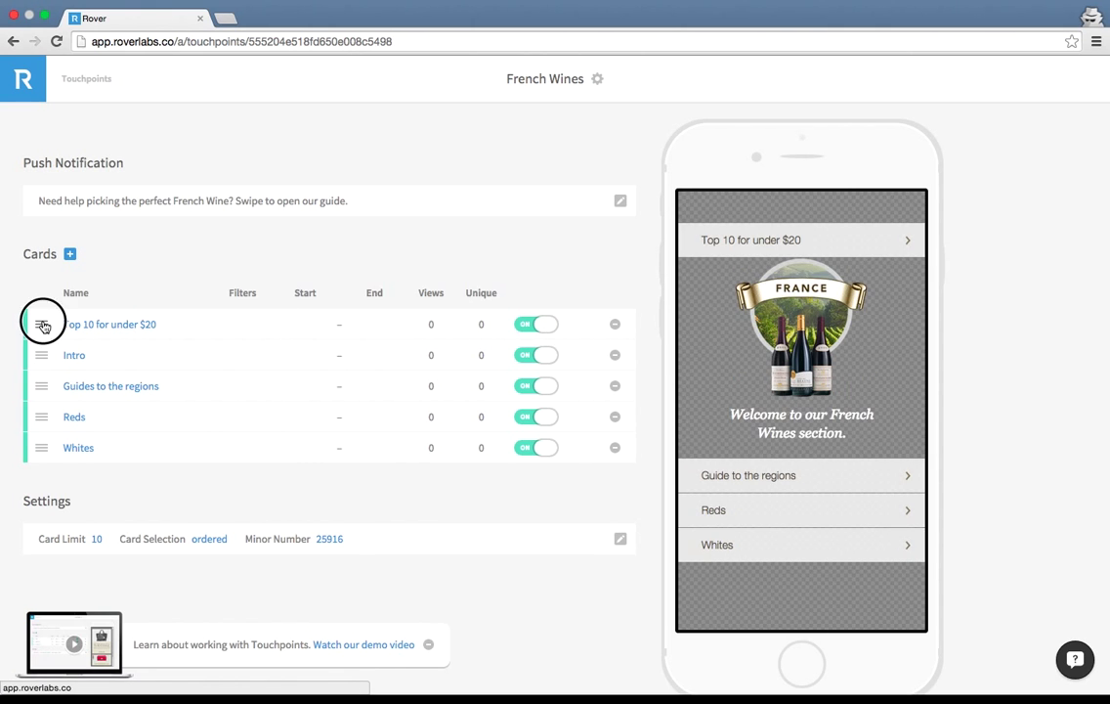
drag(42, 323, 42, 447)
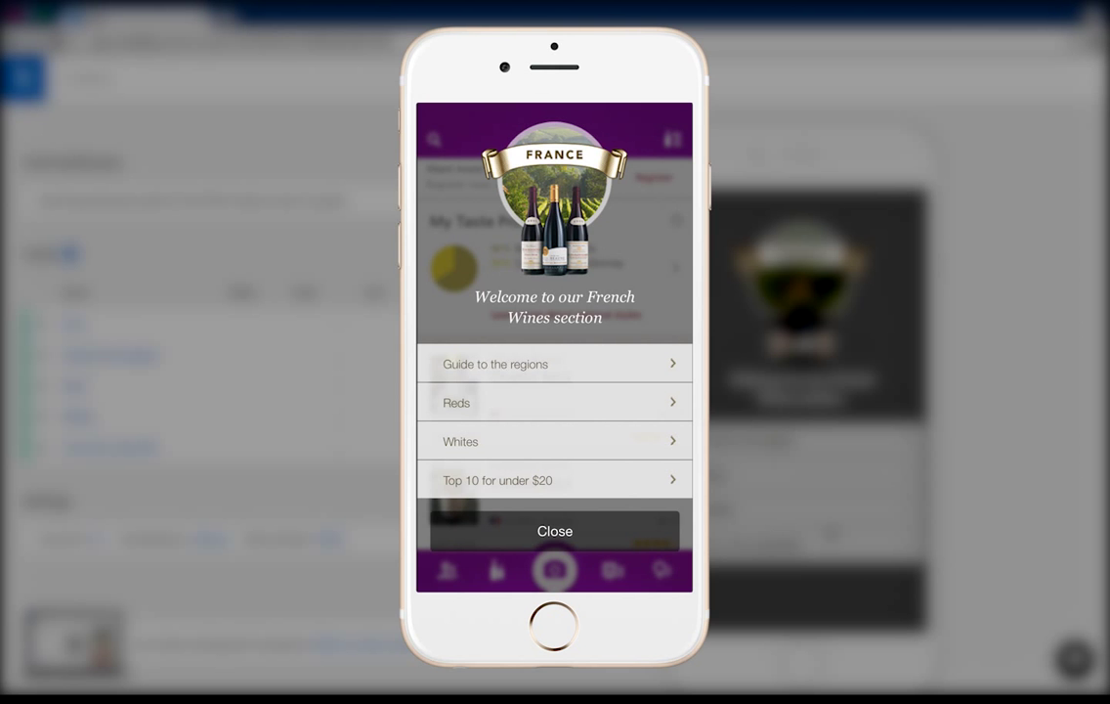
click(554, 363)
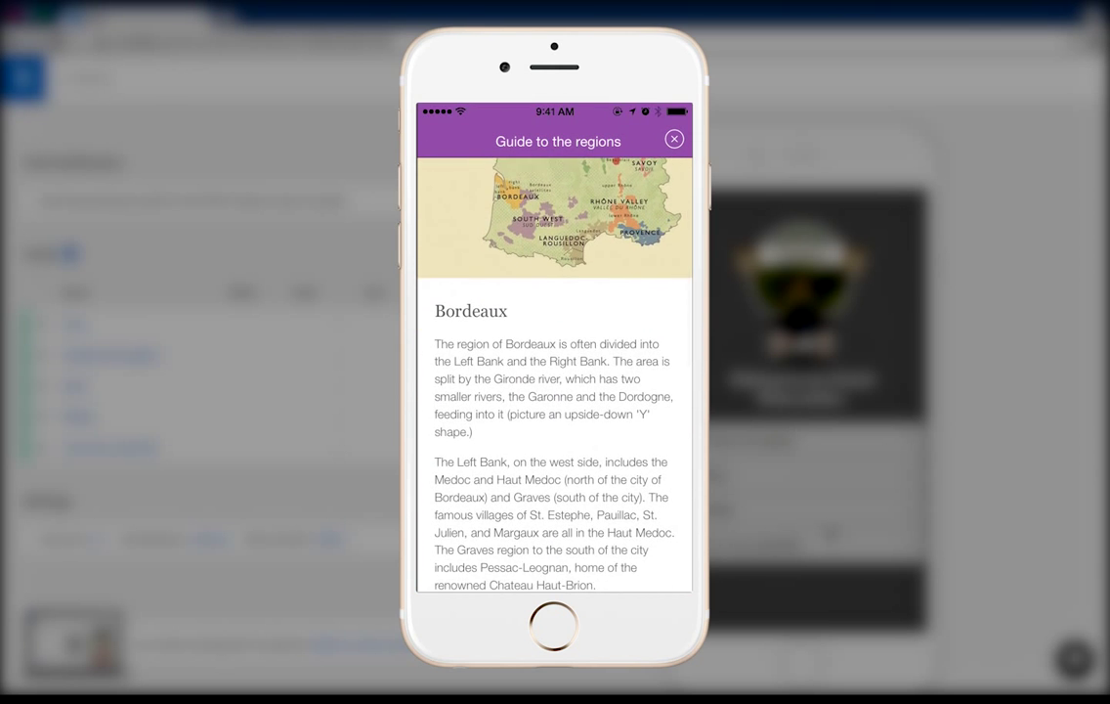
scroll(down, 3)
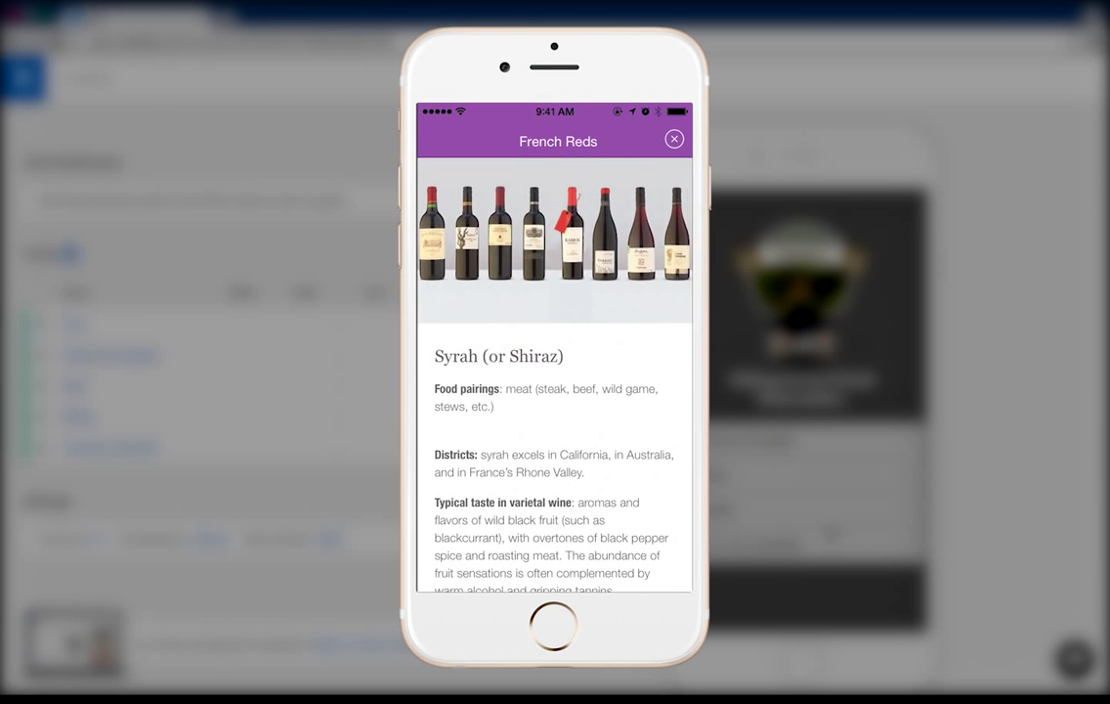
click(673, 139)
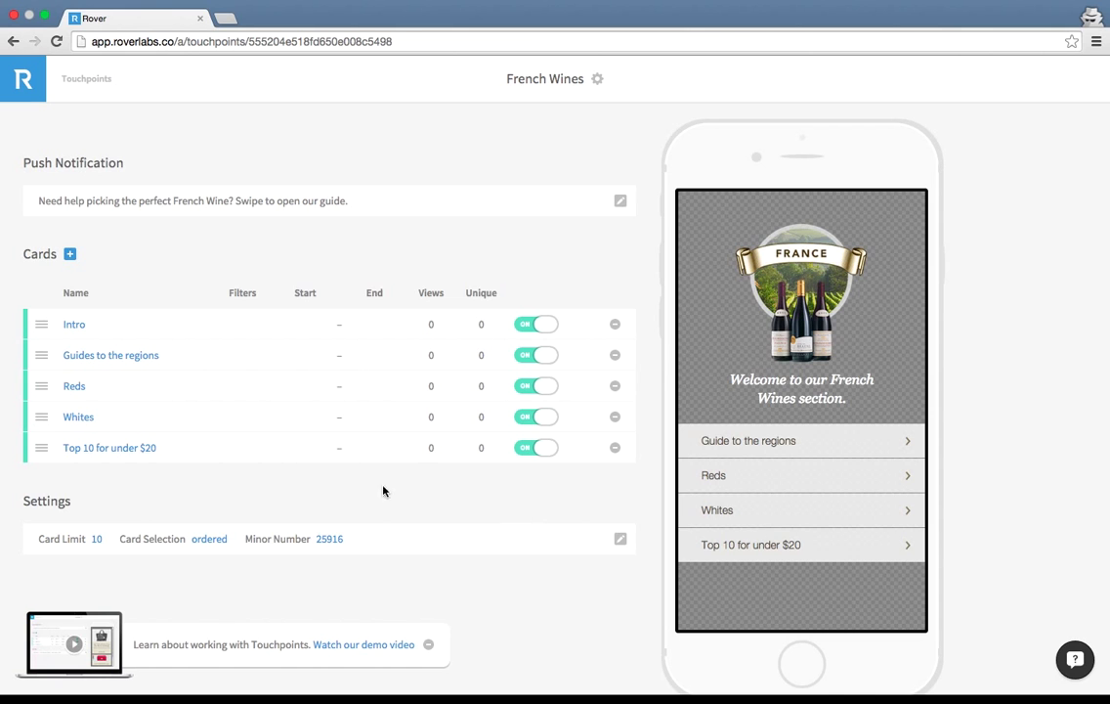
mouse_move(289, 425)
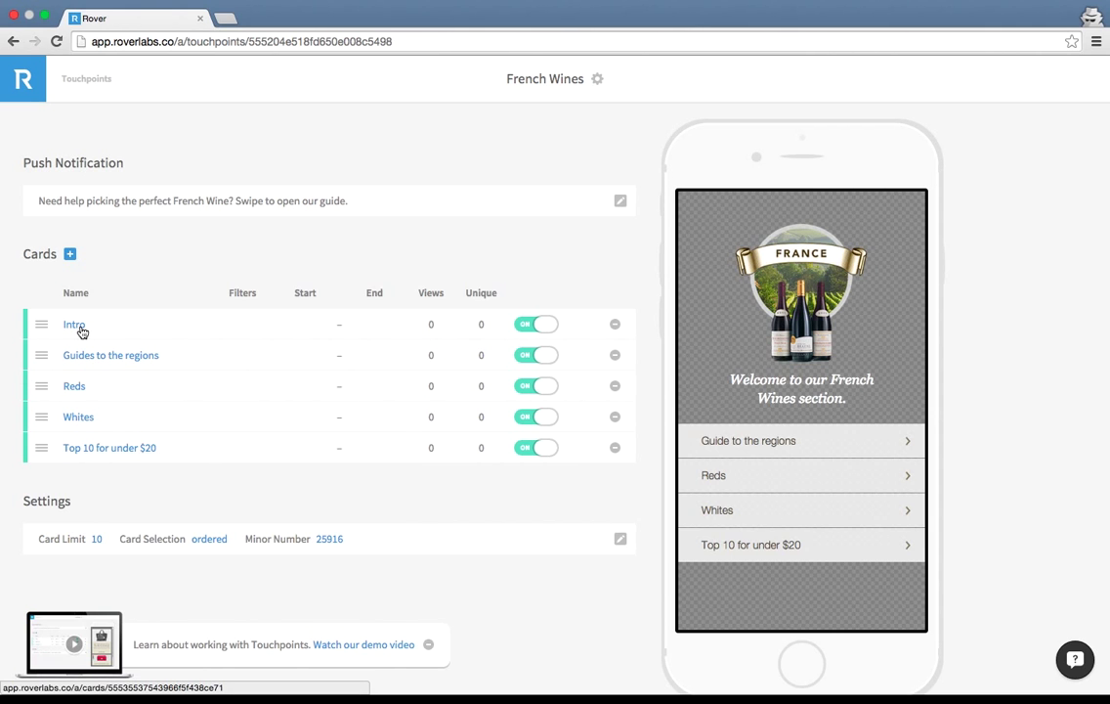
Open the Liquor Store theme for editing from the left sidebar
click(110, 354)
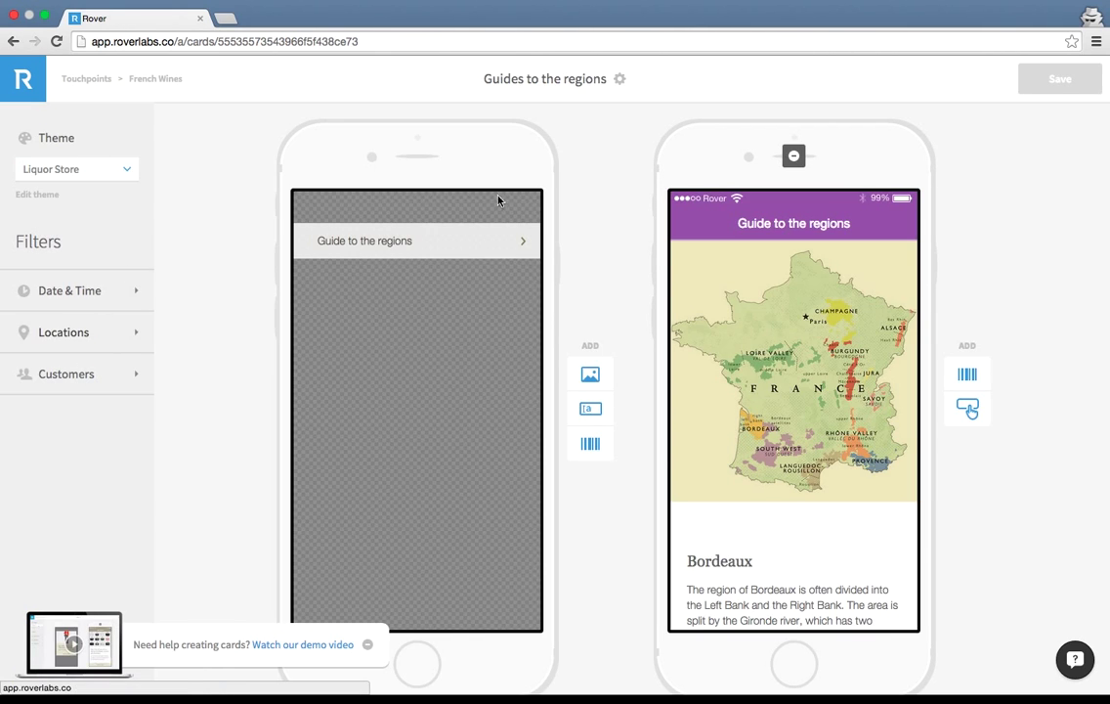
click(37, 195)
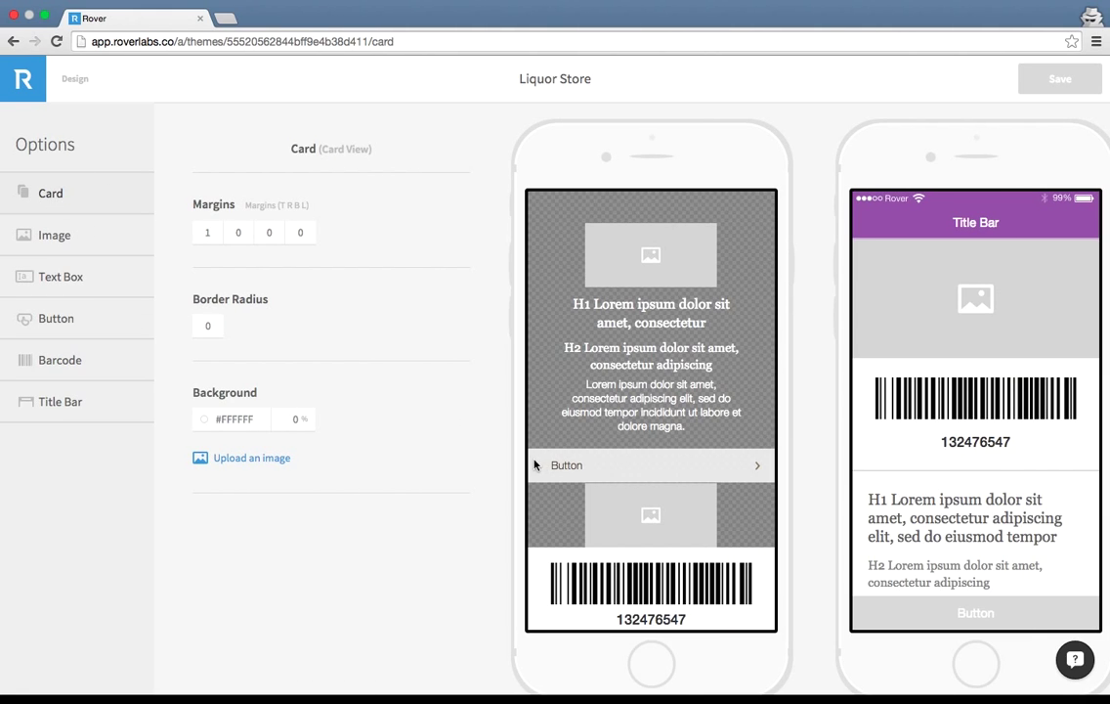
mouse_move(513, 464)
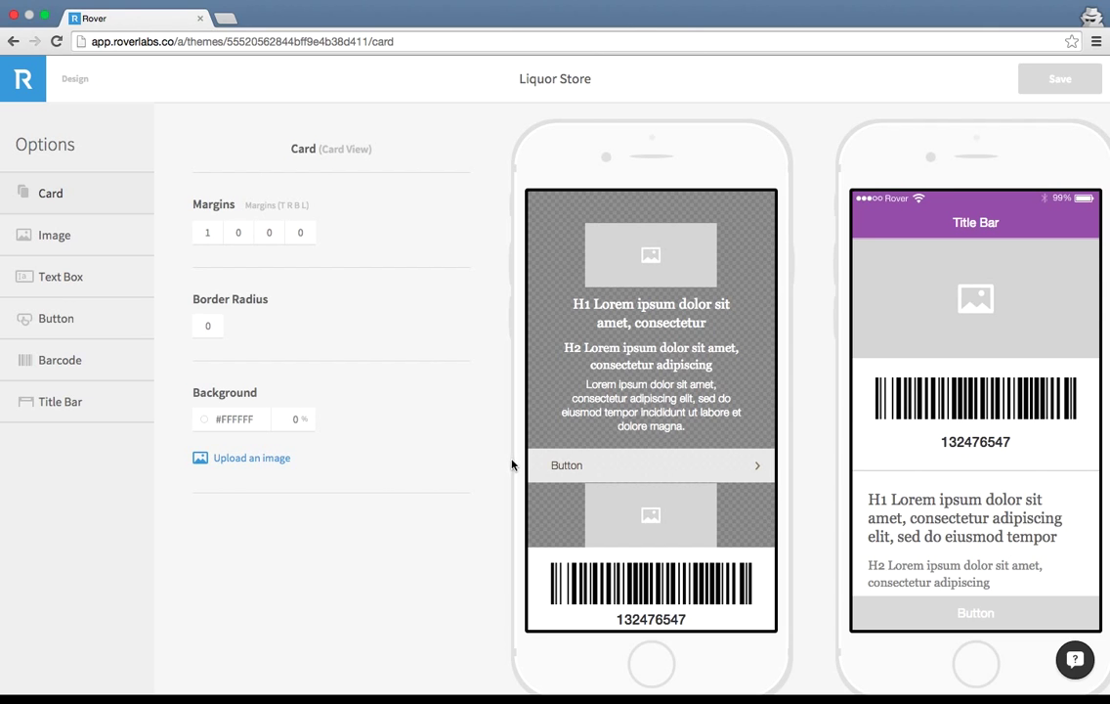
mouse_move(526, 475)
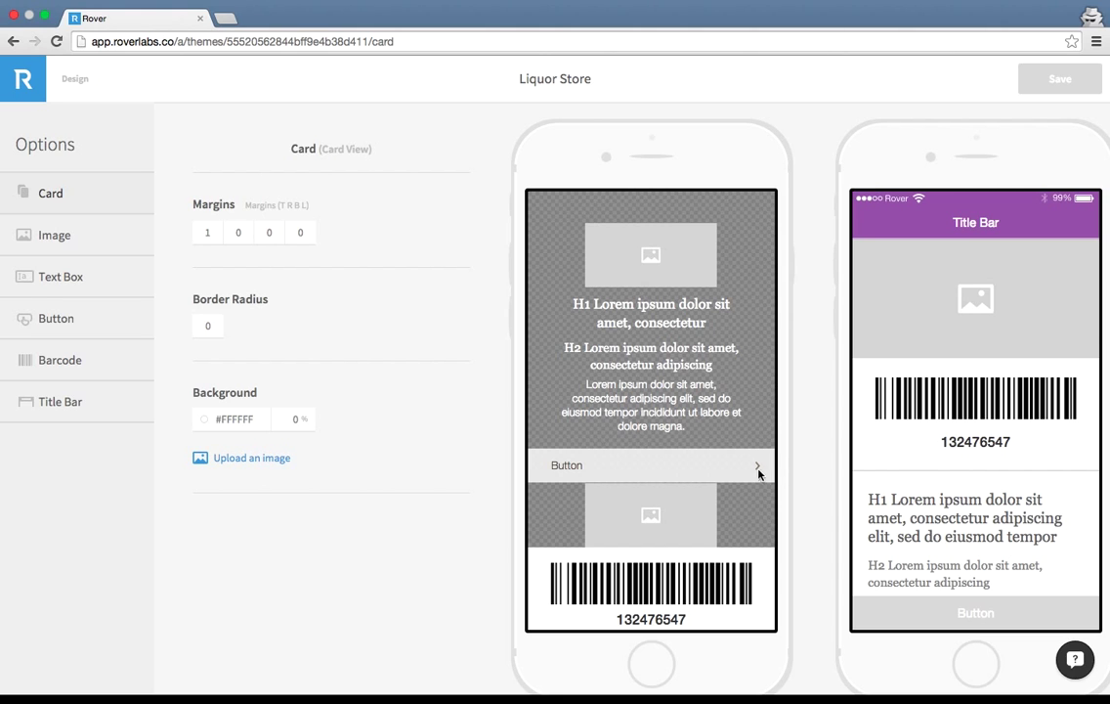
mouse_move(536, 460)
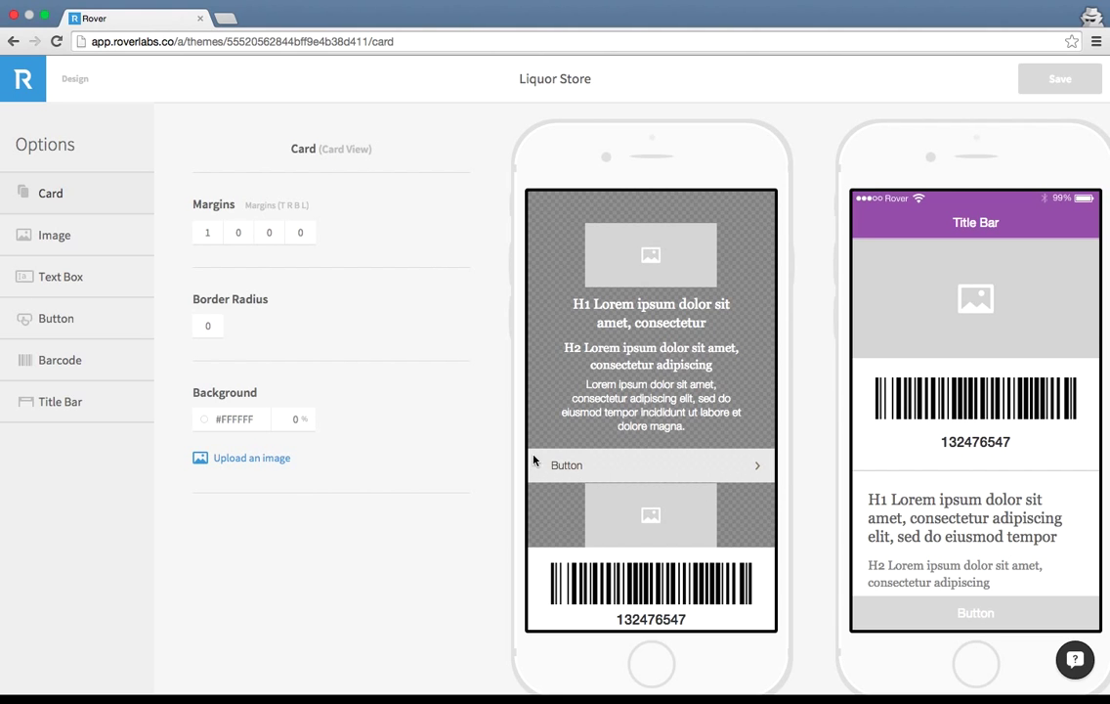
mouse_move(703, 474)
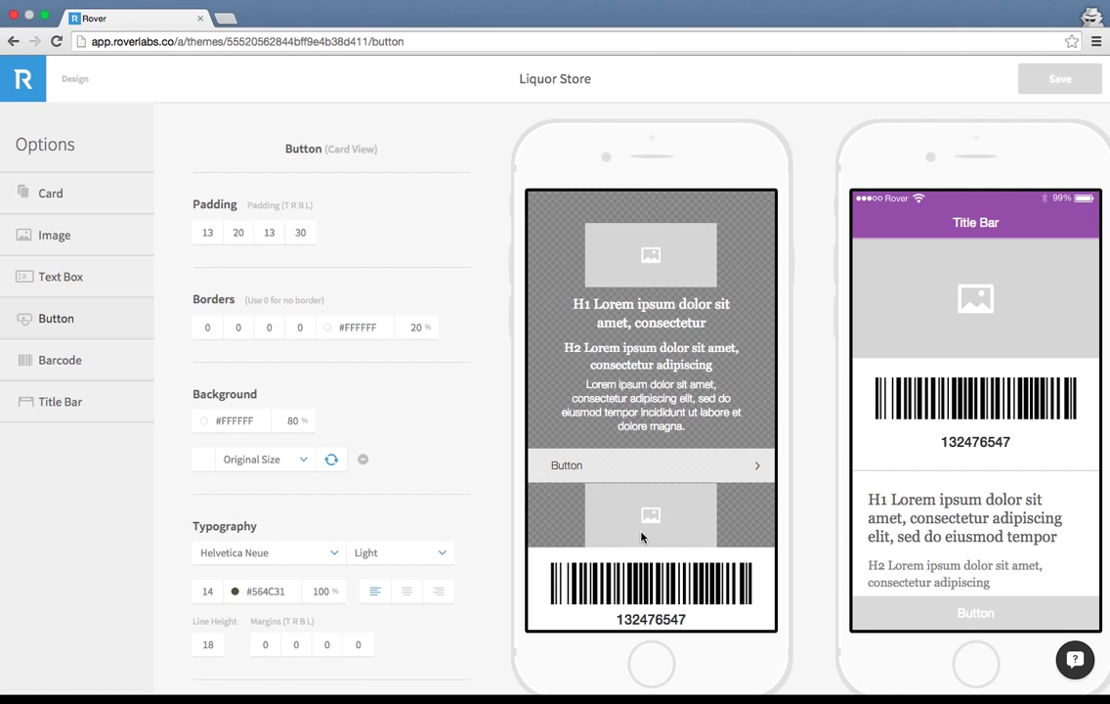
mouse_move(762, 477)
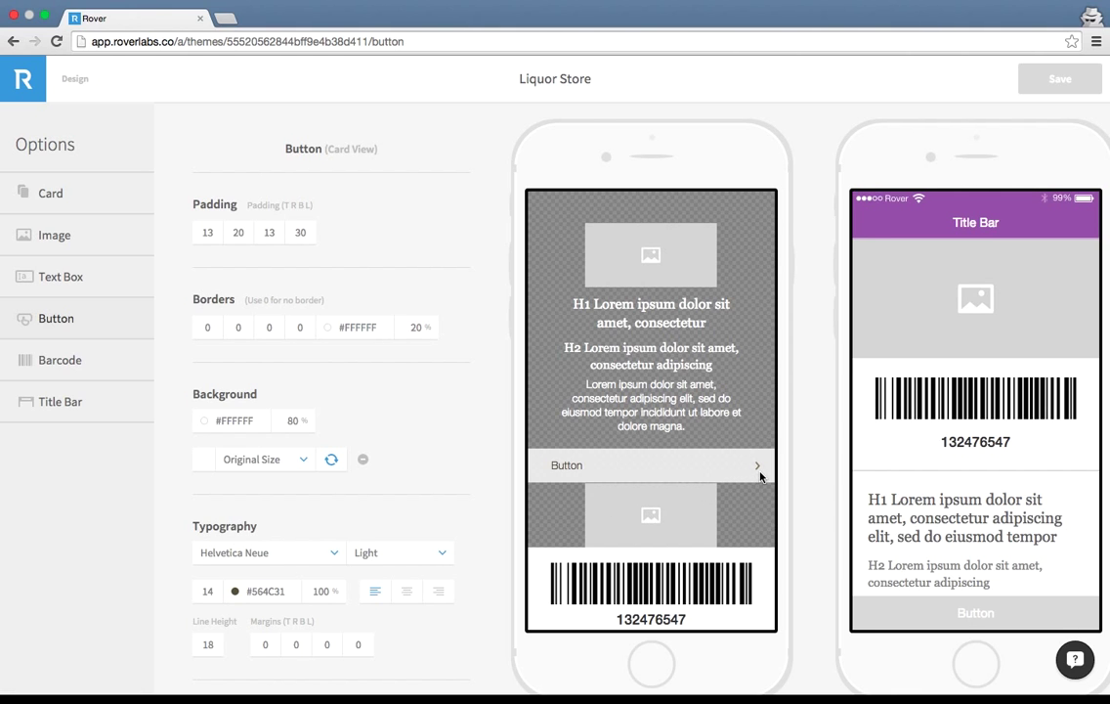
mouse_move(677, 473)
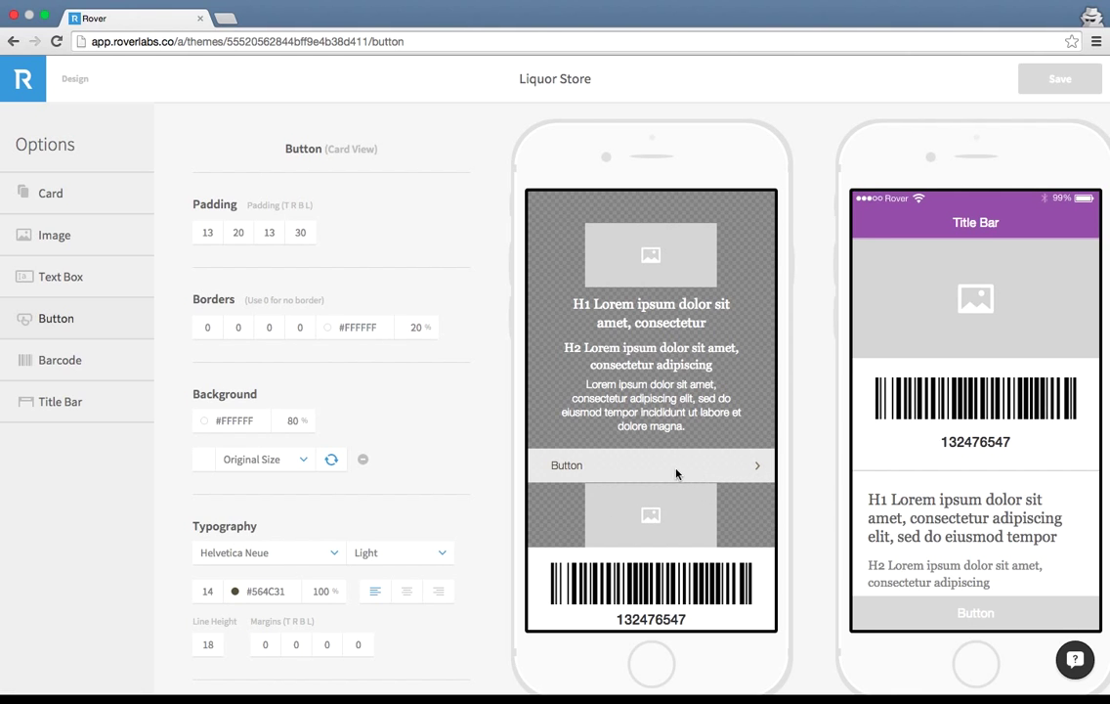
mouse_move(757, 471)
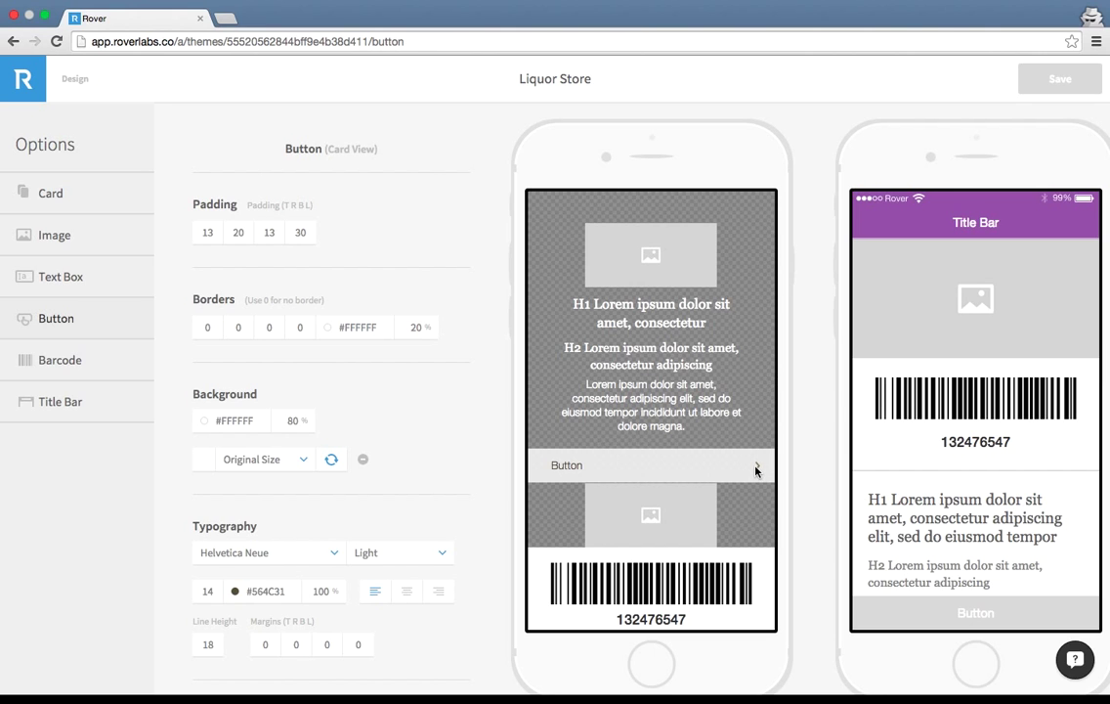
mouse_move(758, 475)
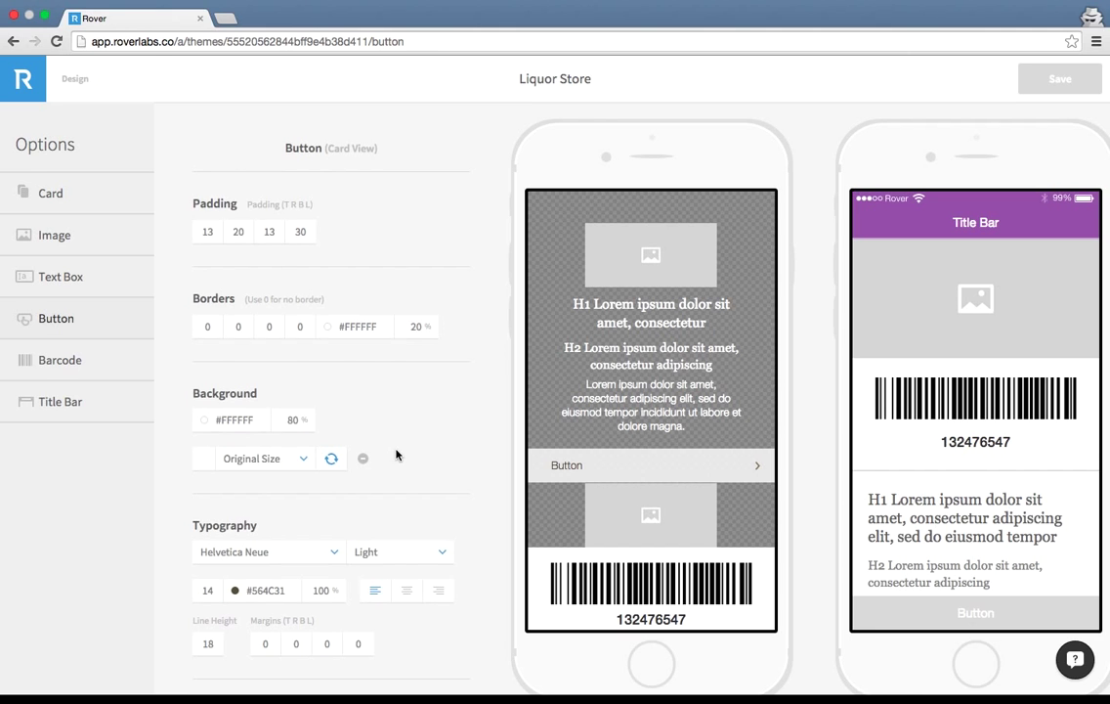
Scroll the Button style options down to the Background section
scroll(down, 3)
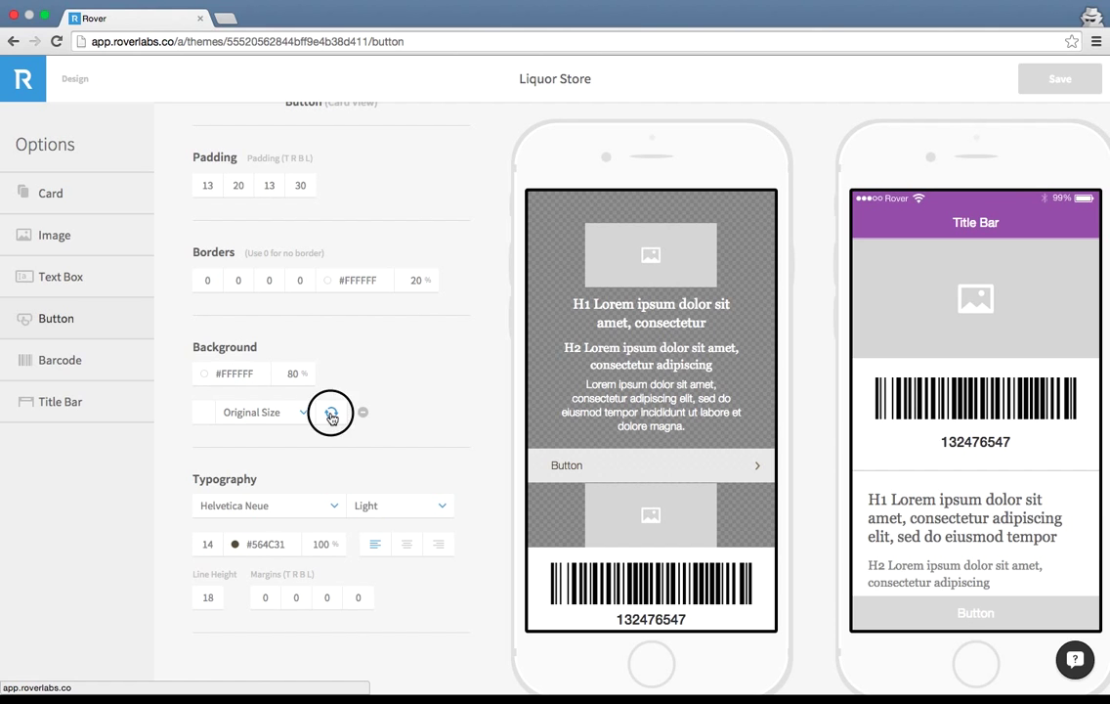
click(330, 411)
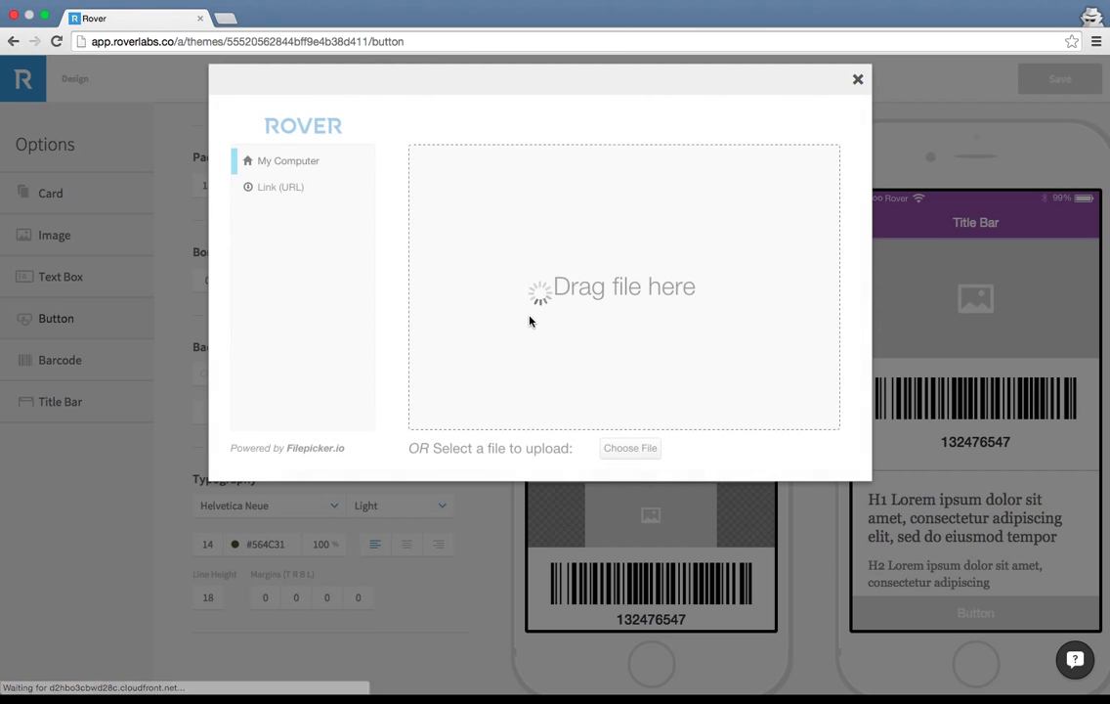
click(629, 448)
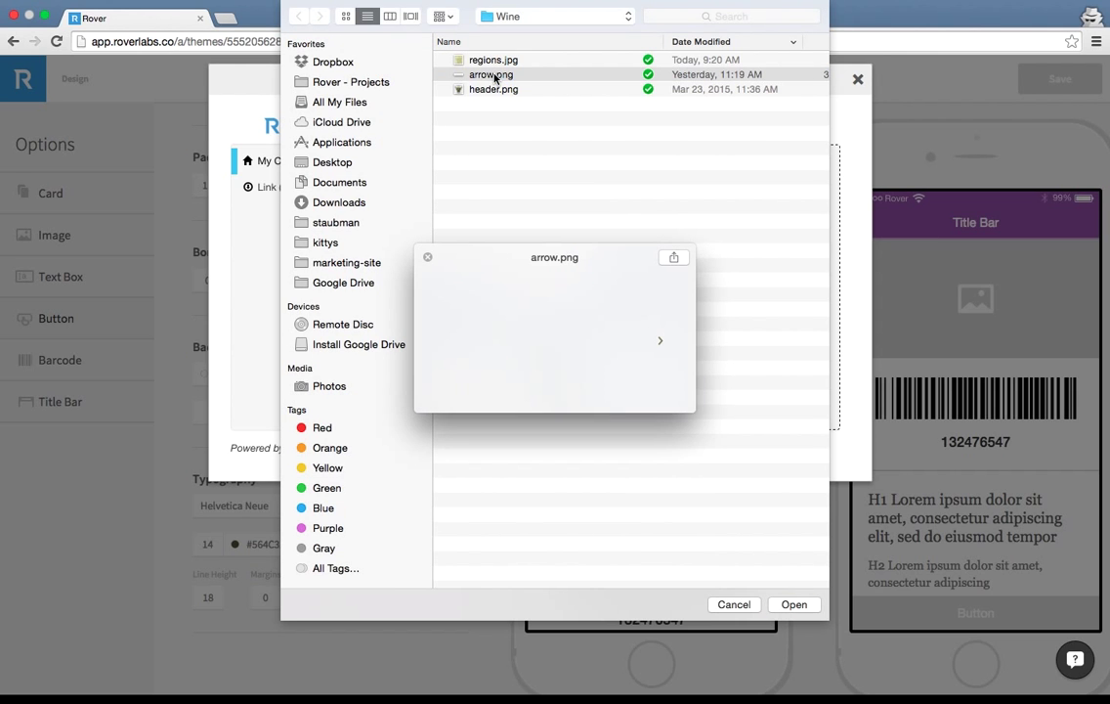
mouse_move(665, 340)
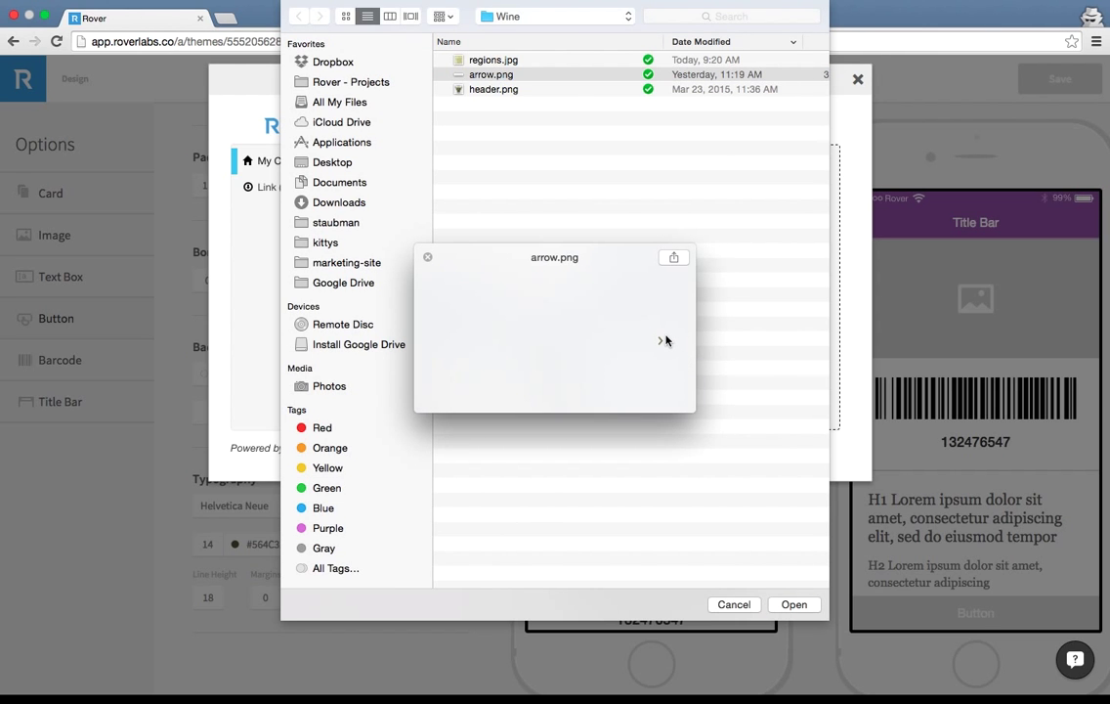
mouse_move(664, 340)
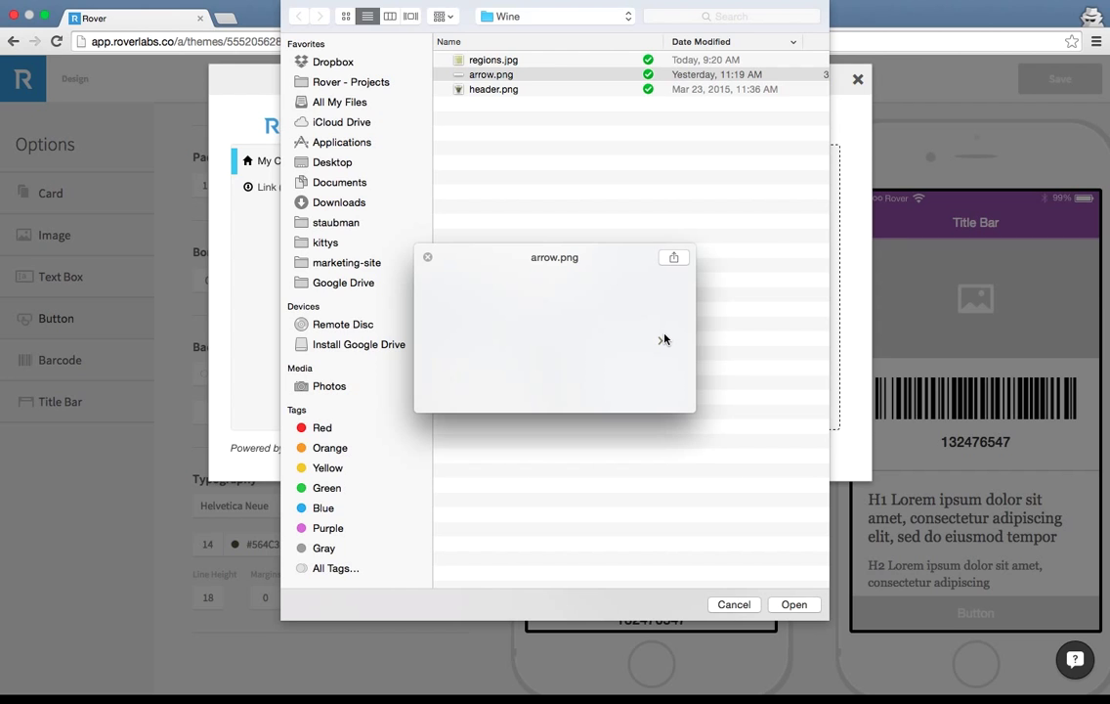
mouse_move(657, 352)
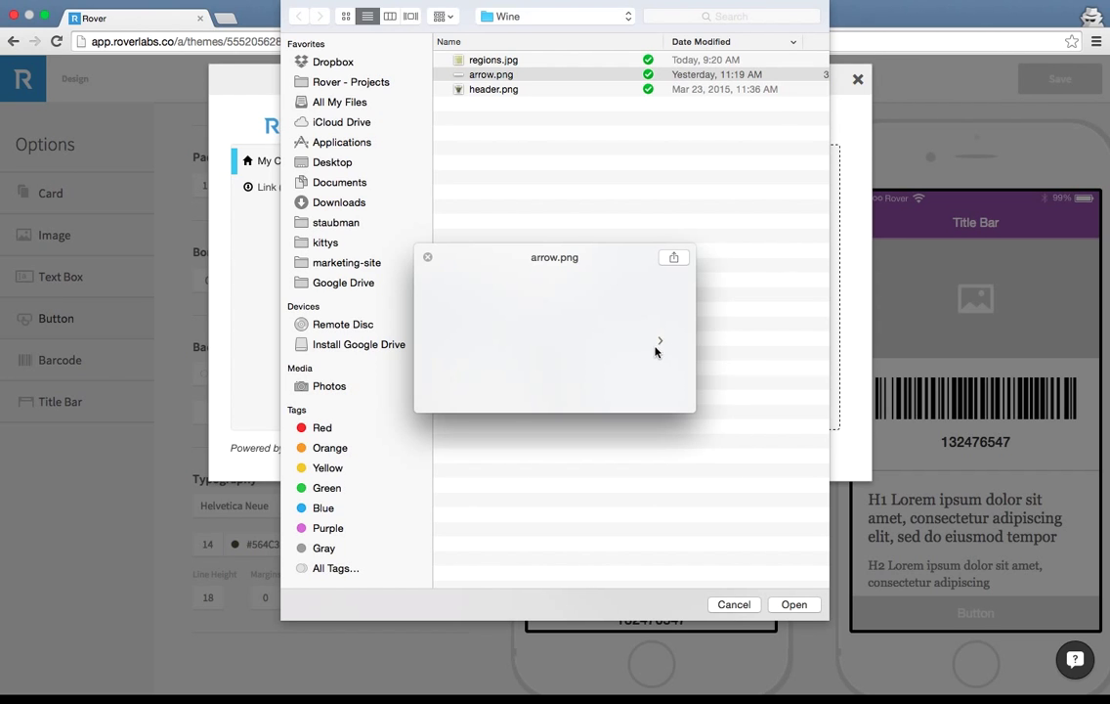
mouse_move(460, 338)
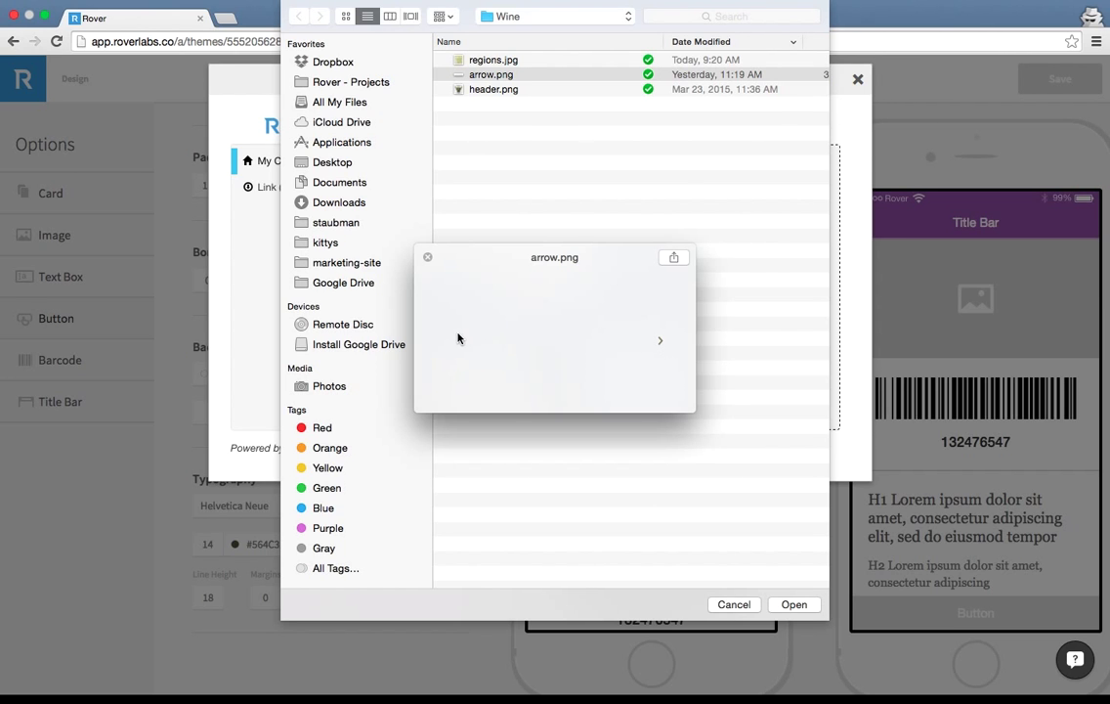
mouse_move(663, 352)
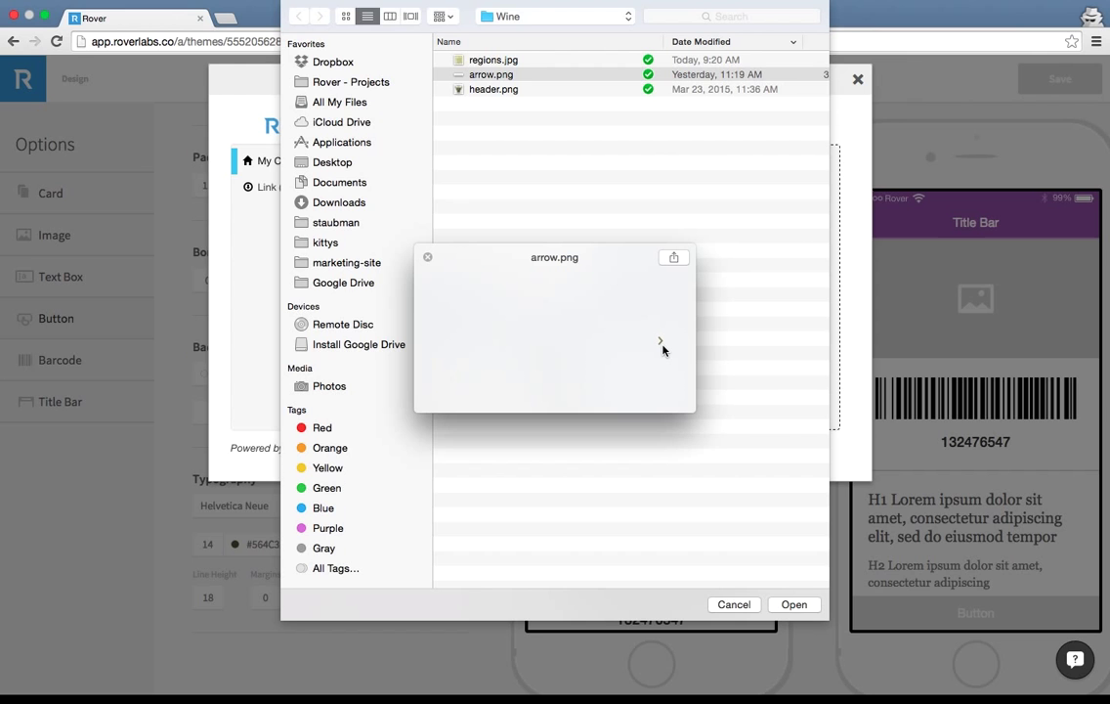
click(490, 74)
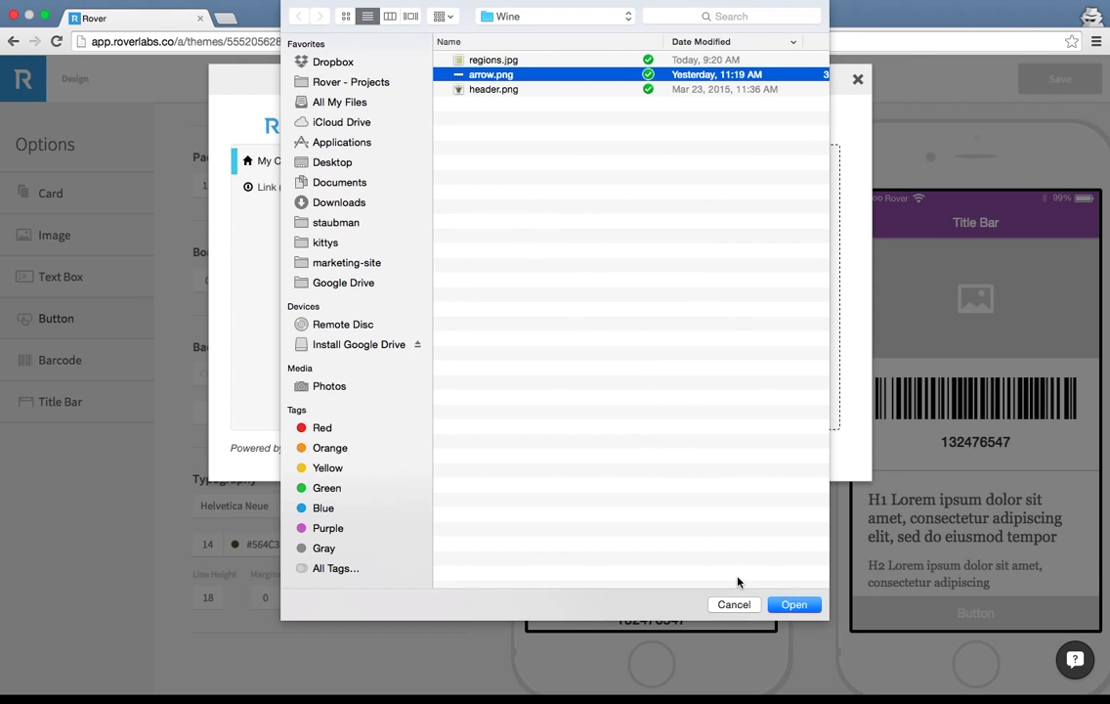
click(734, 604)
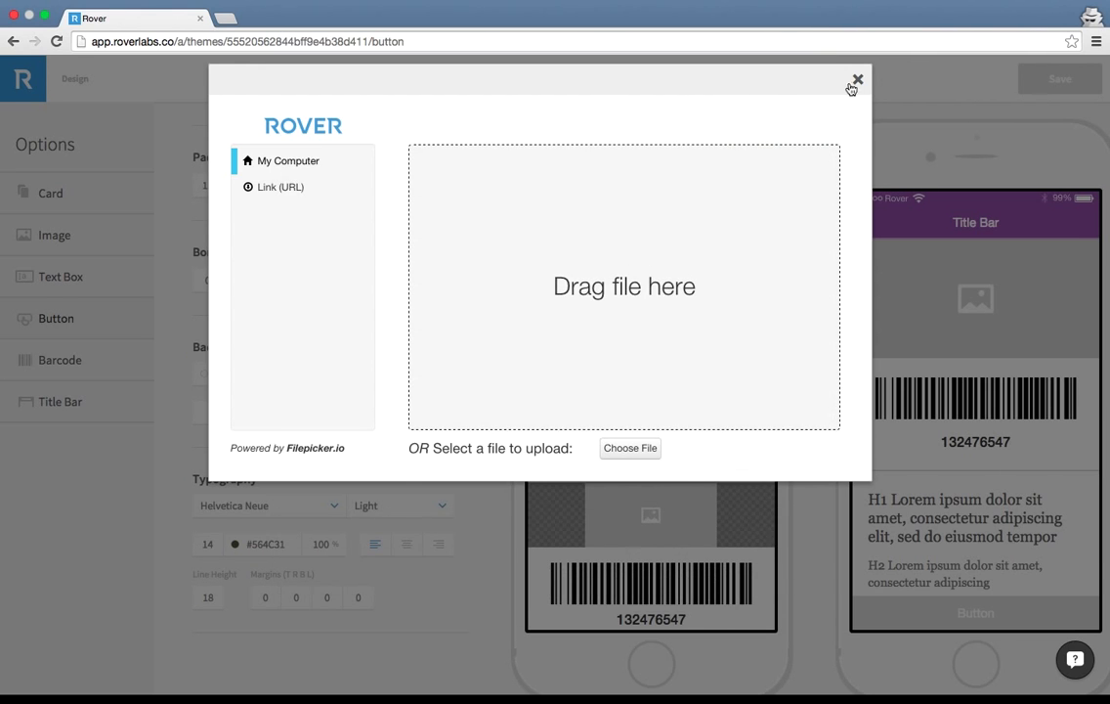
click(857, 79)
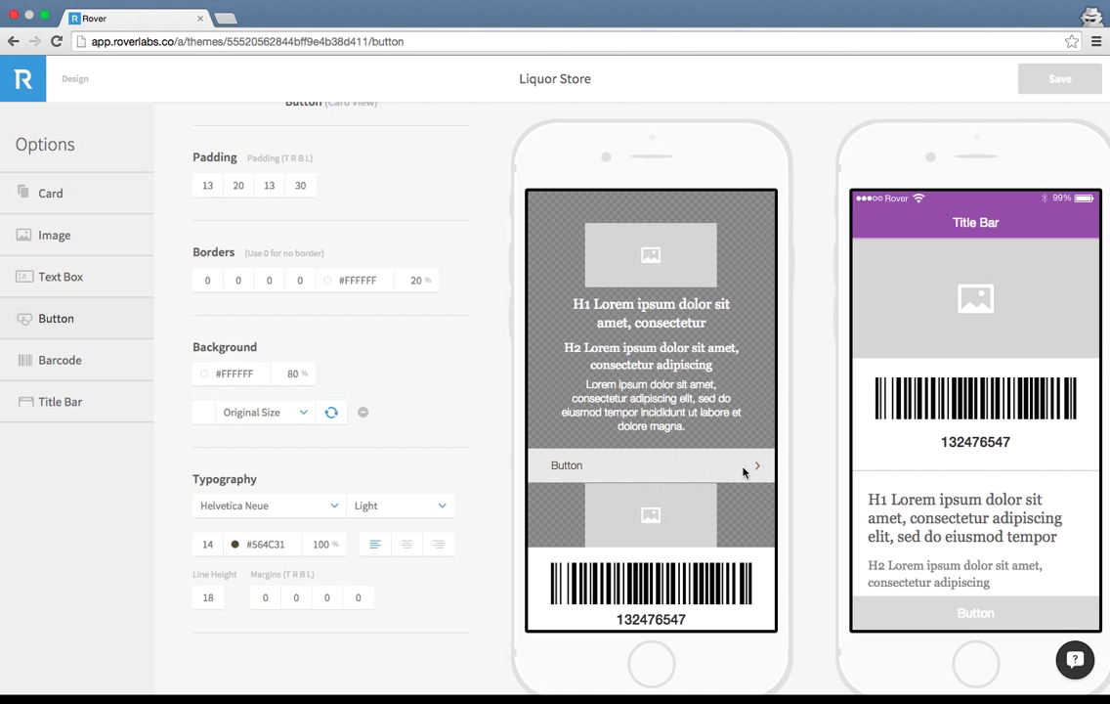
mouse_move(770, 494)
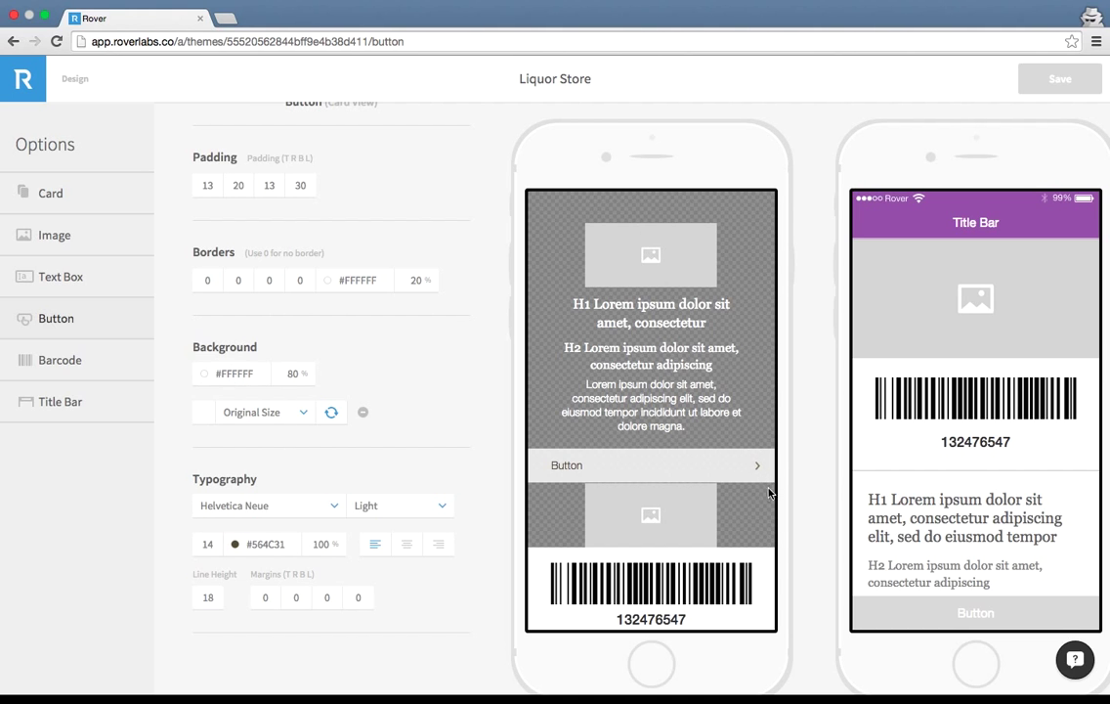
mouse_move(742, 479)
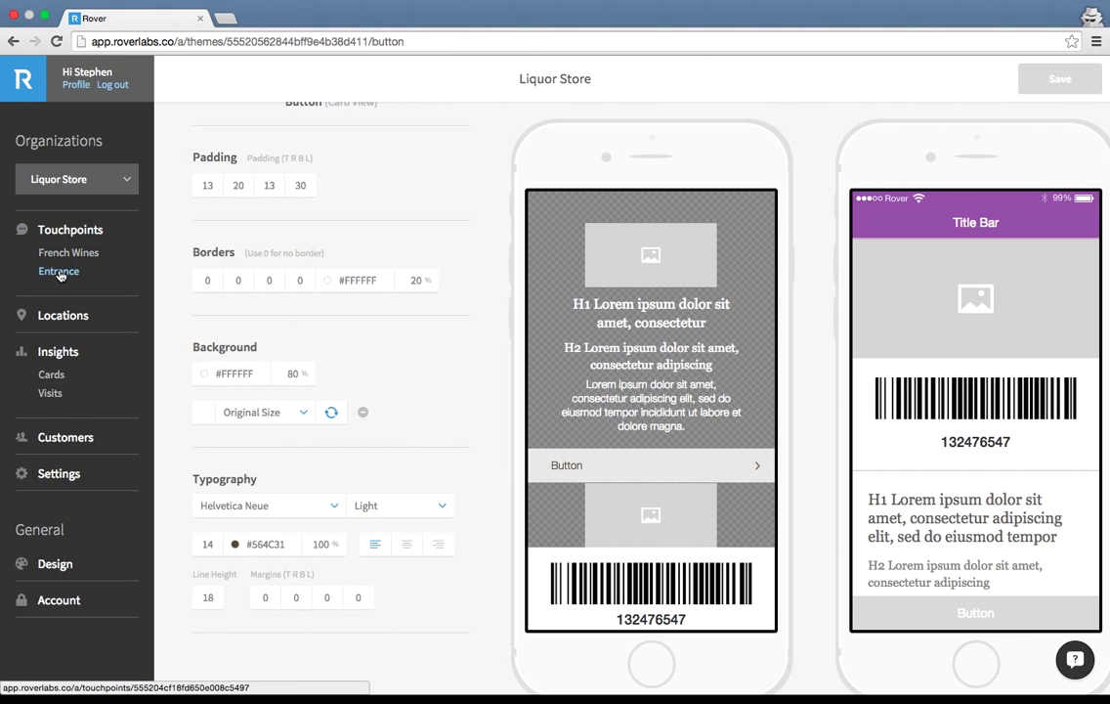
Select French Wines under Touchpoints to reopen its card preview
click(68, 252)
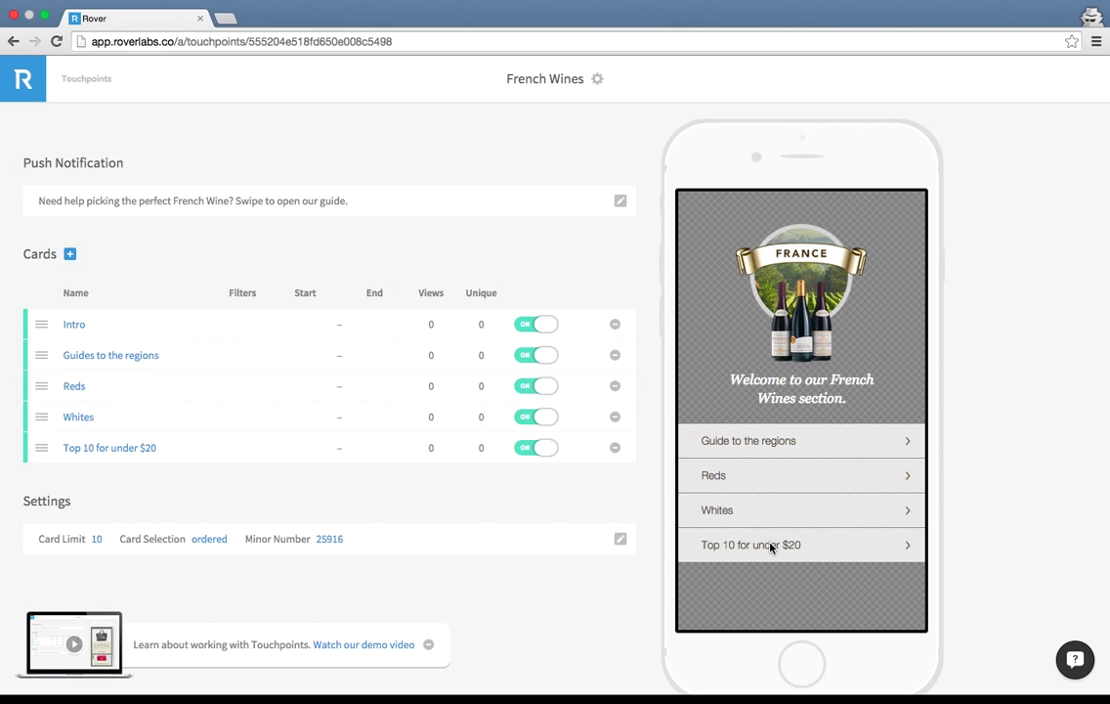
mouse_move(566, 471)
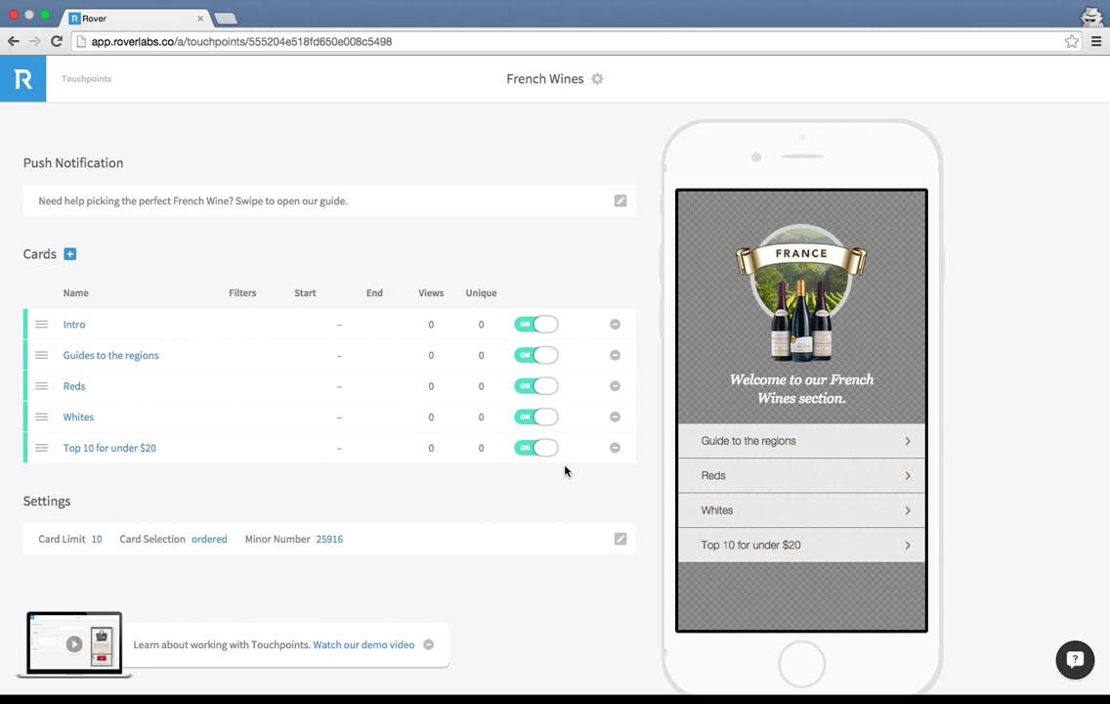